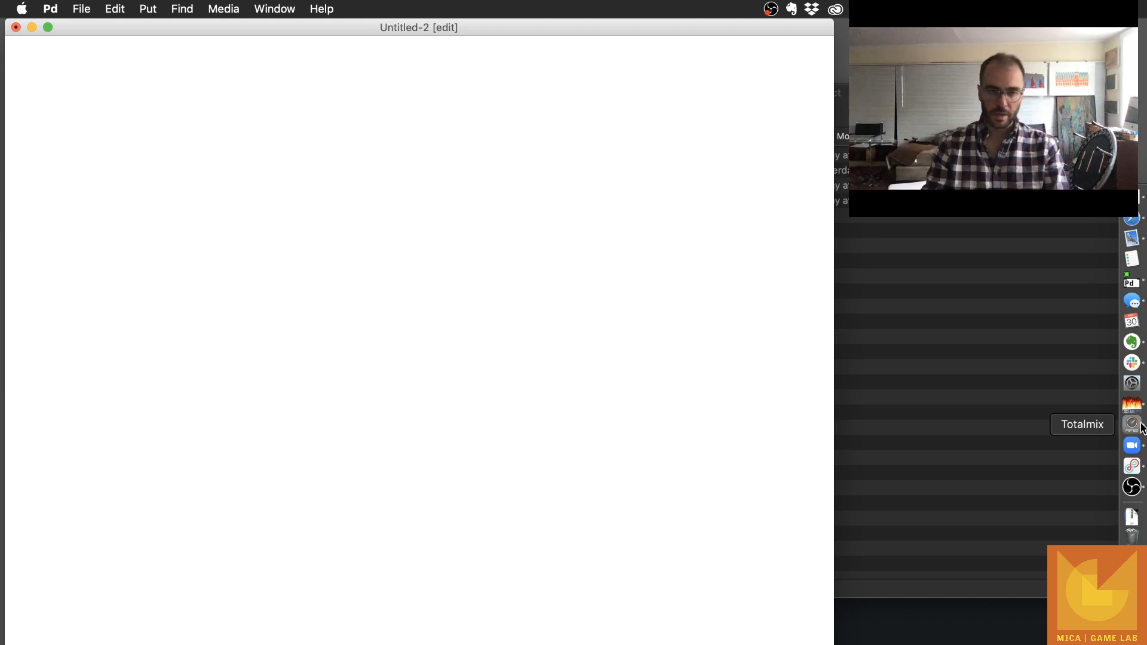
Place a bonk~ object and an adc~ above it, wiring adc~'s audio outlet into bonk~.
{"action": "left_click", "coordinate": [315, 340]}
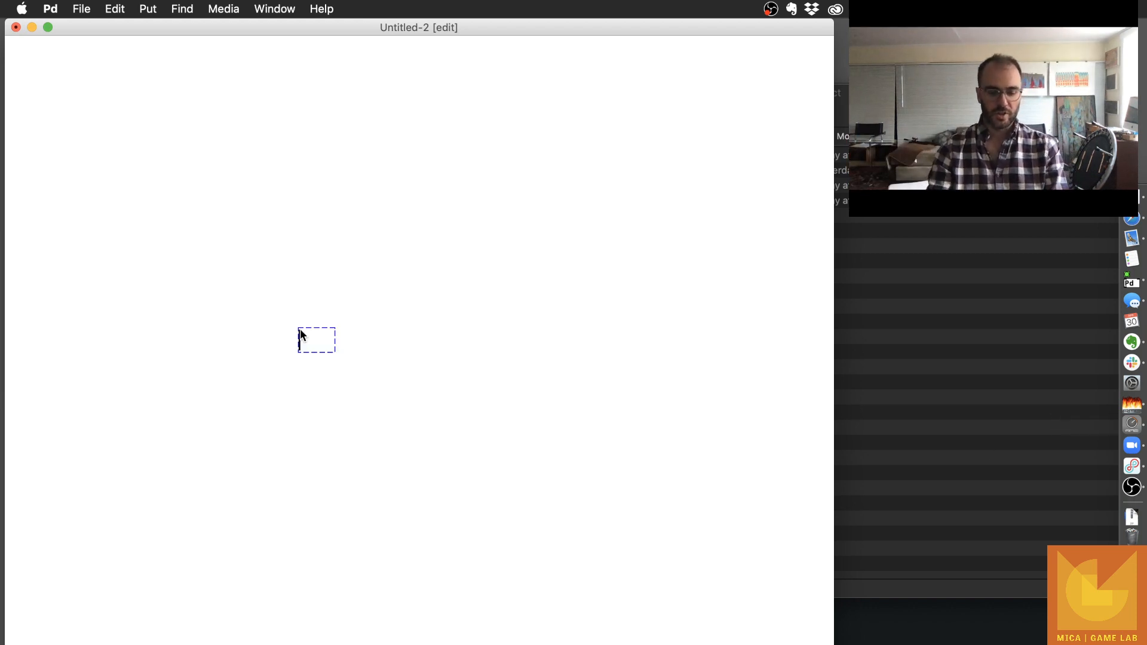
{"action": "type", "text": "bonk~"}
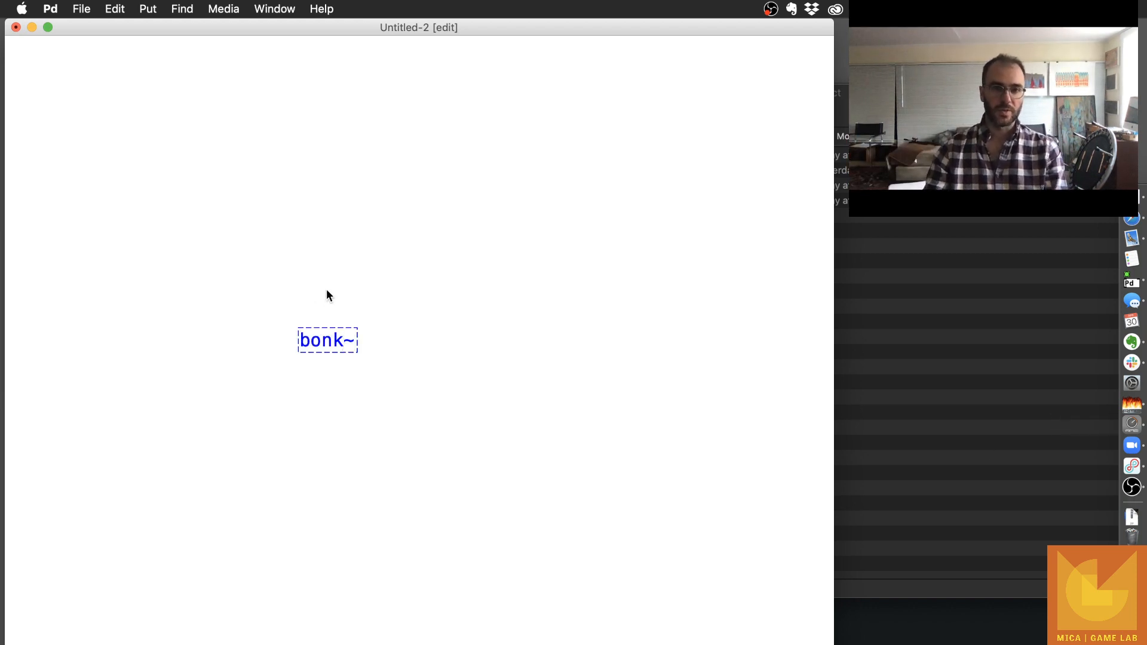
{"action": "left_click", "coordinate": [325, 283]}
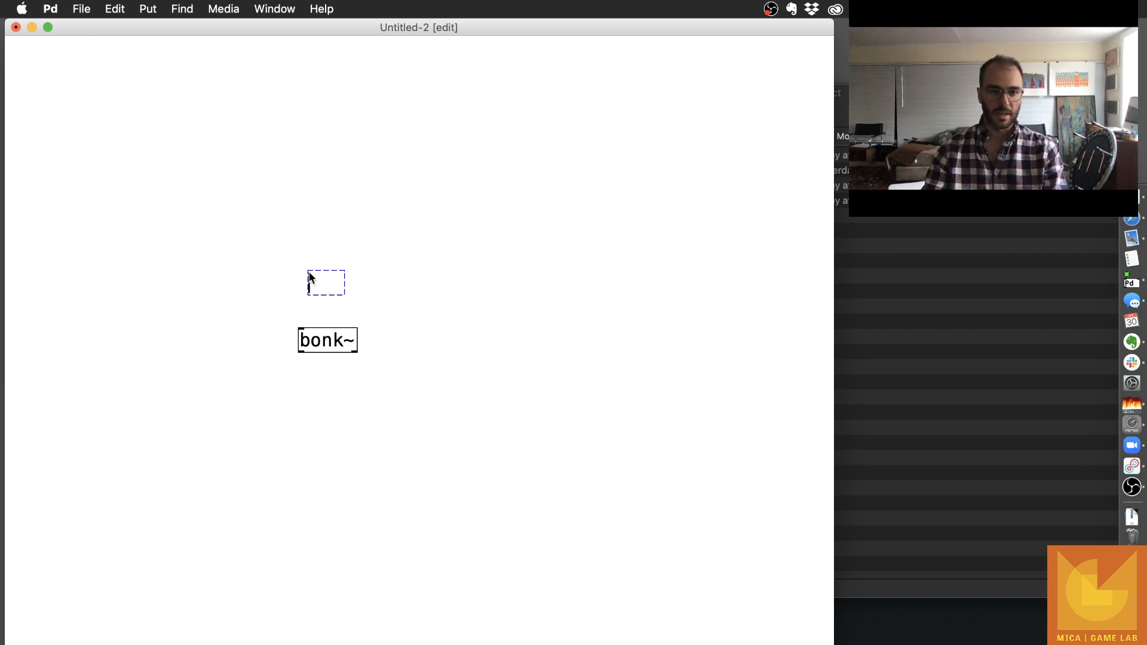
{"action": "type", "text": "adc~"}
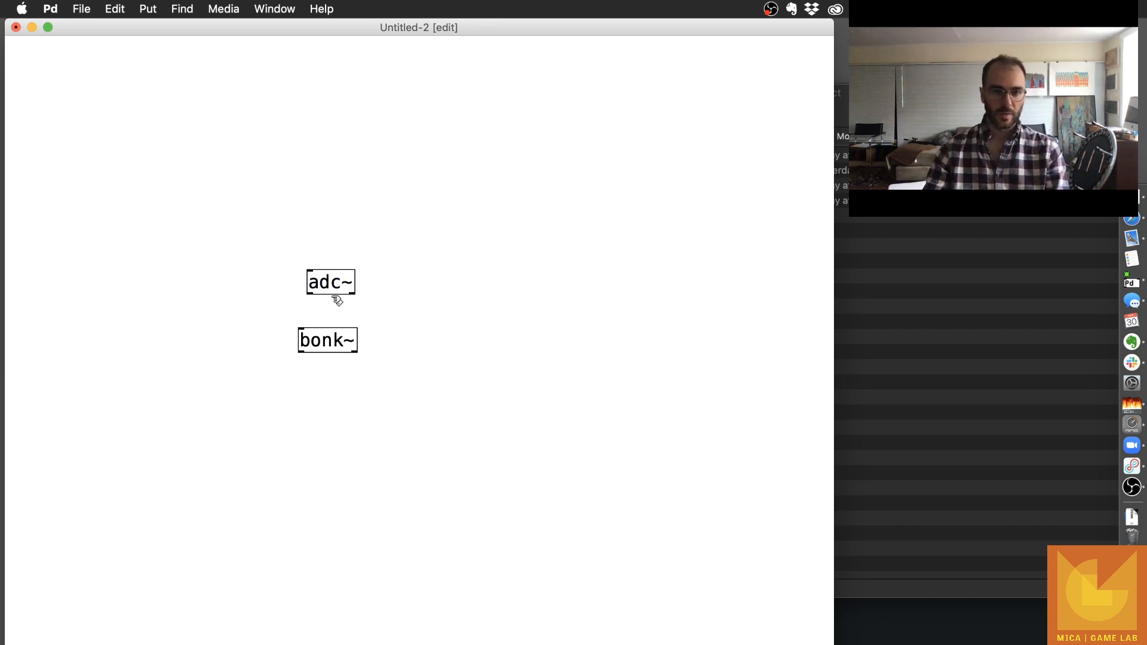
{"action": "left_click_drag", "start_coordinate": [310, 296], "coordinate": [301, 327]}
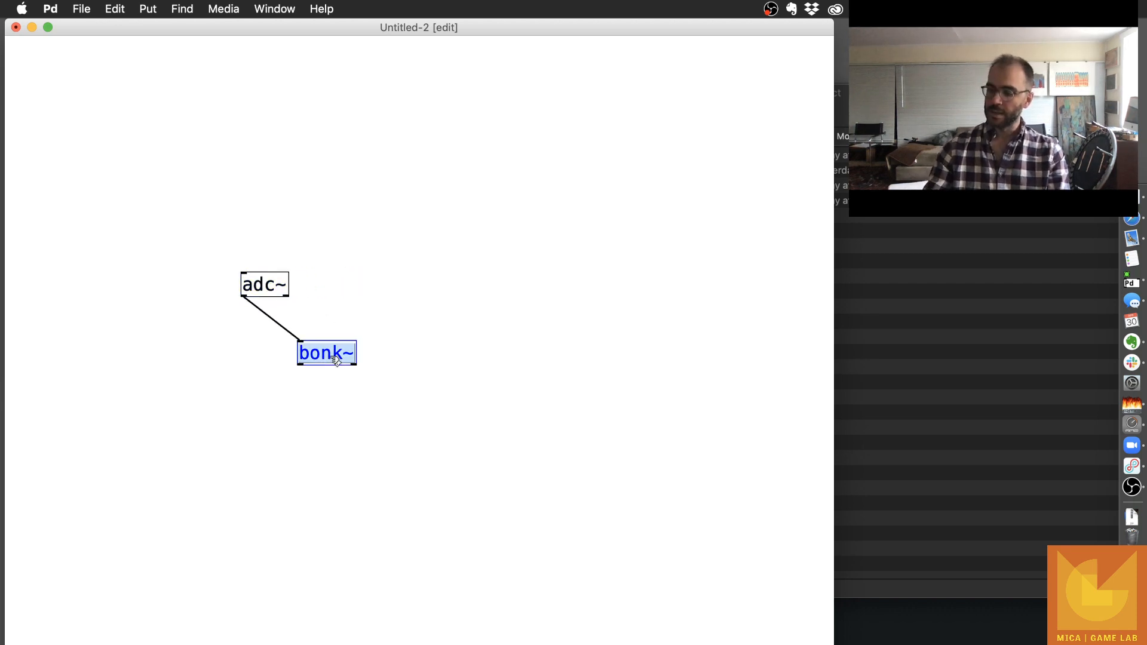
{"action": "mouse_move", "coordinate": [354, 315]}
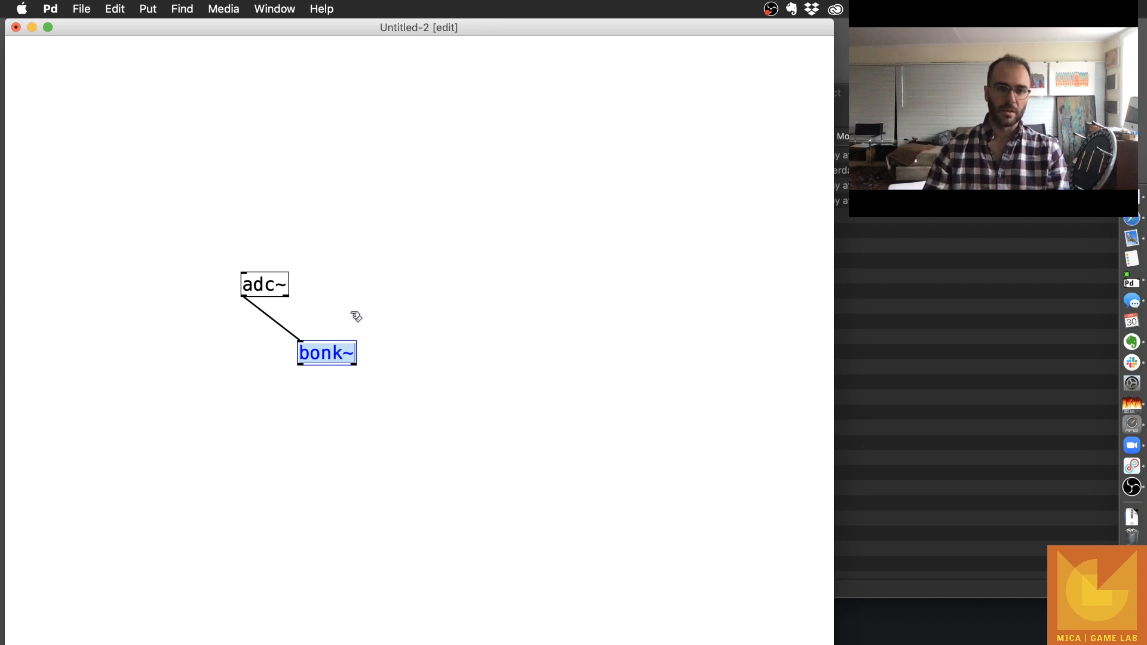
{"action": "left_click", "coordinate": [365, 295]}
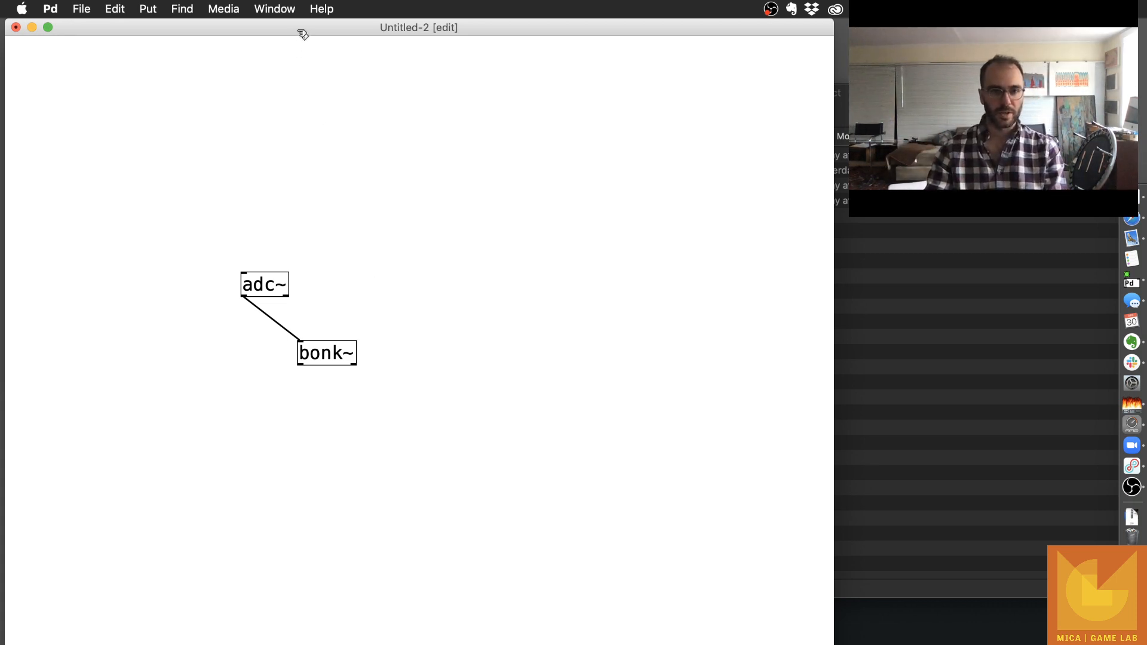
{"action": "mouse_move", "coordinate": [89, 142]}
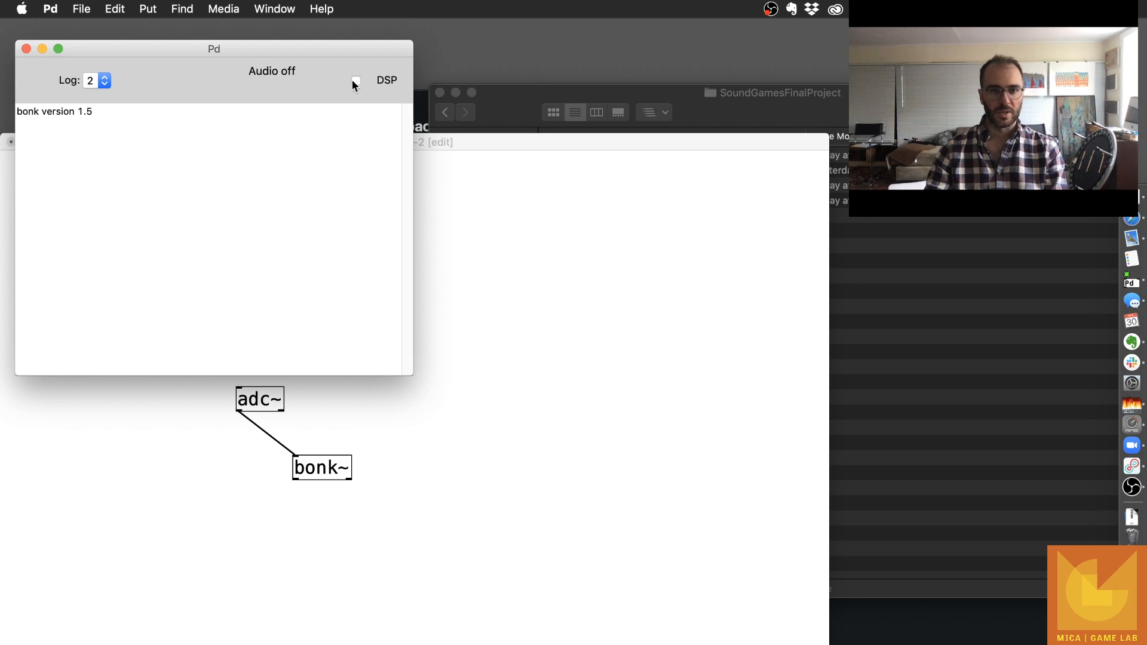
{"action": "left_click", "coordinate": [356, 80]}
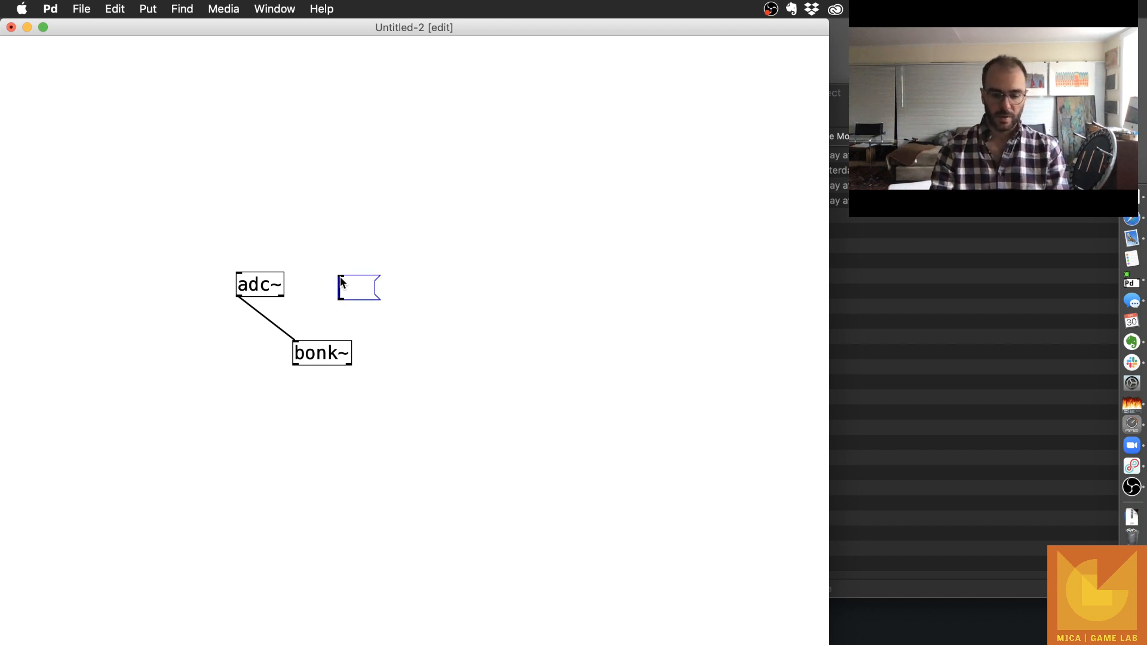
Write a 'minvel $1' message box to feed bonk~.
{"action": "type", "text": "minvel $"}
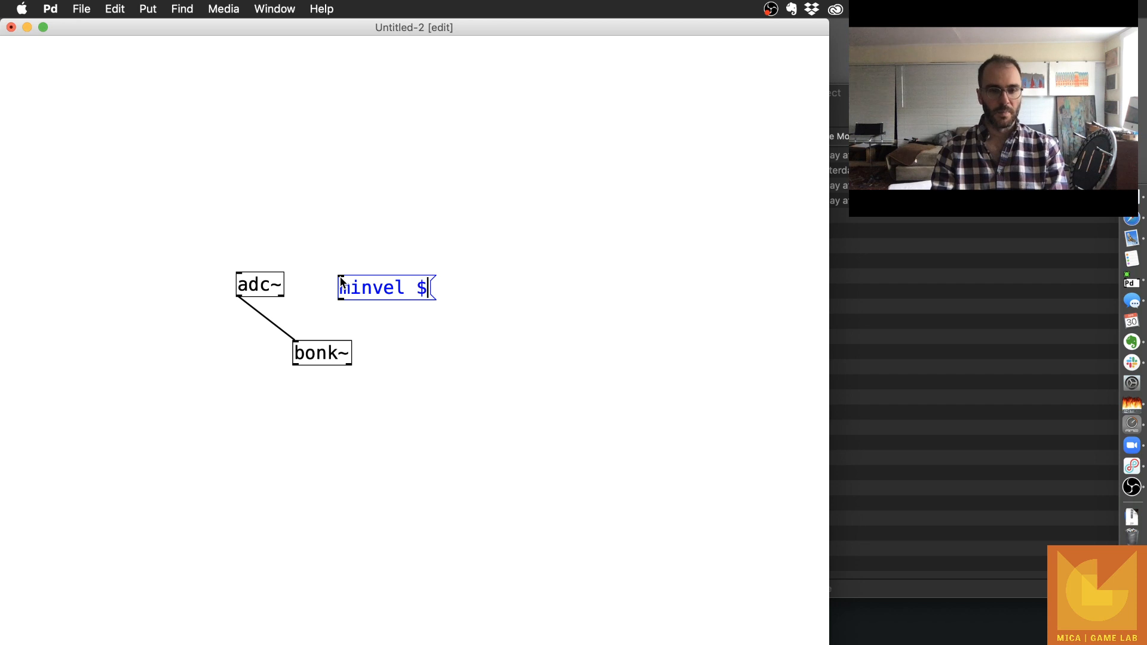
{"action": "type", "text": "1"}
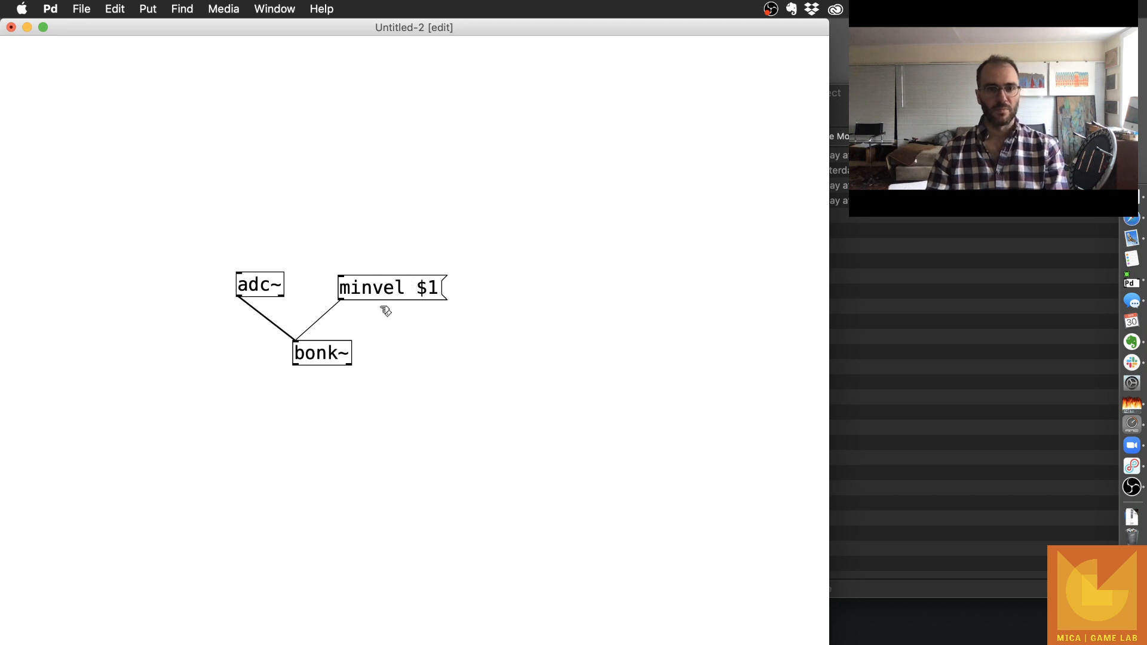
{"action": "mouse_move", "coordinate": [382, 226]}
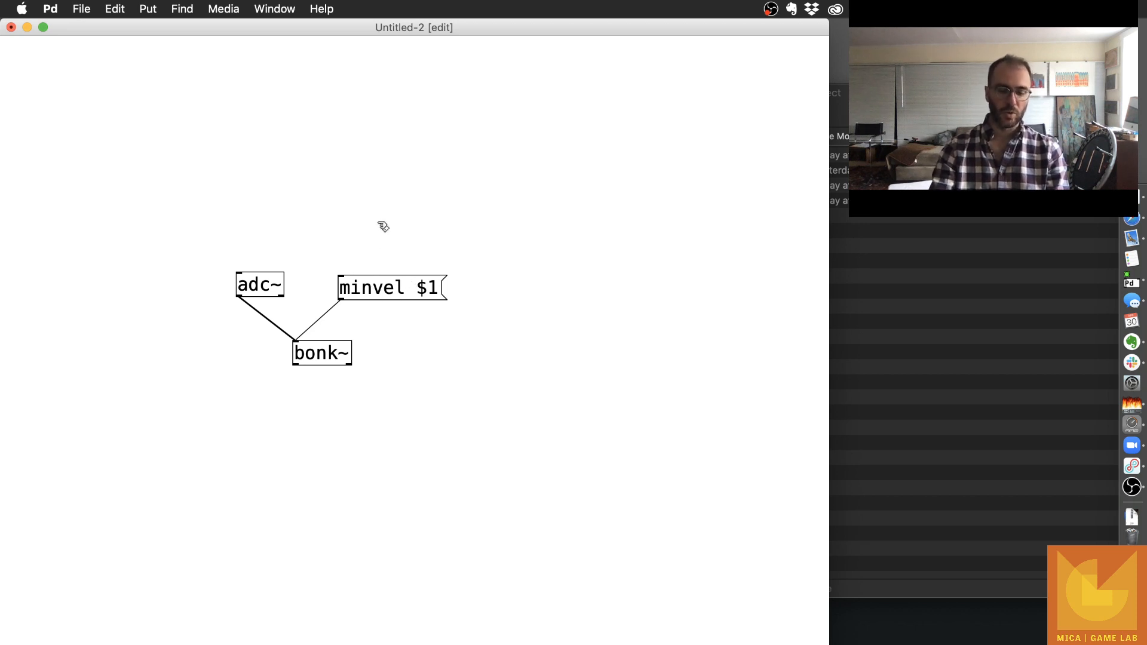
Add a horizontal slider above the message with height 50 and output range 0–127.
{"action": "left_click", "coordinate": [383, 226]}
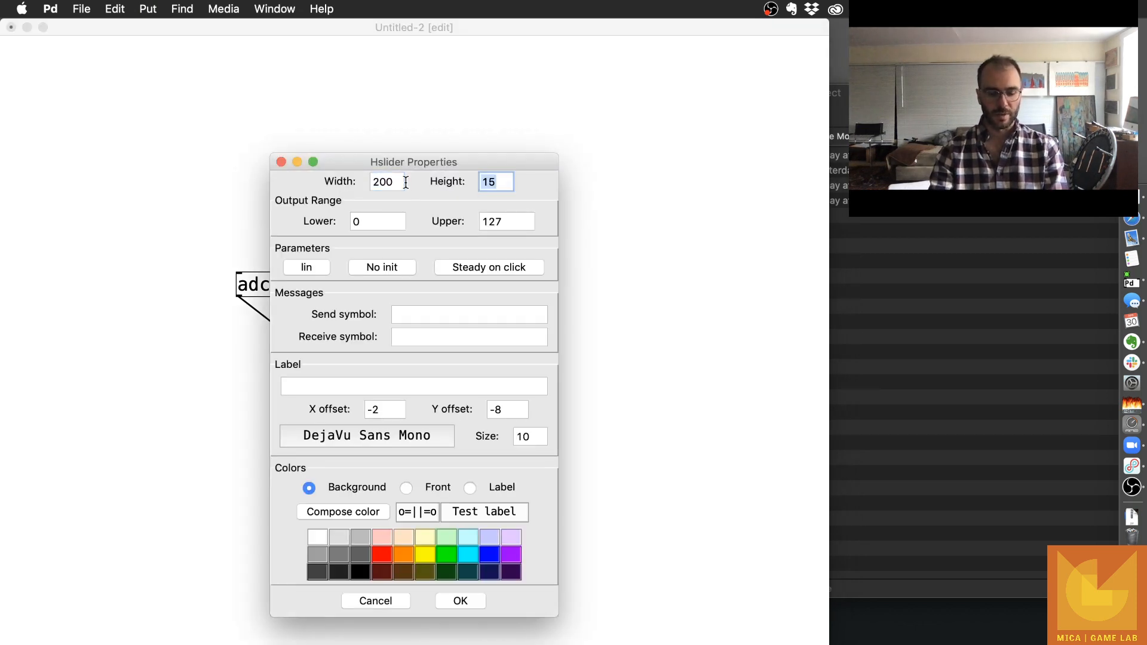
{"action": "type", "text": "50"}
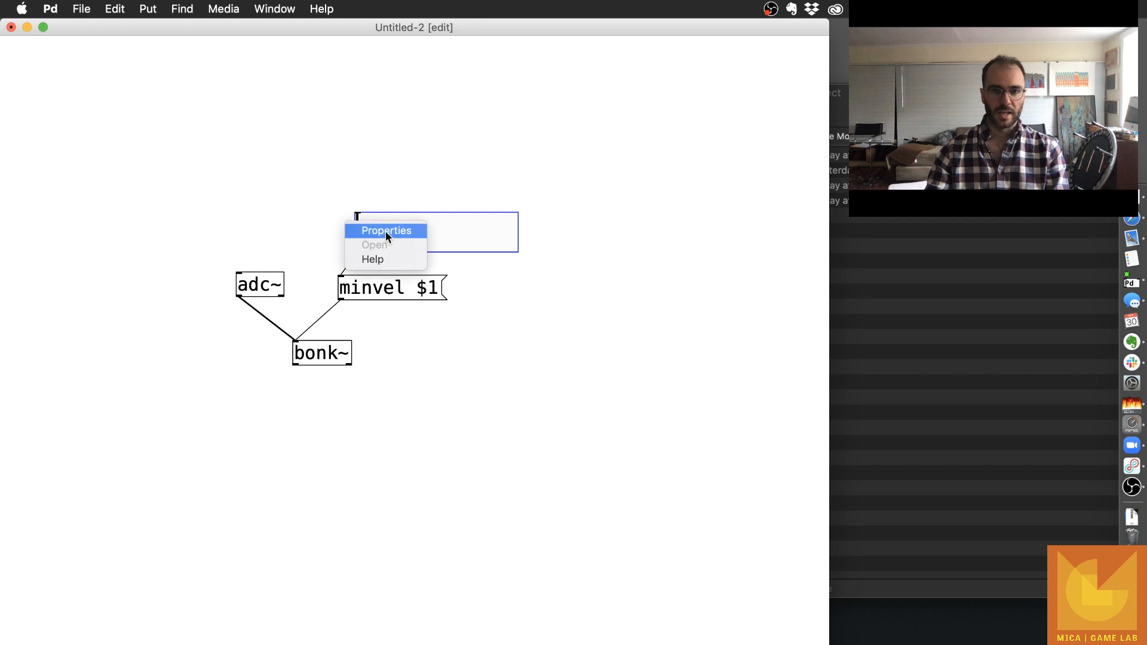
{"action": "left_click", "coordinate": [386, 230]}
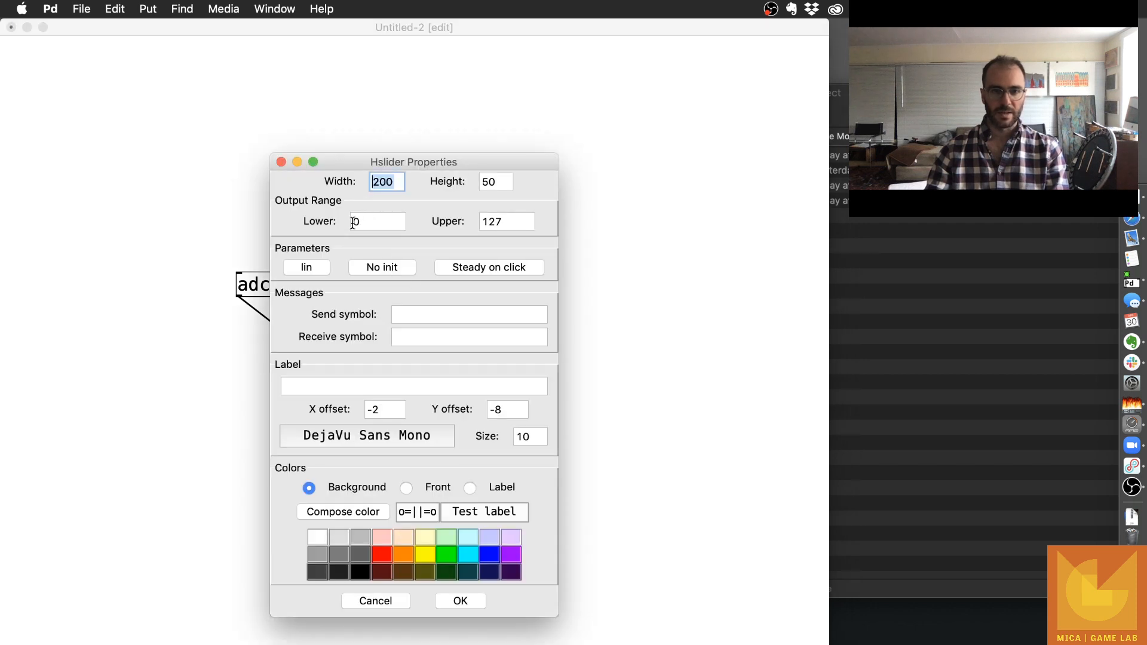
{"action": "left_click", "coordinate": [377, 221]}
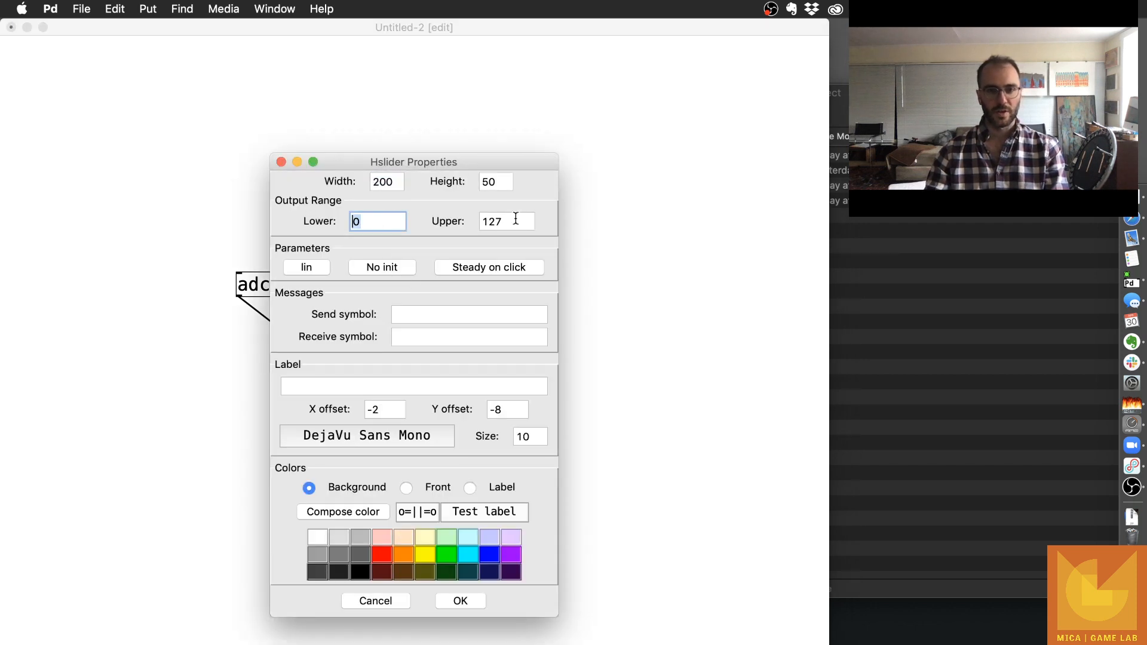
{"action": "left_click", "coordinate": [375, 601]}
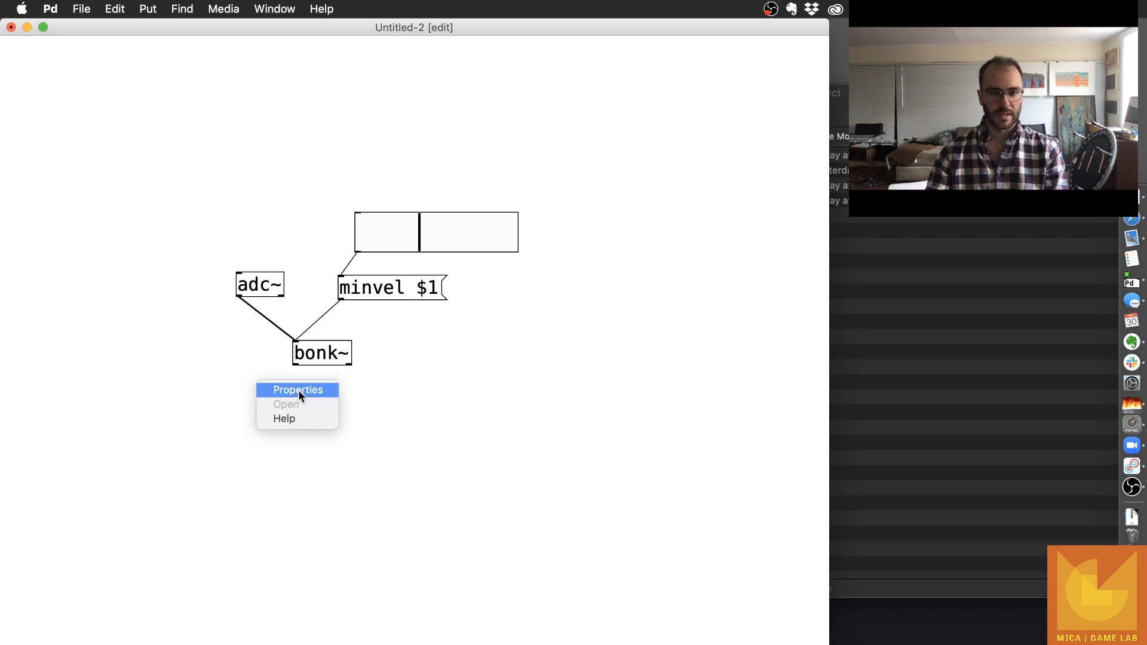
Enlarge the bang under bonk~, wire bonk~'s output into it, then set the minimum velocity via the slider.
{"action": "left_click", "coordinate": [297, 389]}
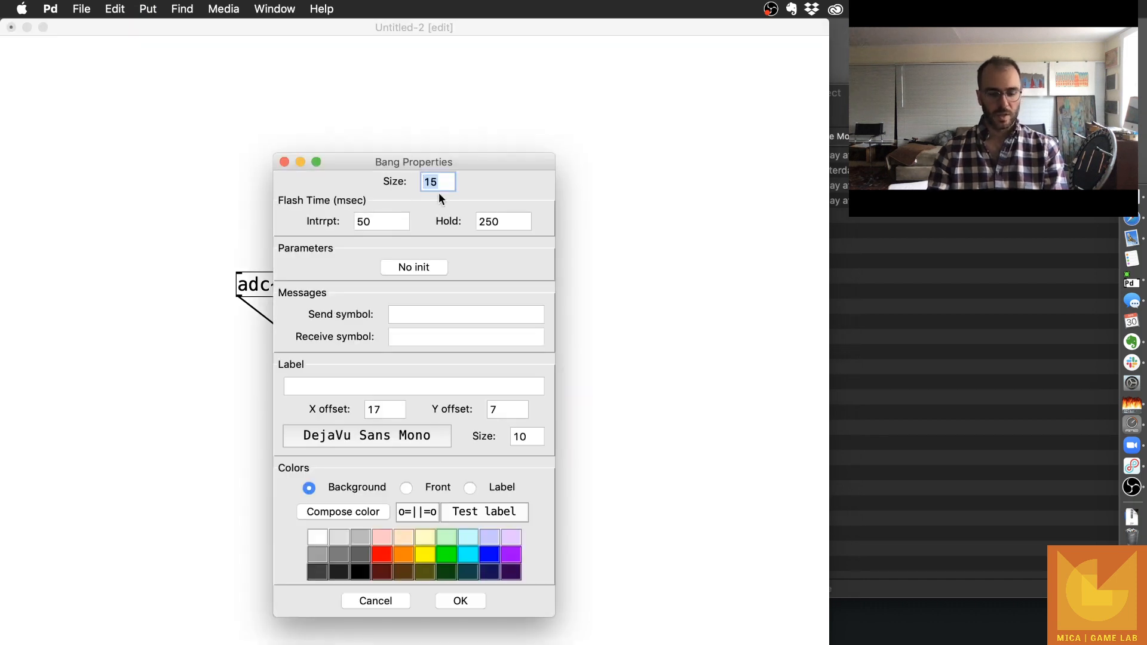
{"action": "left_click", "coordinate": [459, 601]}
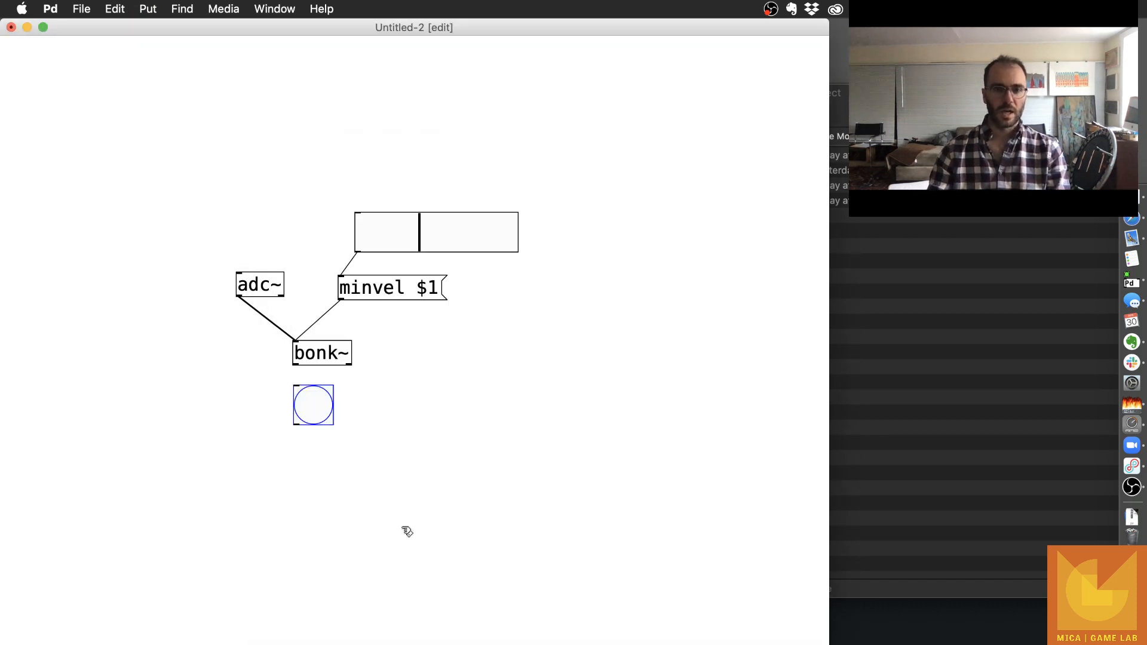
{"action": "left_click_drag", "start_coordinate": [313, 406], "coordinate": [284, 401]}
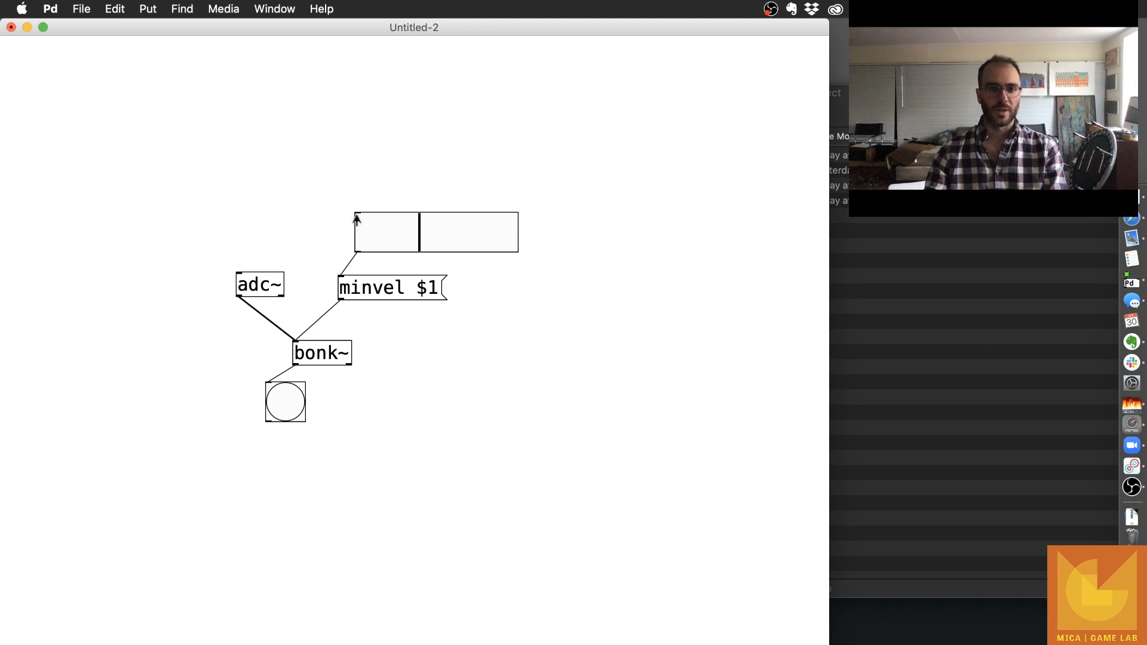
{"action": "mouse_move", "coordinate": [415, 233]}
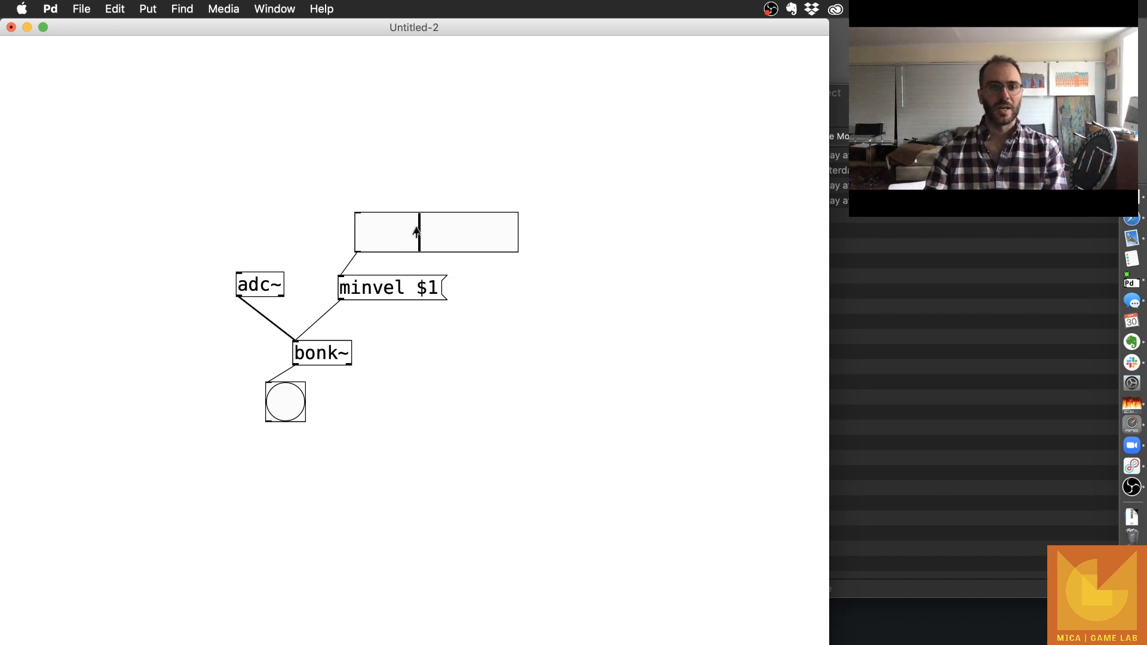
{"action": "mouse_move", "coordinate": [419, 175]}
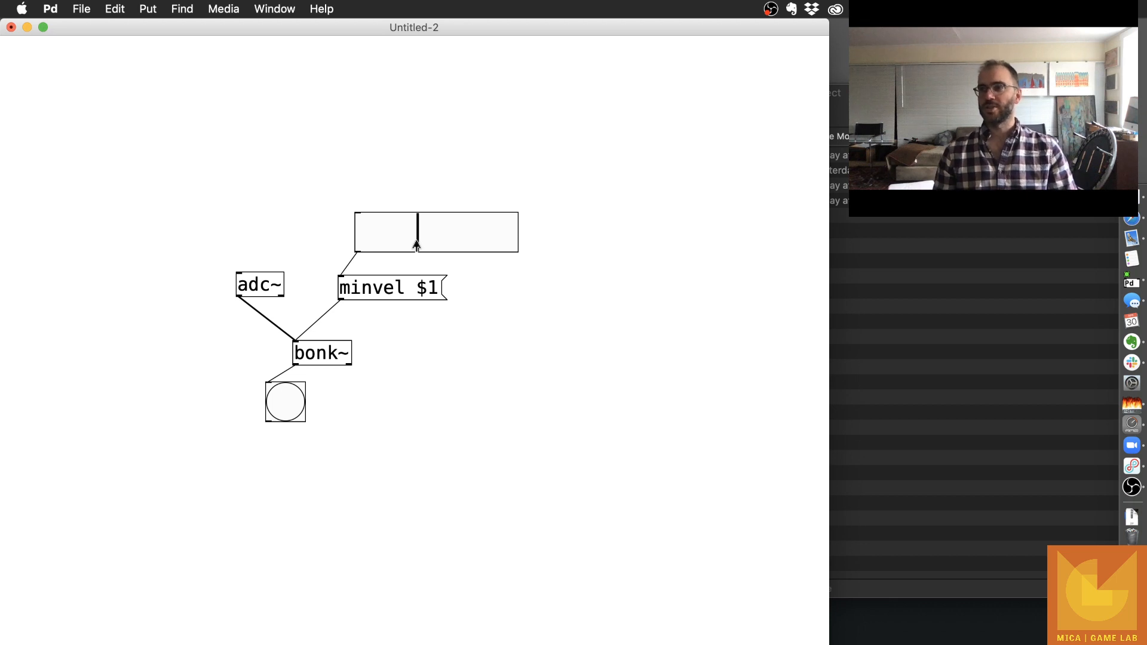
{"action": "left_click", "coordinate": [284, 402]}
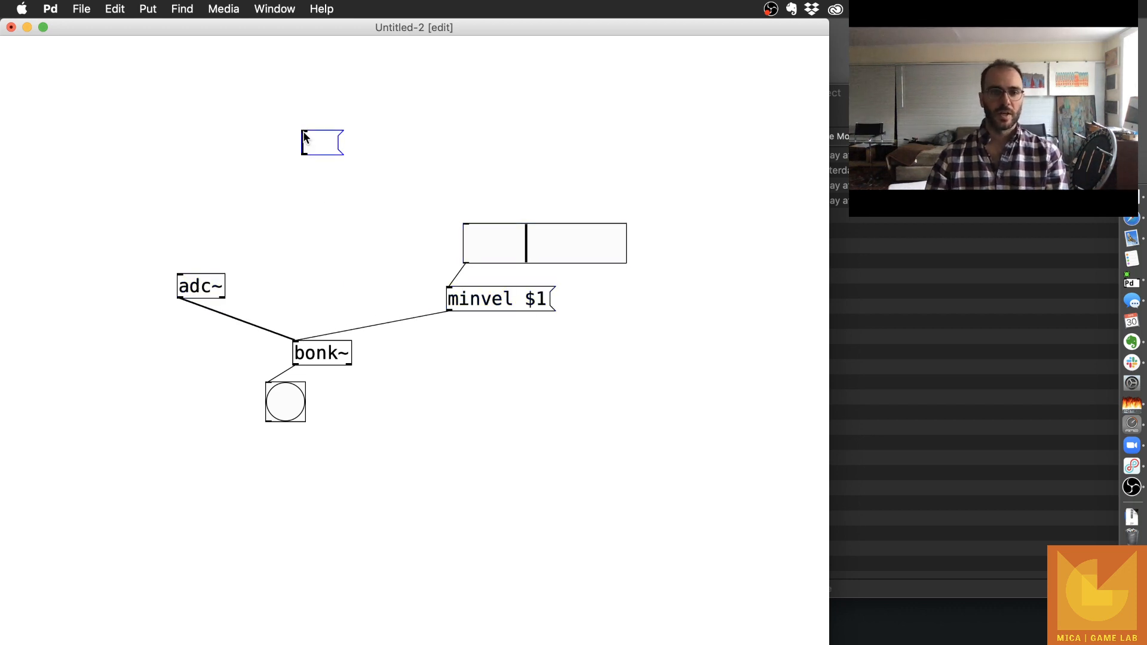
Create 'learn 10' and 'learn 0' messages, wiring learn 10 into bonk~.
{"action": "type", "text": "learn"}
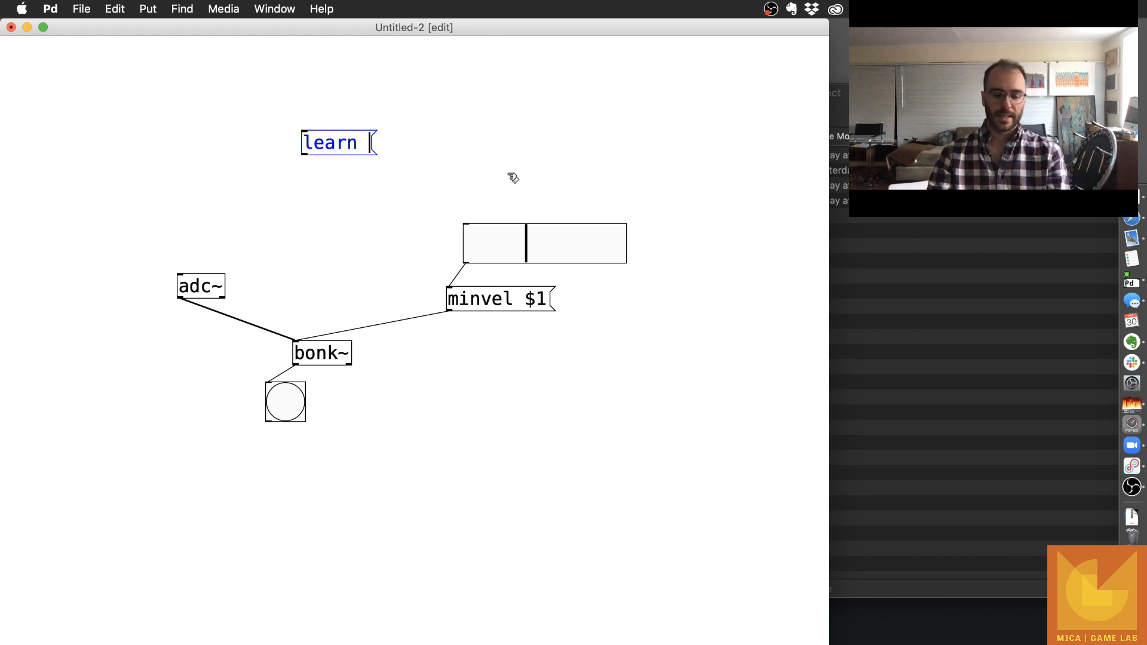
{"action": "type", "text": "10"}
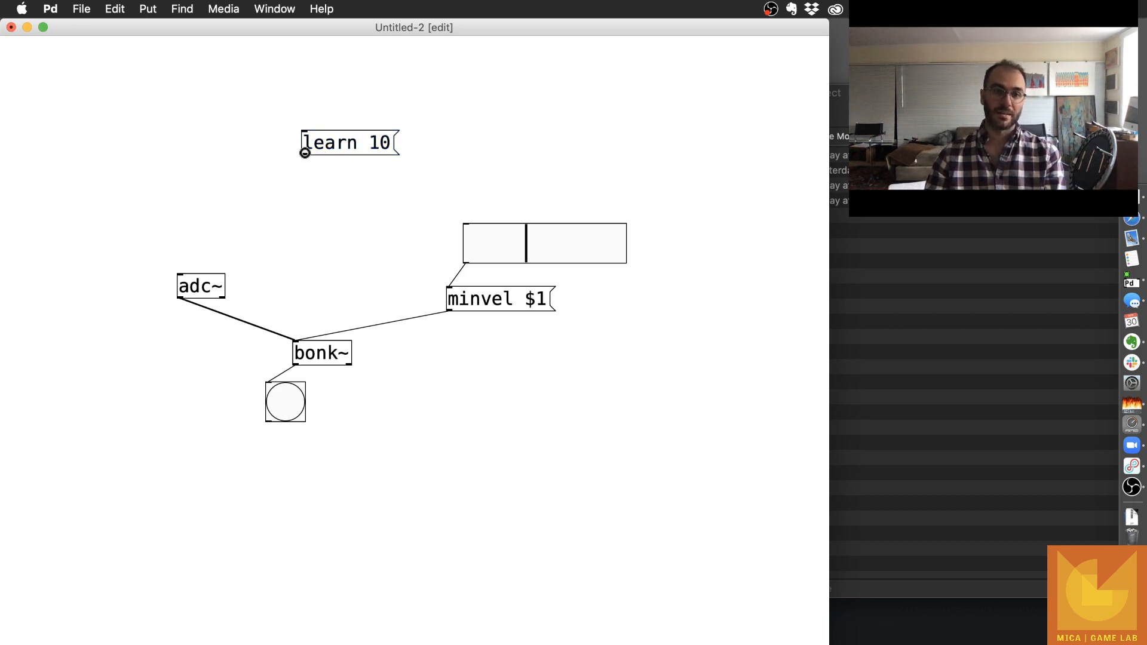
{"action": "left_click_drag", "start_coordinate": [305, 154], "coordinate": [297, 344]}
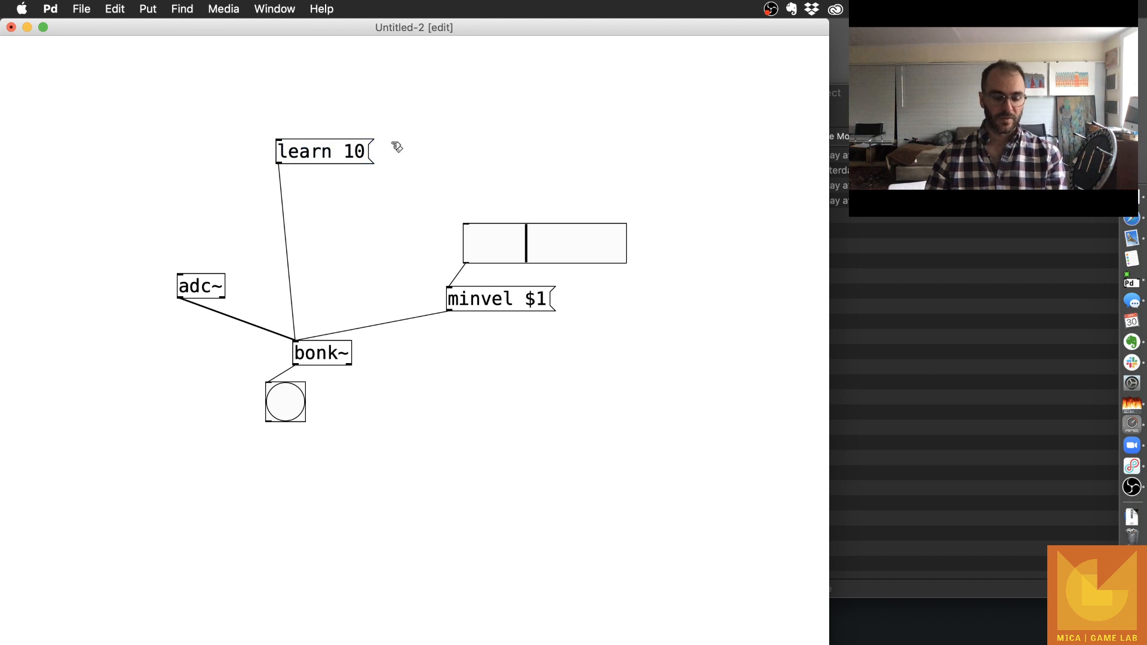
{"action": "left_click", "coordinate": [406, 151]}
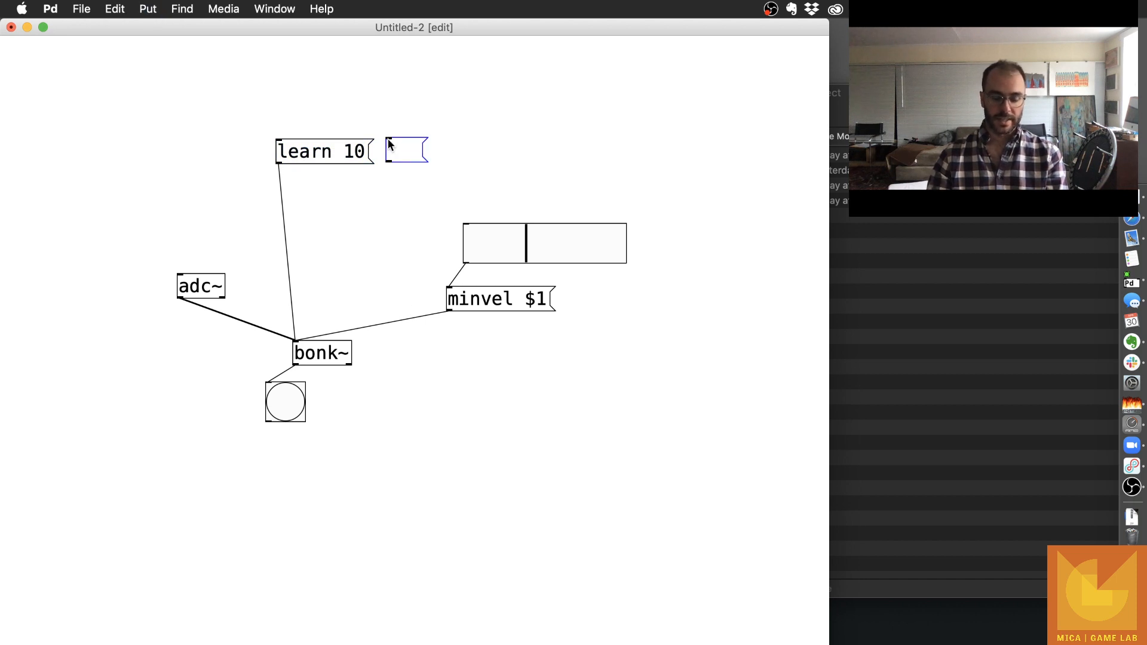
{"action": "type", "text": "learn 0"}
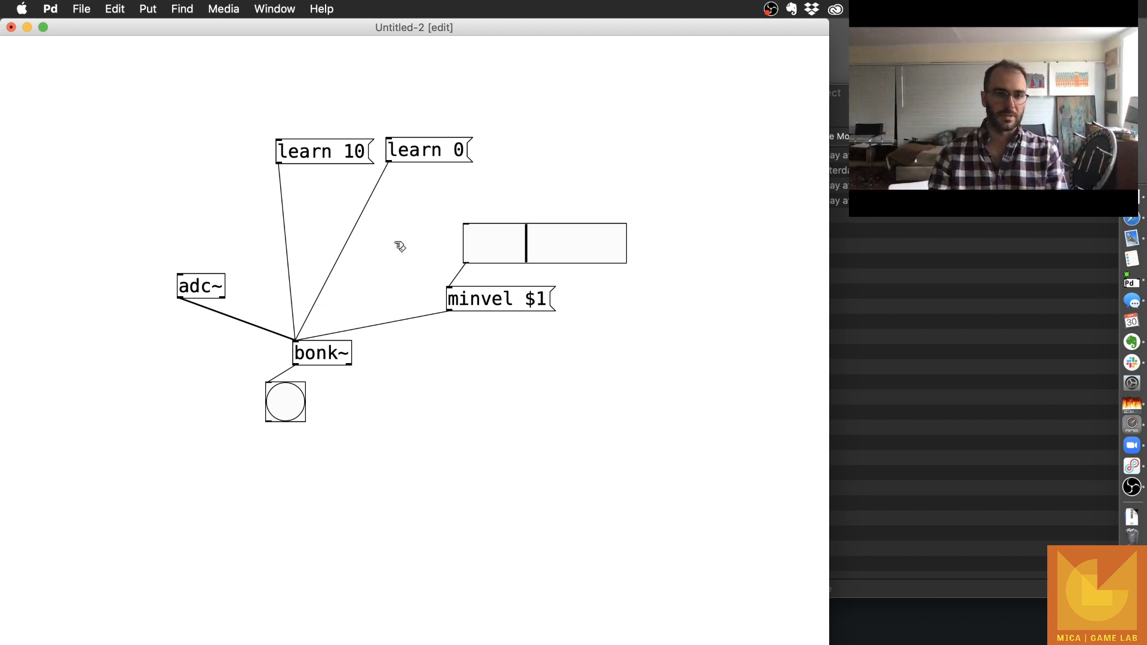
{"action": "mouse_move", "coordinate": [137, 155]}
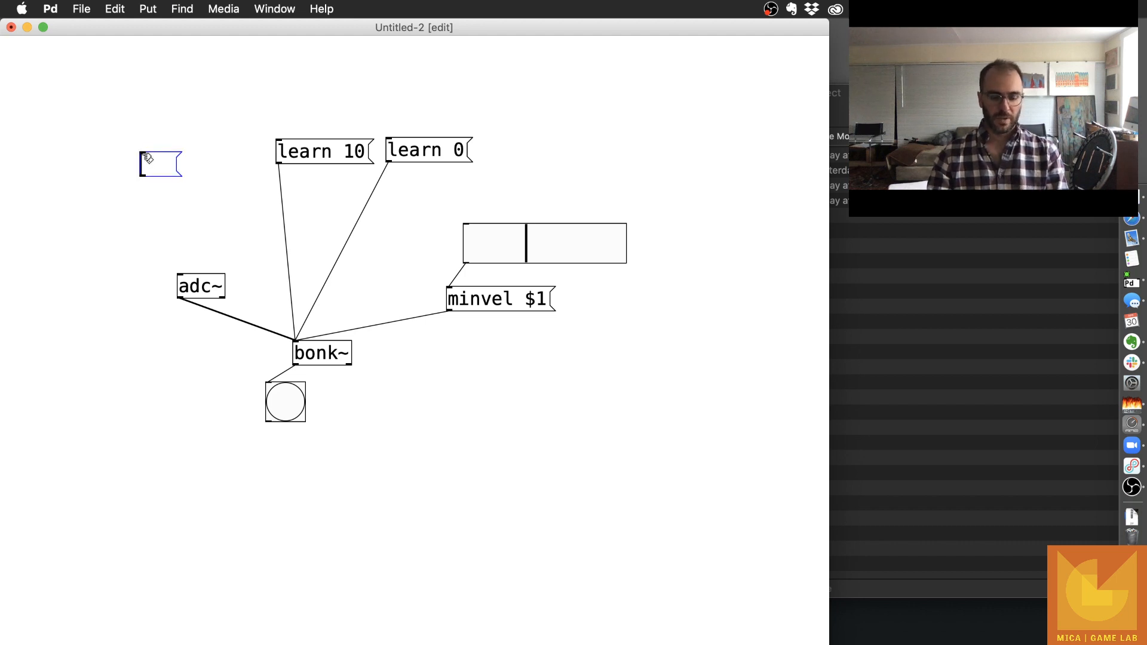
Create a 'debounce 0' message wired into bonk~ with a loadbang object placed above it.
{"action": "type", "text": "debounce"}
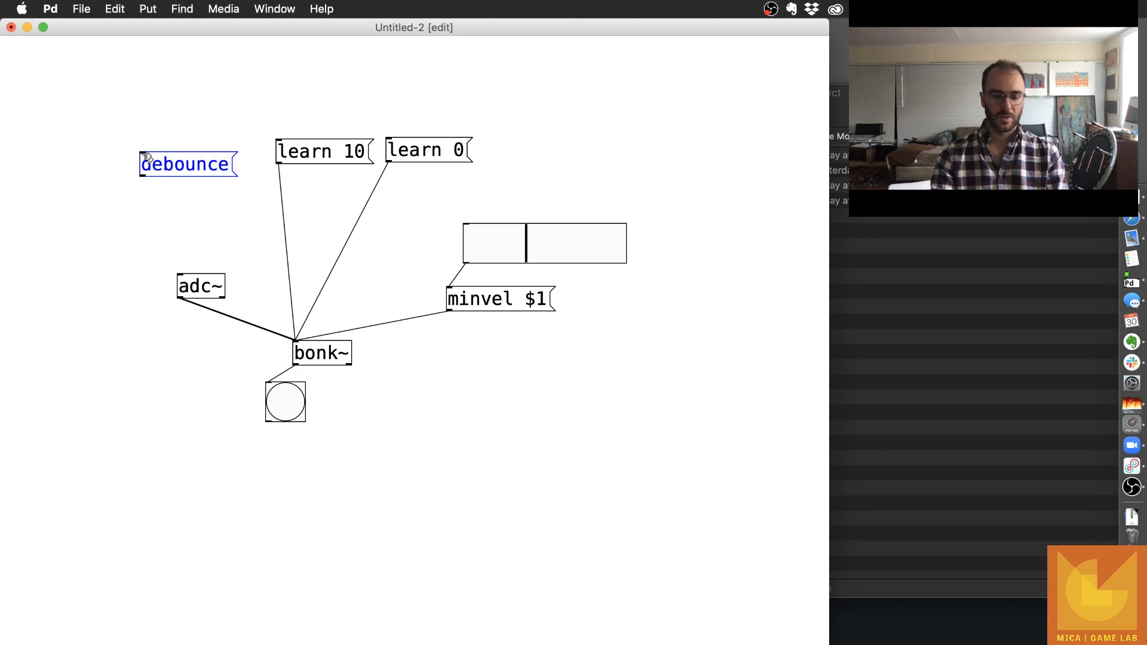
{"action": "type", "text": "0"}
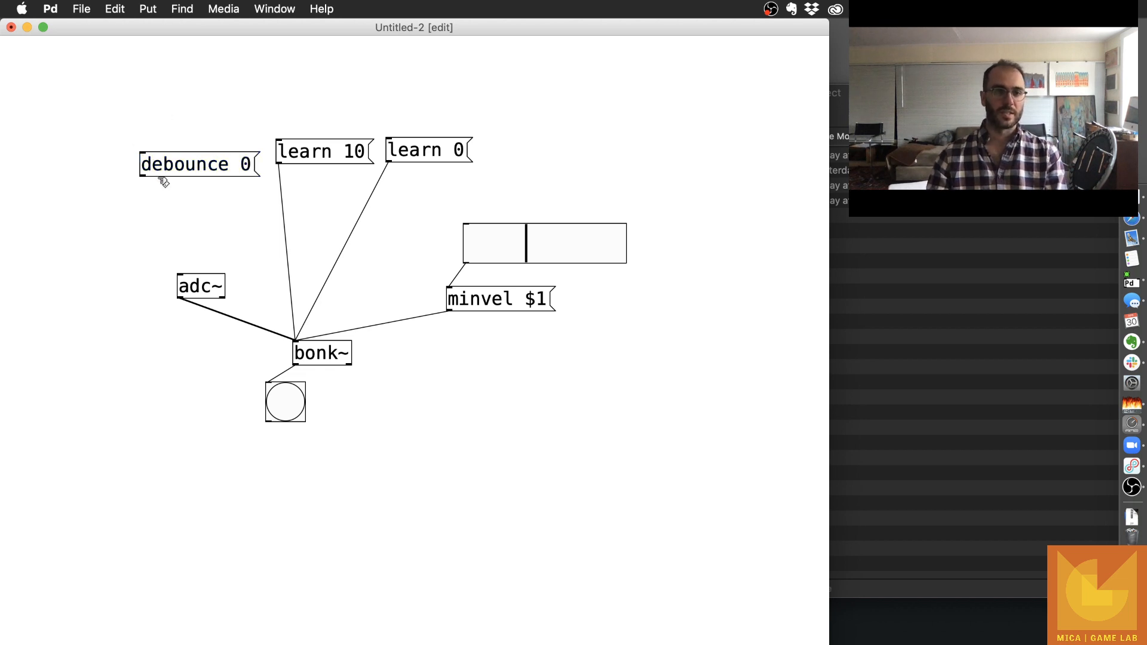
{"action": "left_click_drag", "start_coordinate": [144, 176], "coordinate": [307, 341]}
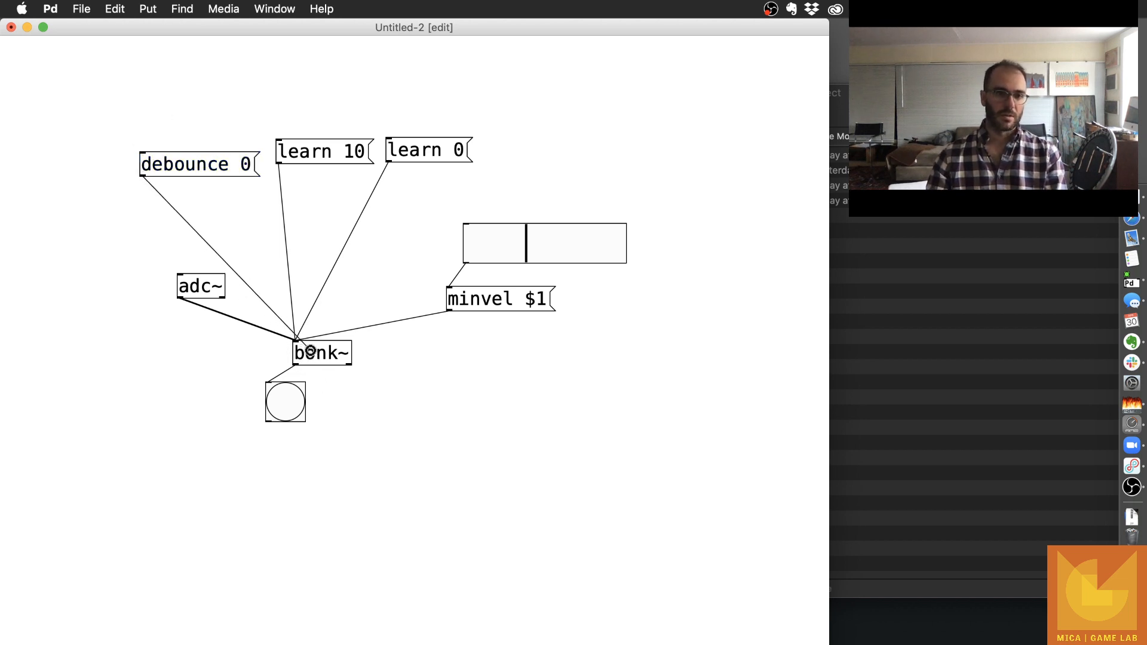
{"action": "mouse_move", "coordinate": [239, 165]}
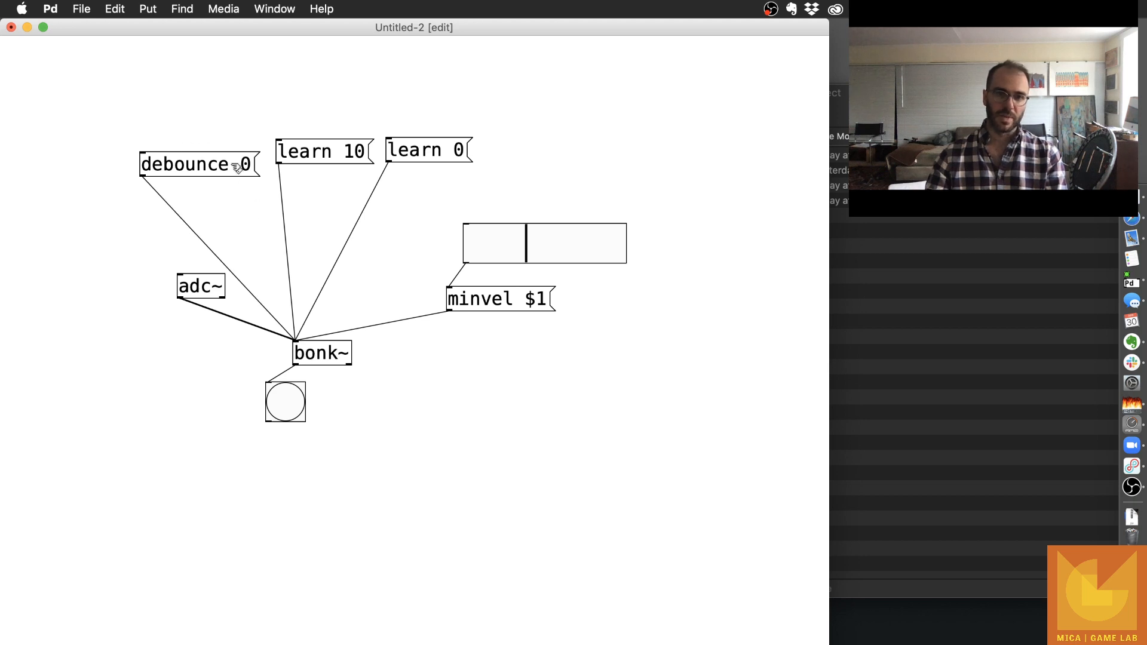
{"action": "mouse_move", "coordinate": [152, 129]}
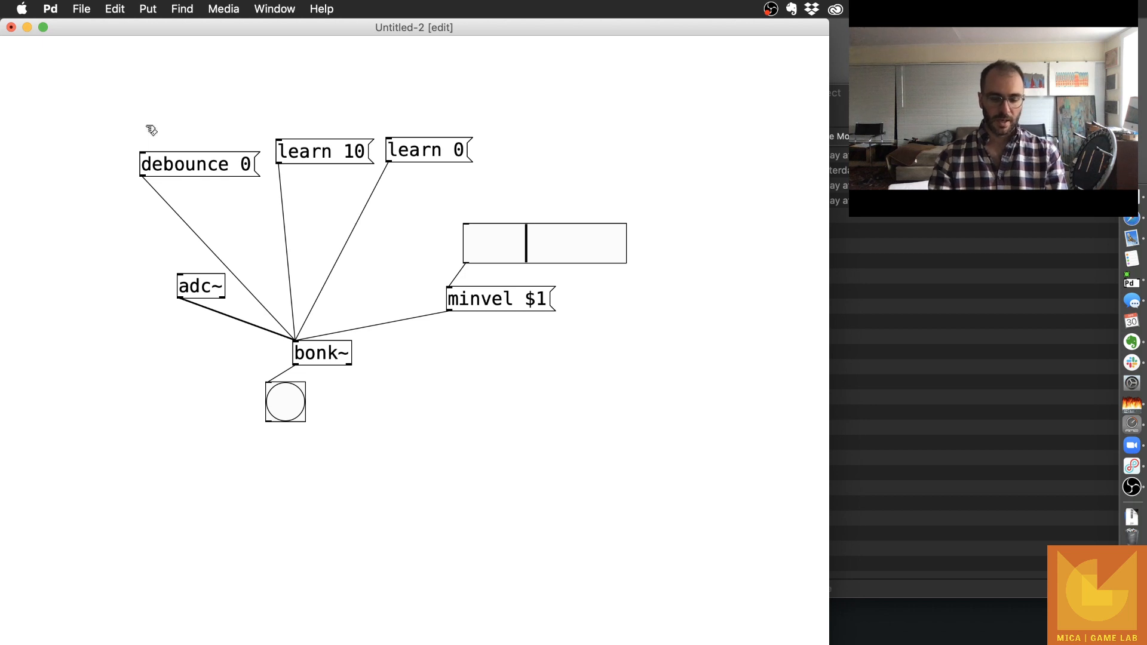
{"action": "type", "text": "loadbang"}
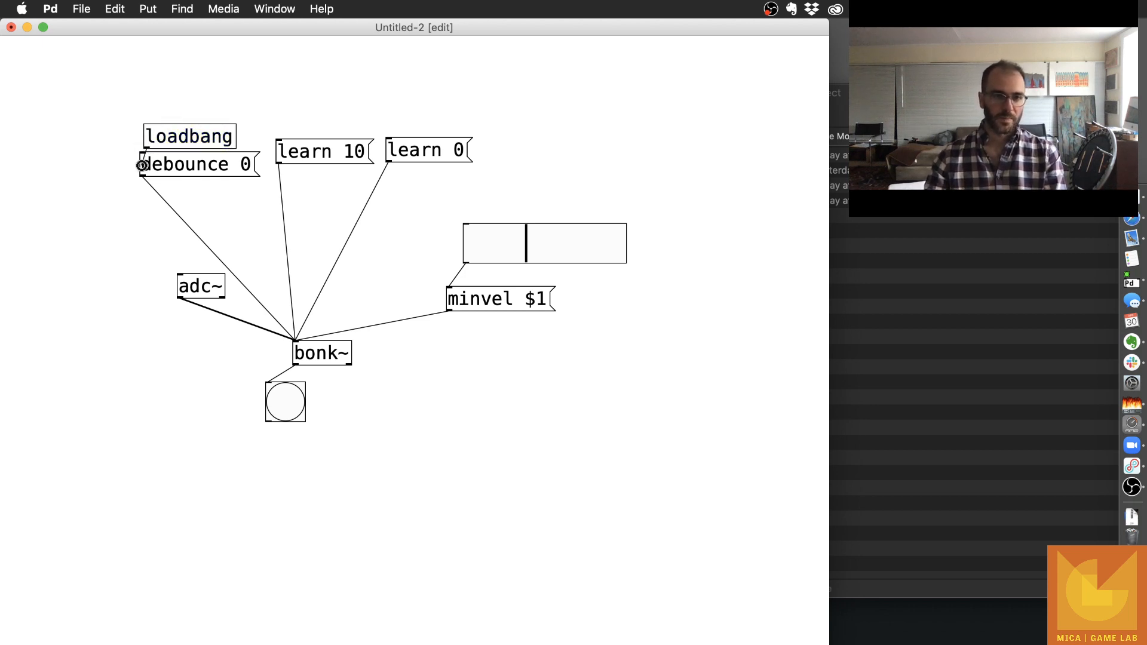
{"action": "left_click", "coordinate": [188, 136]}
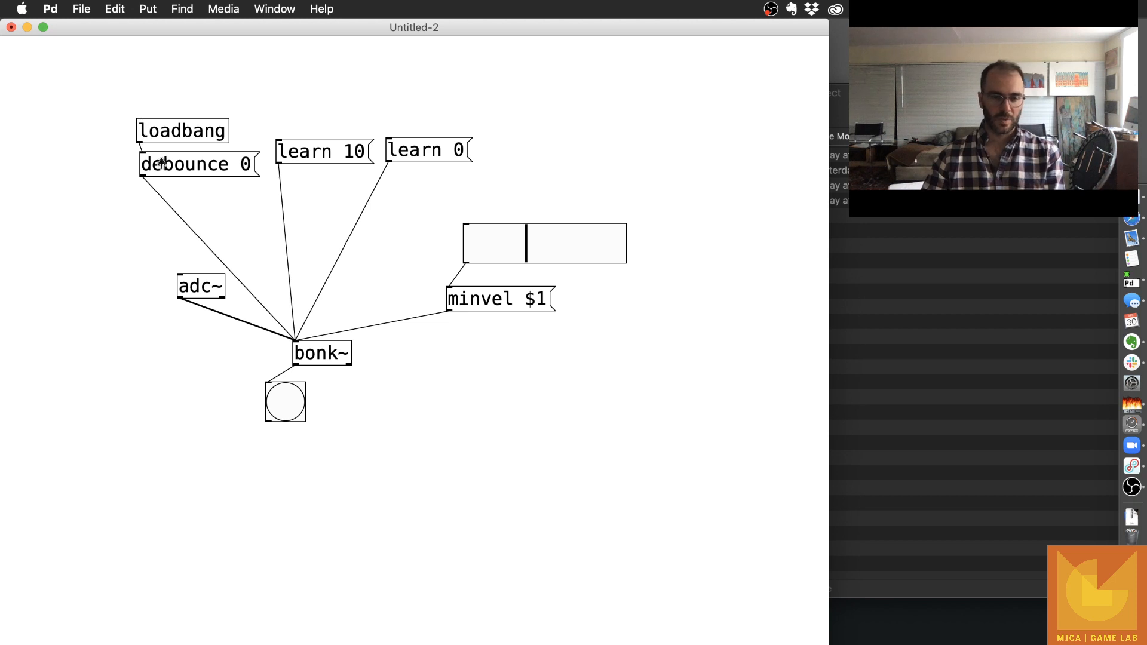
{"action": "mouse_move", "coordinate": [252, 82]}
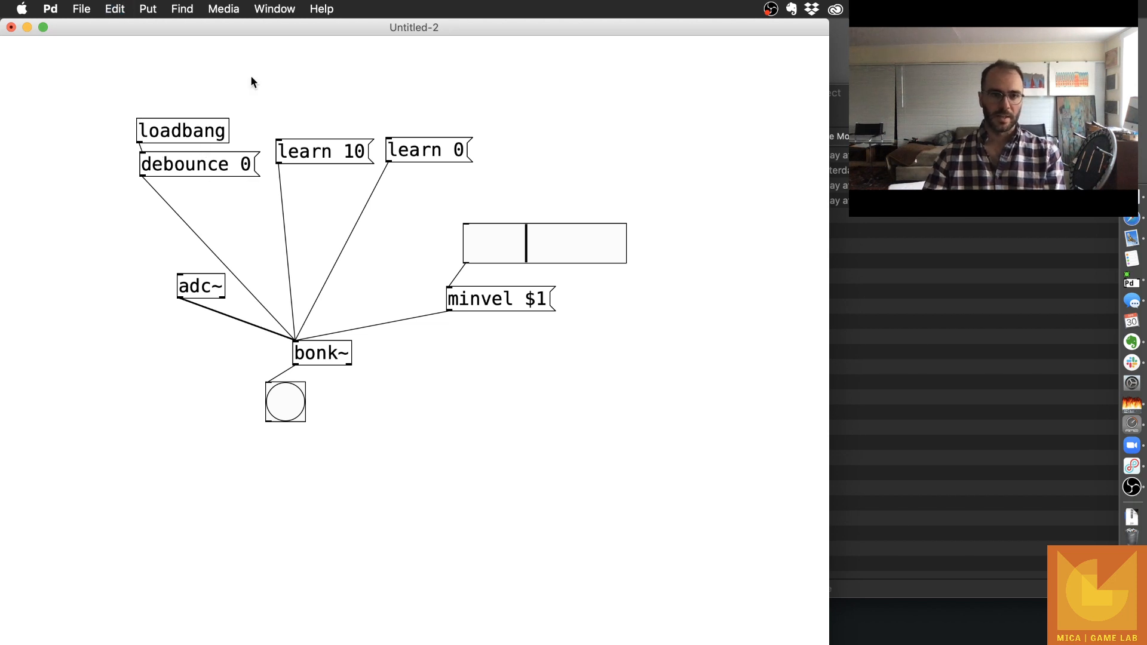
{"action": "mouse_move", "coordinate": [482, 207]}
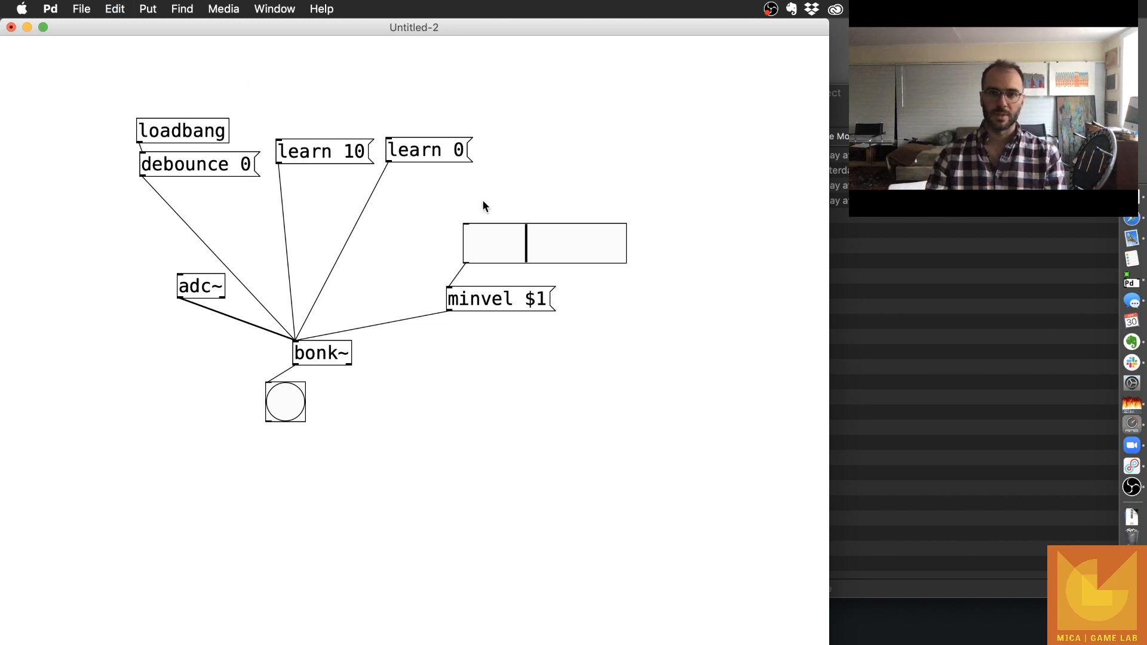
{"action": "mouse_move", "coordinate": [359, 174]}
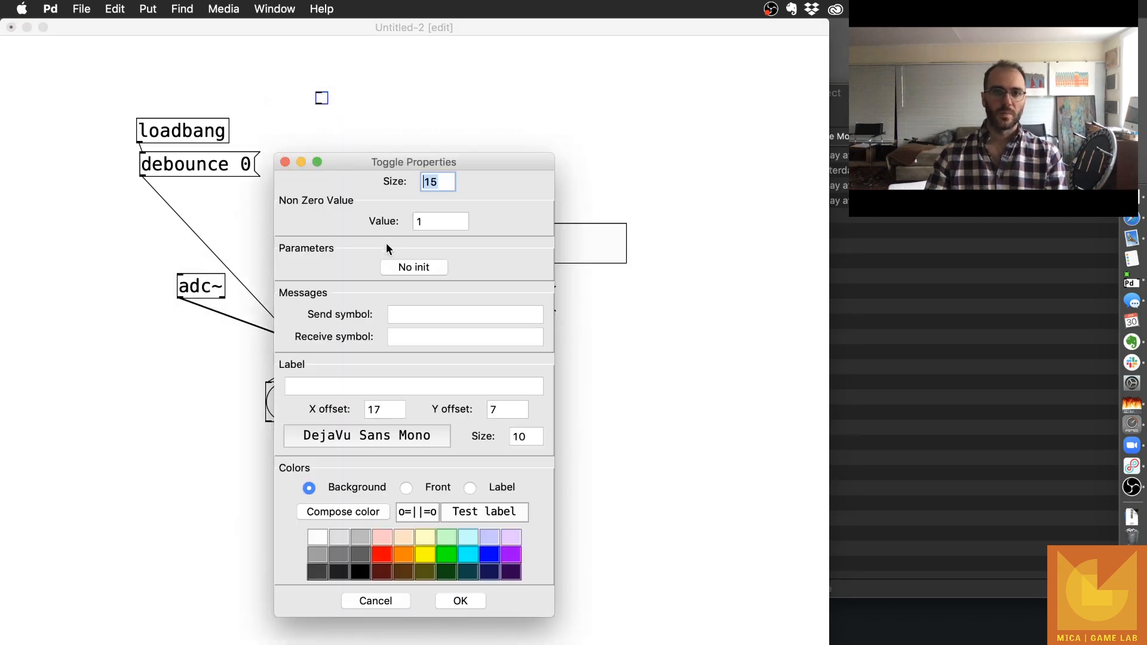
Give the toggle size 40 and the label 'learn', then apply its properties.
{"action": "type", "text": "40"}
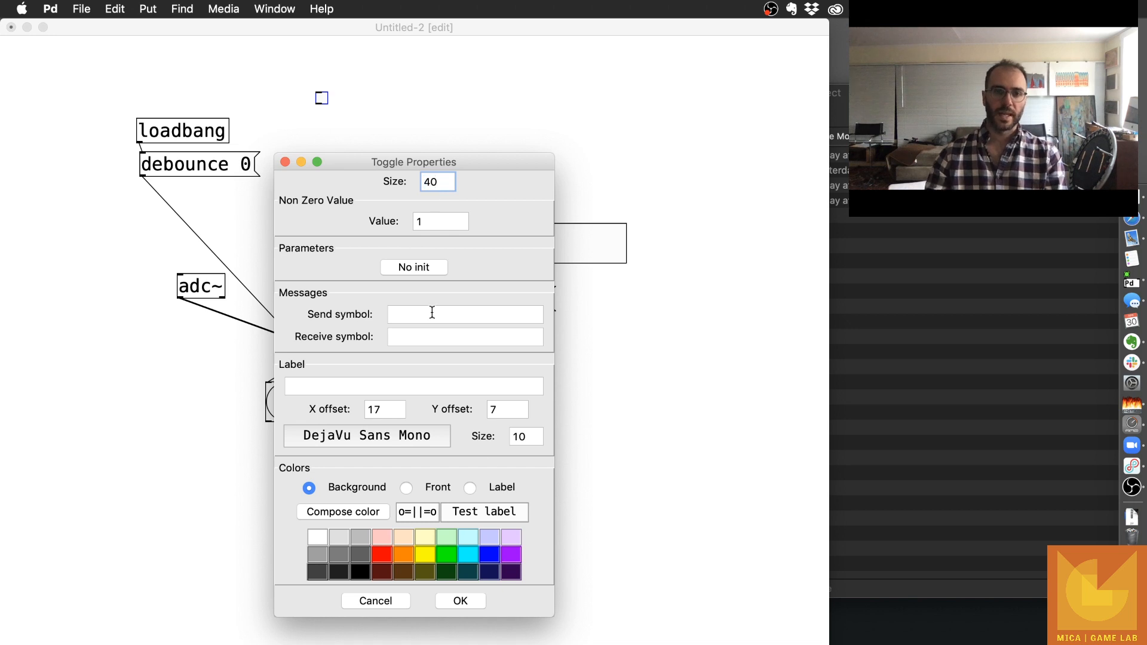
{"action": "left_click", "coordinate": [413, 385]}
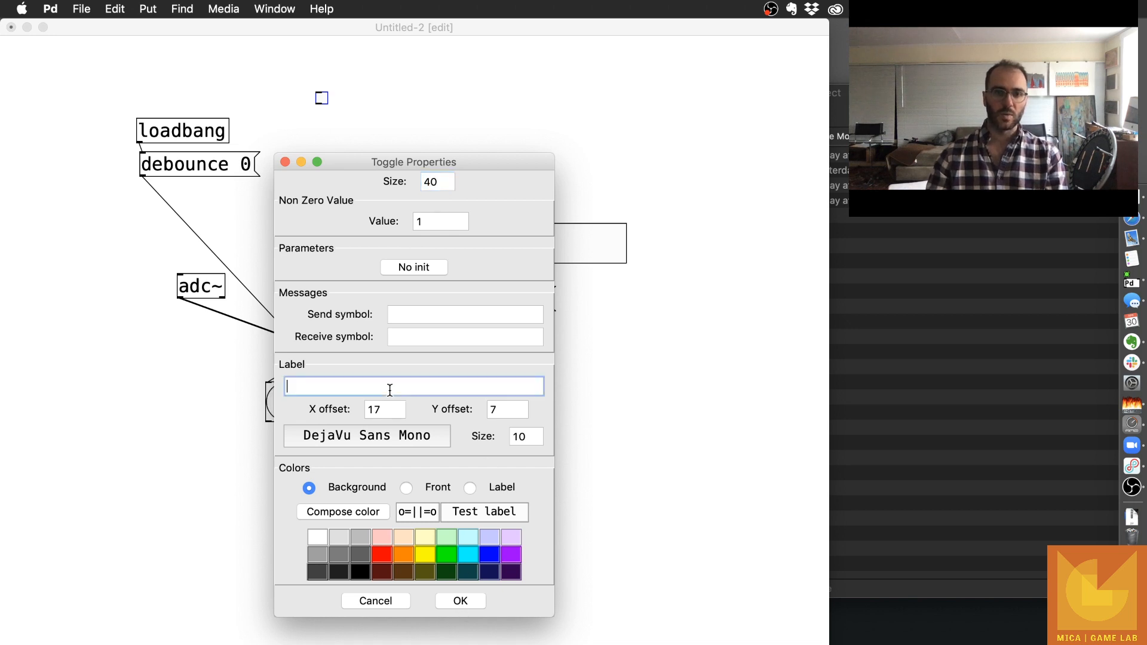
{"action": "type", "text": "learn"}
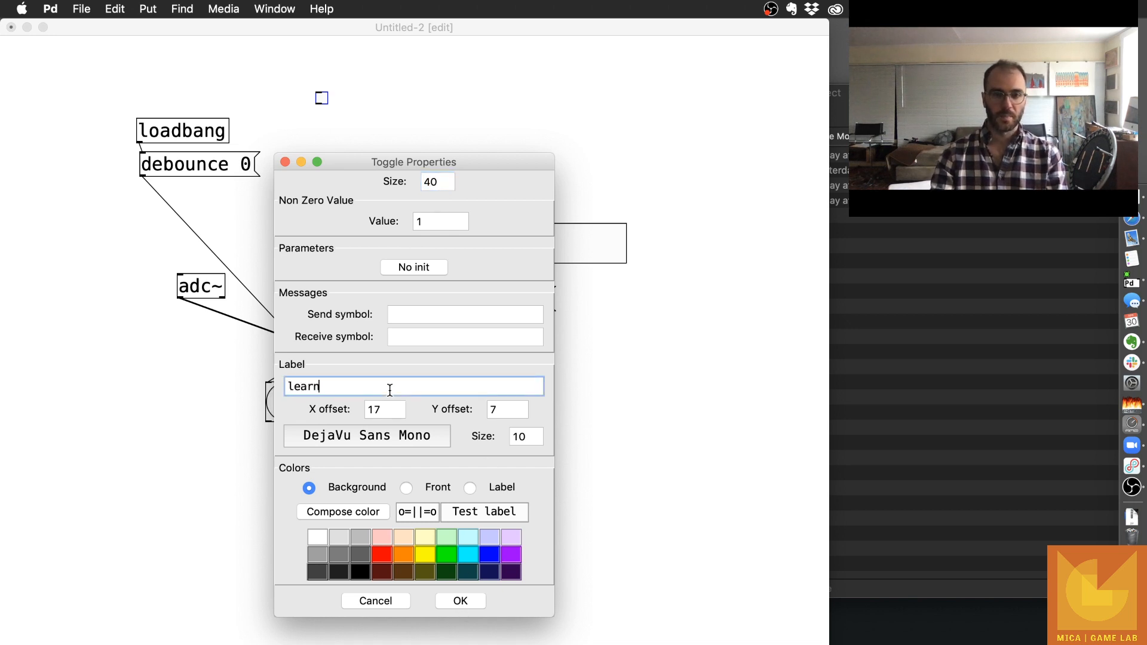
{"action": "left_click", "coordinate": [524, 436]}
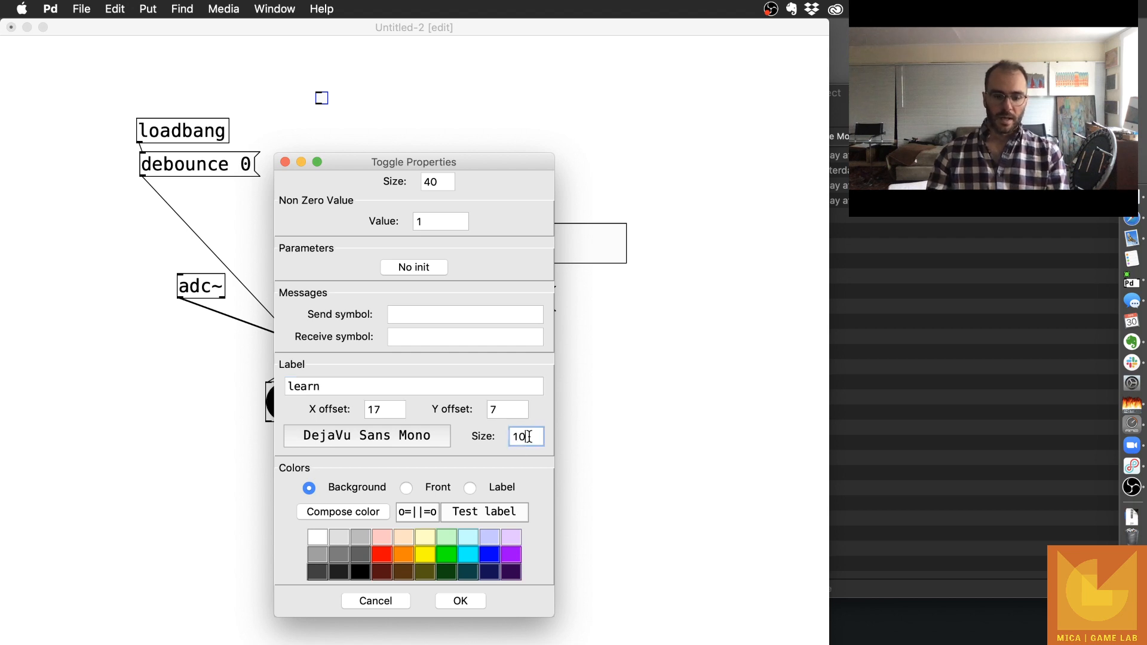
{"action": "left_click", "coordinate": [459, 601]}
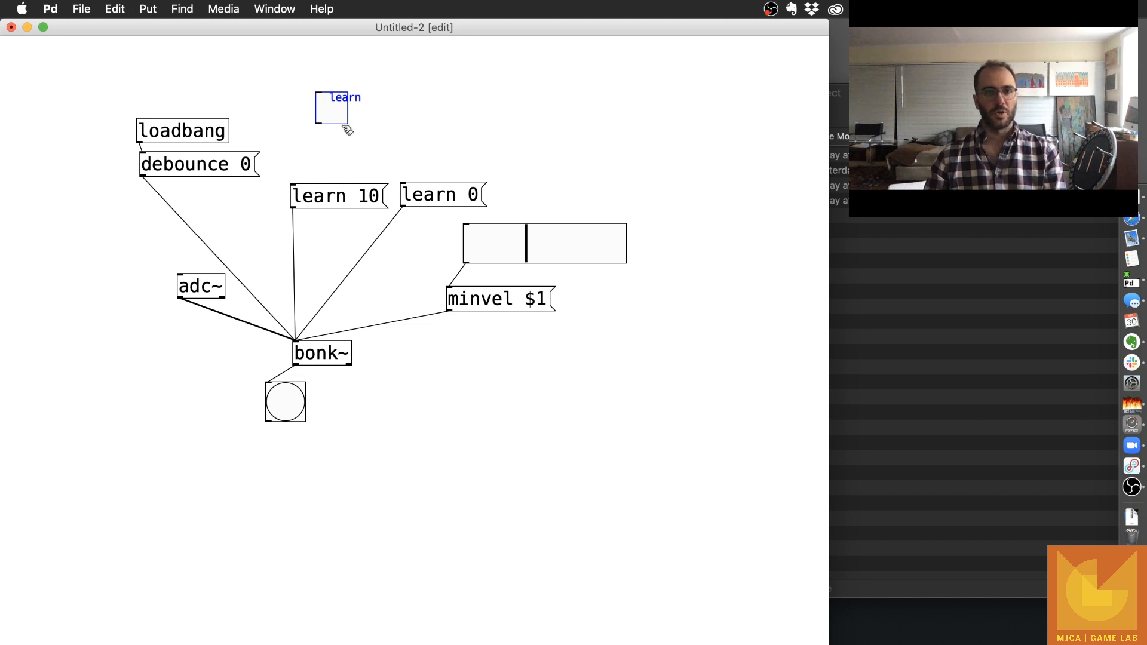
{"action": "mouse_move", "coordinate": [339, 152]}
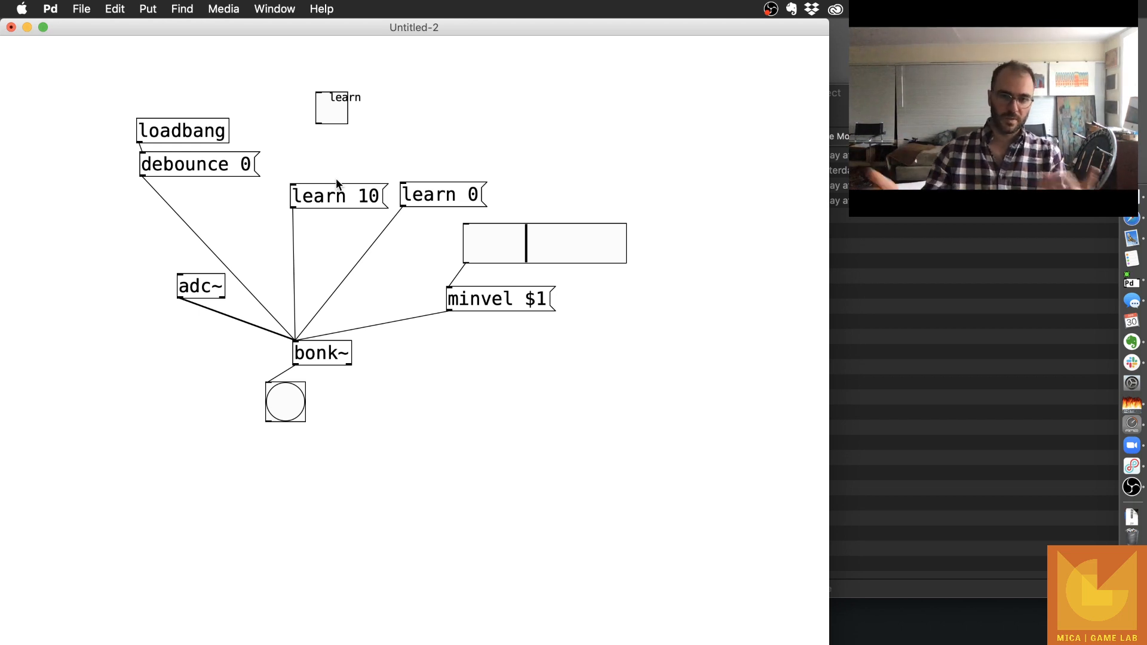
{"action": "mouse_move", "coordinate": [446, 197]}
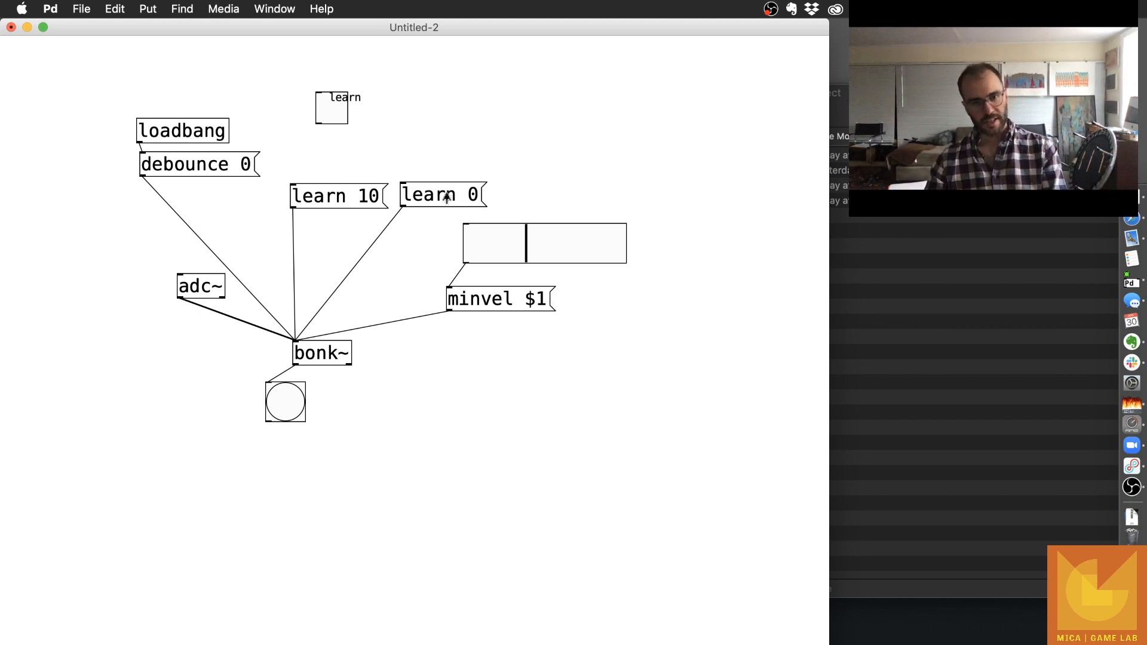
{"action": "mouse_move", "coordinate": [318, 131]}
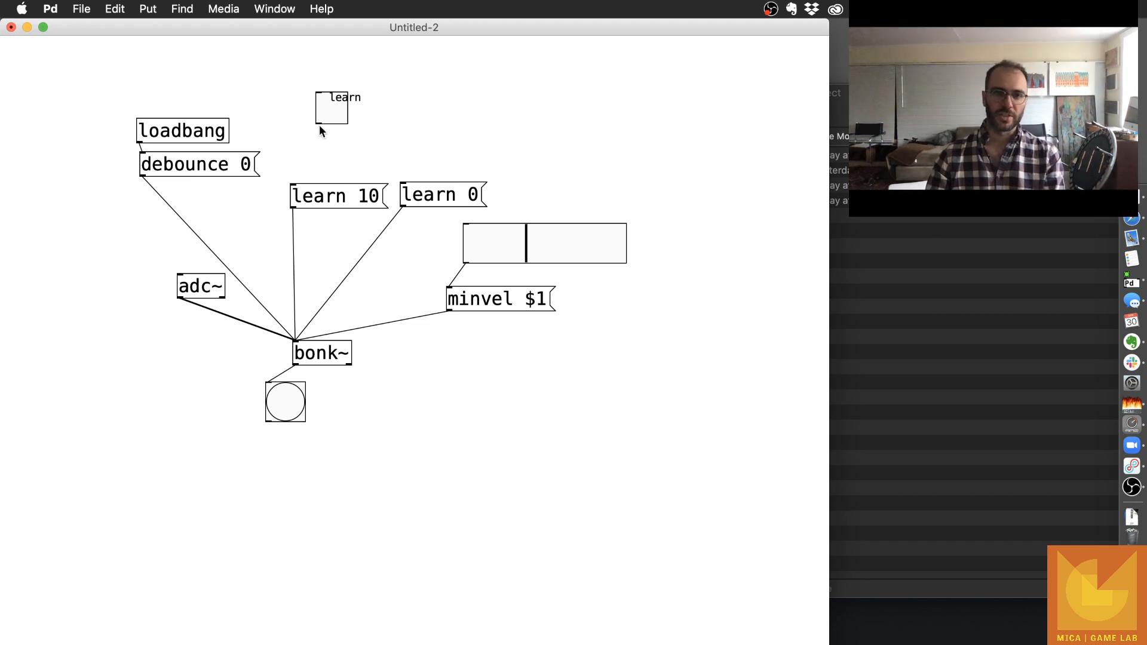
{"action": "mouse_move", "coordinate": [325, 140]}
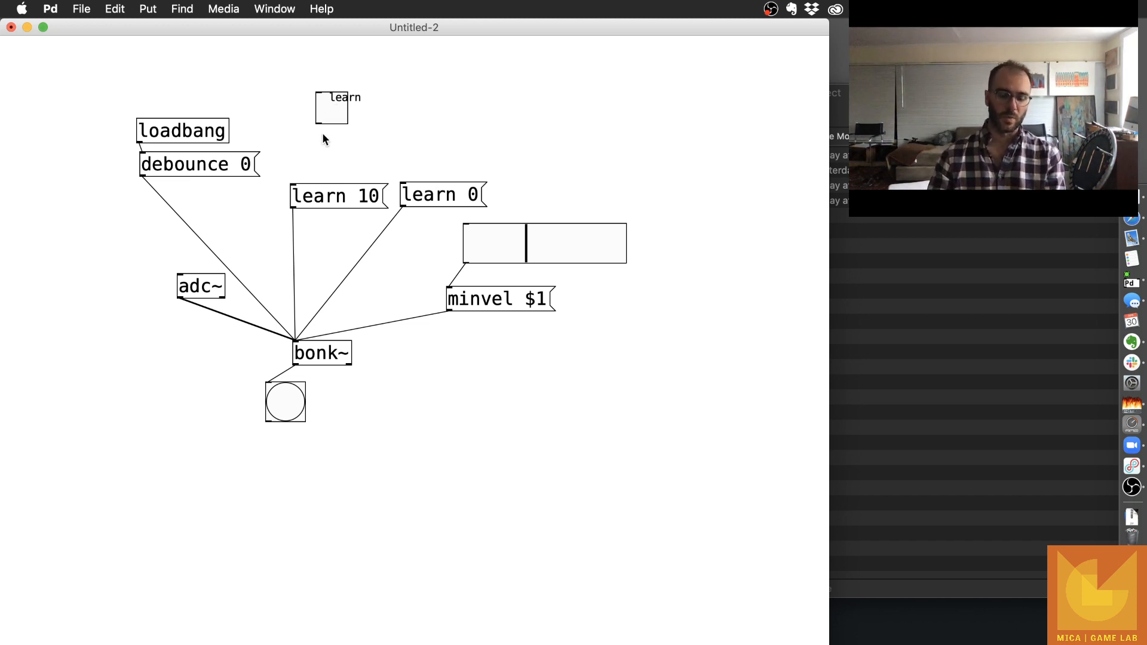
Create a 'sel 1 0' object under the toggle and test switching the learn toggle in run mode.
{"action": "type", "text": "sel"}
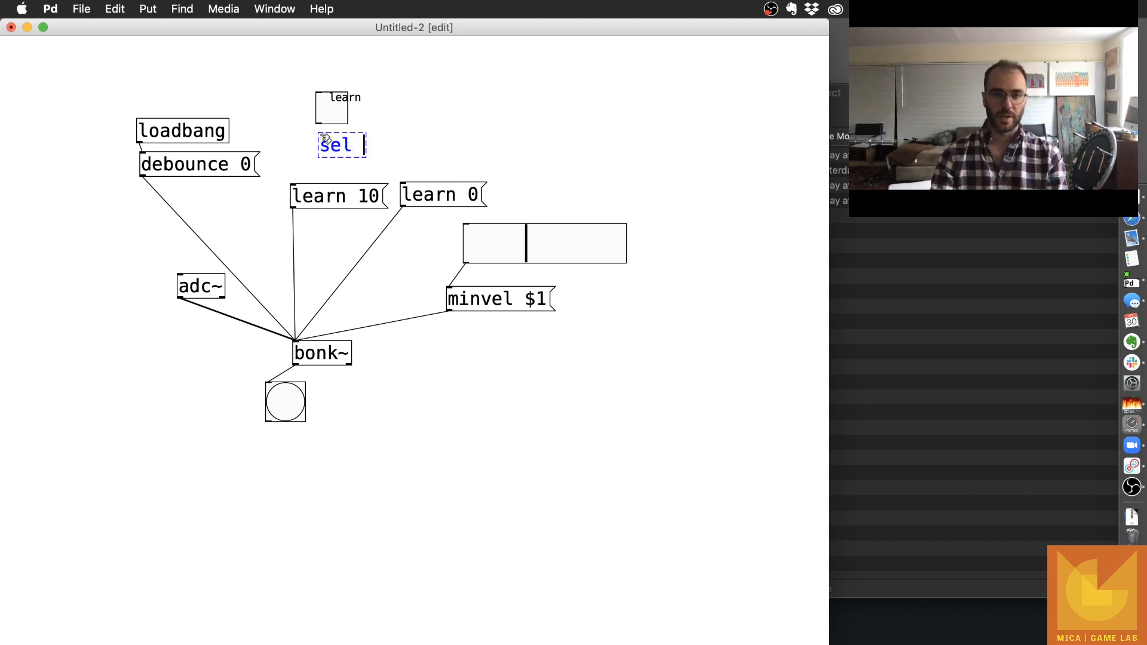
{"action": "type", "text": "1 0"}
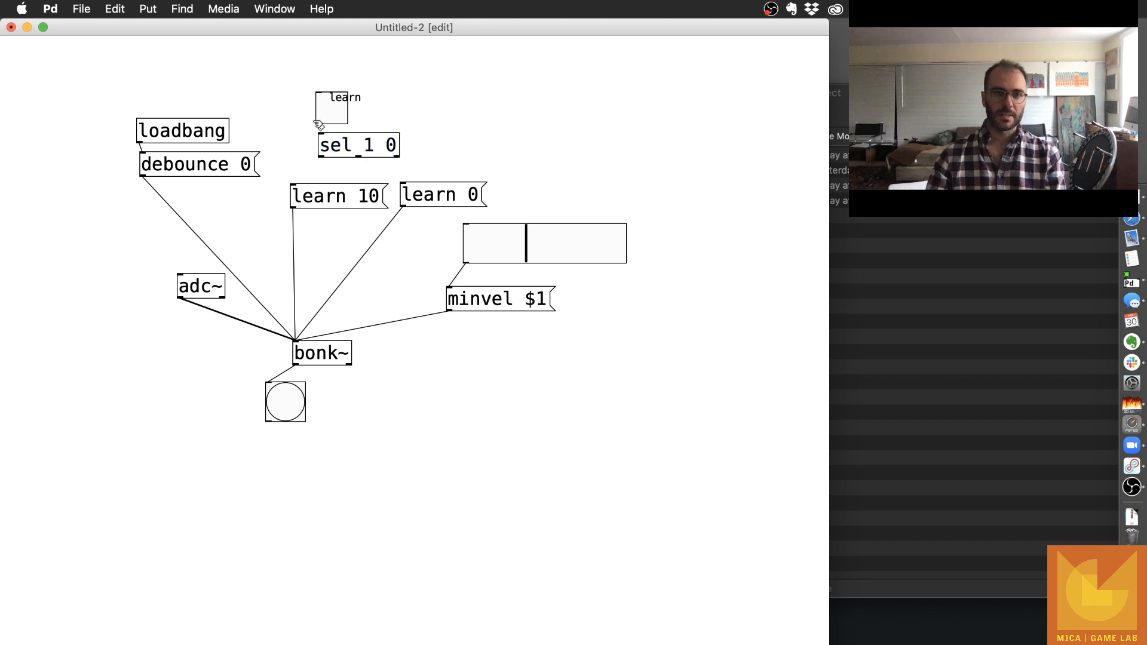
{"action": "left_click", "coordinate": [357, 145]}
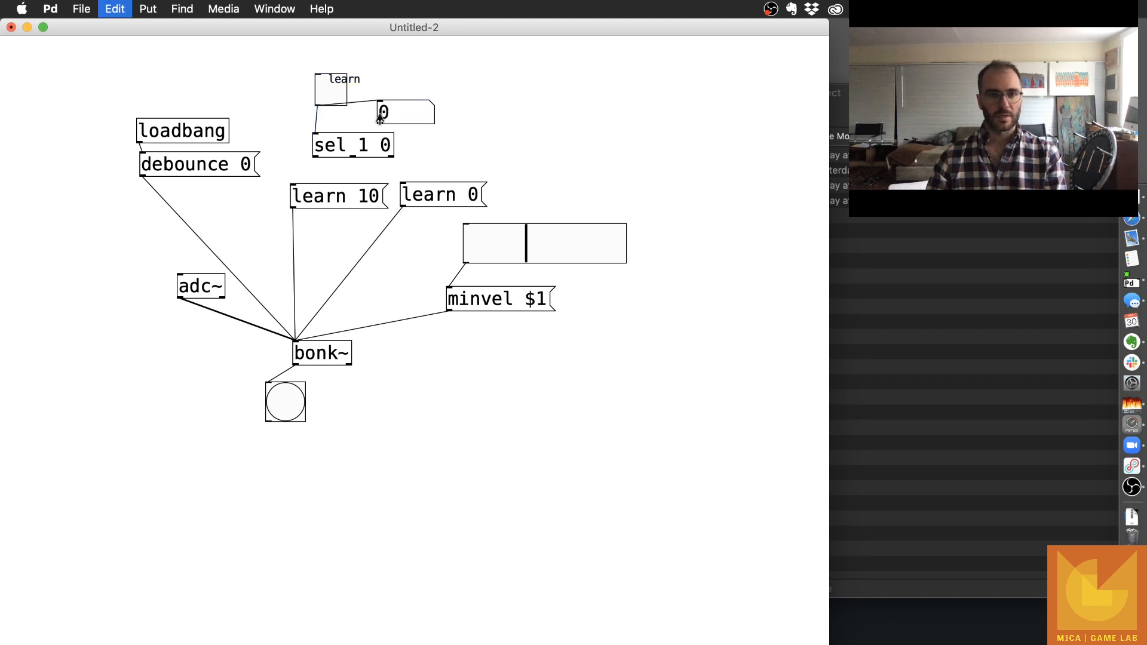
{"action": "left_click", "coordinate": [147, 9]}
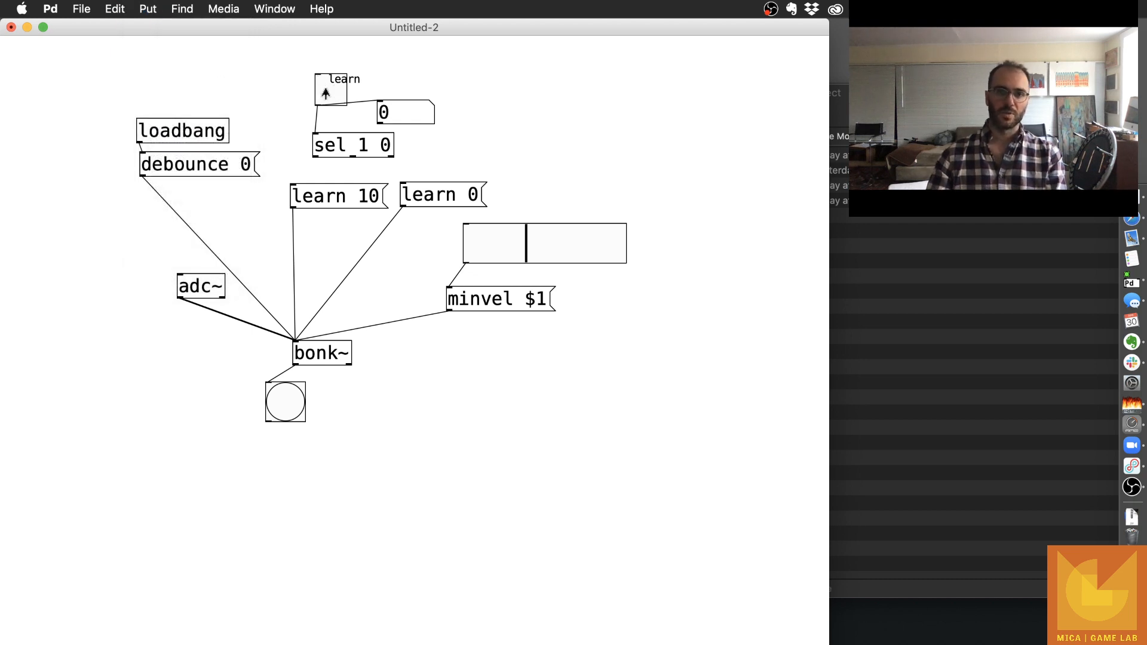
{"action": "left_click", "coordinate": [330, 93]}
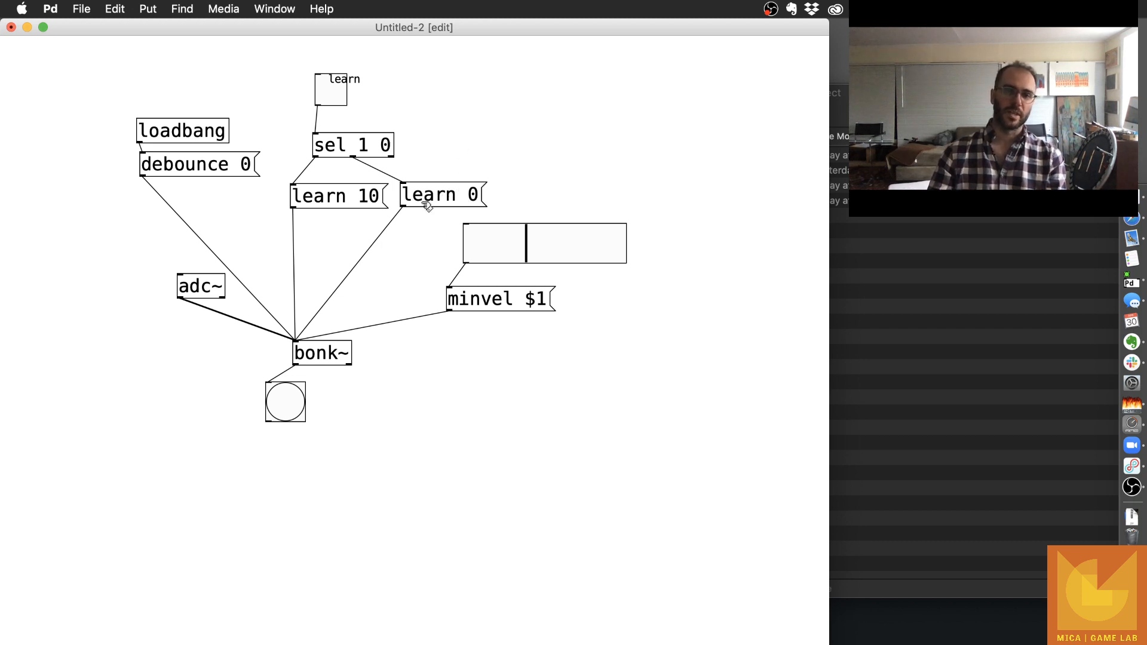
{"action": "mouse_move", "coordinate": [501, 155]}
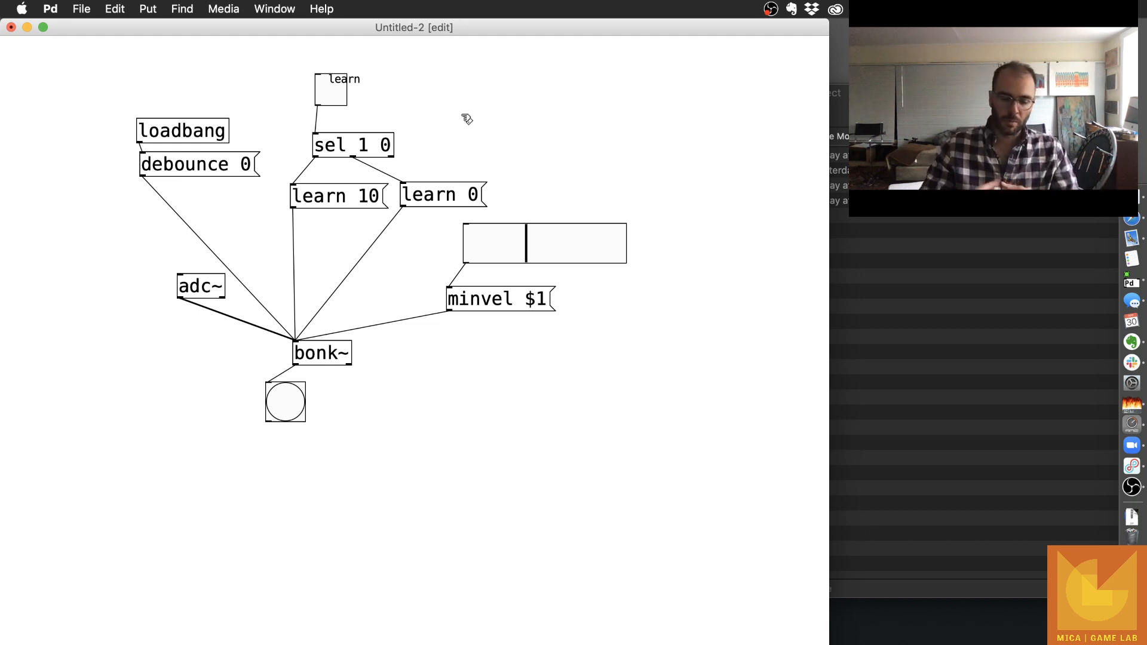
Create an 'unpack f f' object right of the bang and wire bonk~'s template outlet into it.
{"action": "left_click", "coordinate": [366, 406]}
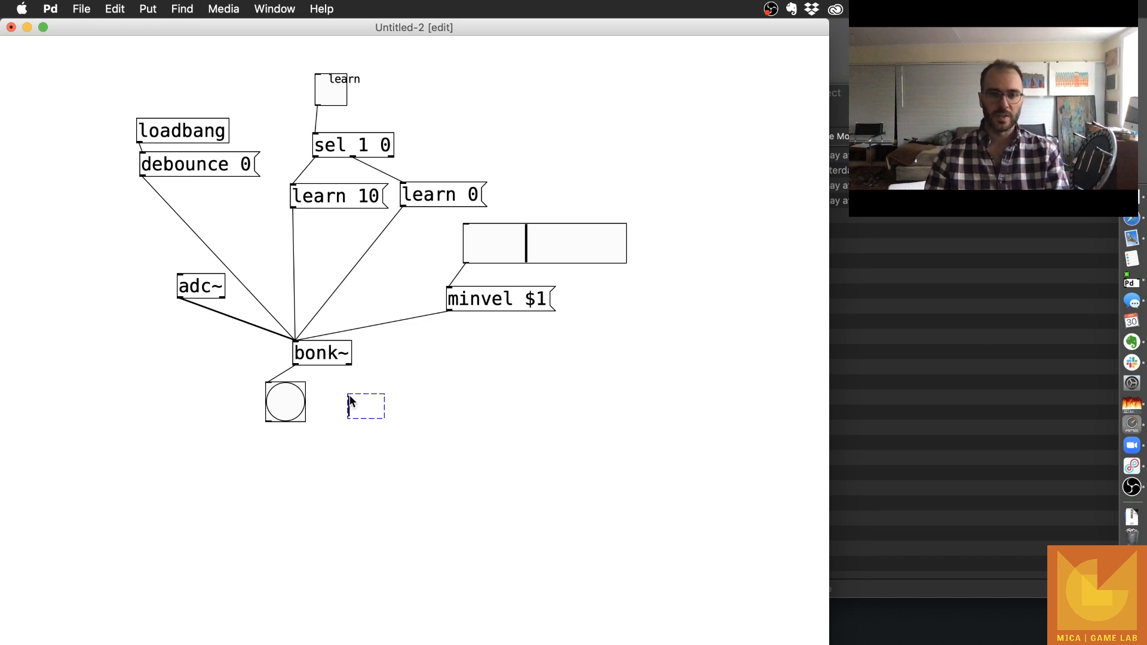
{"action": "type", "text": "unpack"}
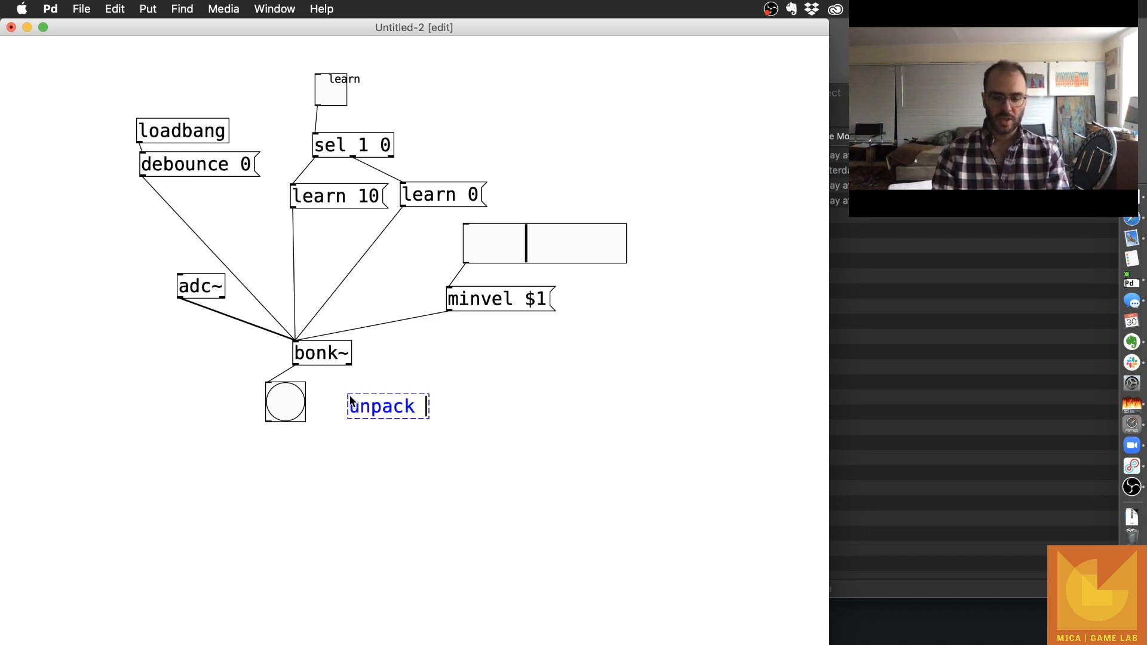
{"action": "type", "text": "f f"}
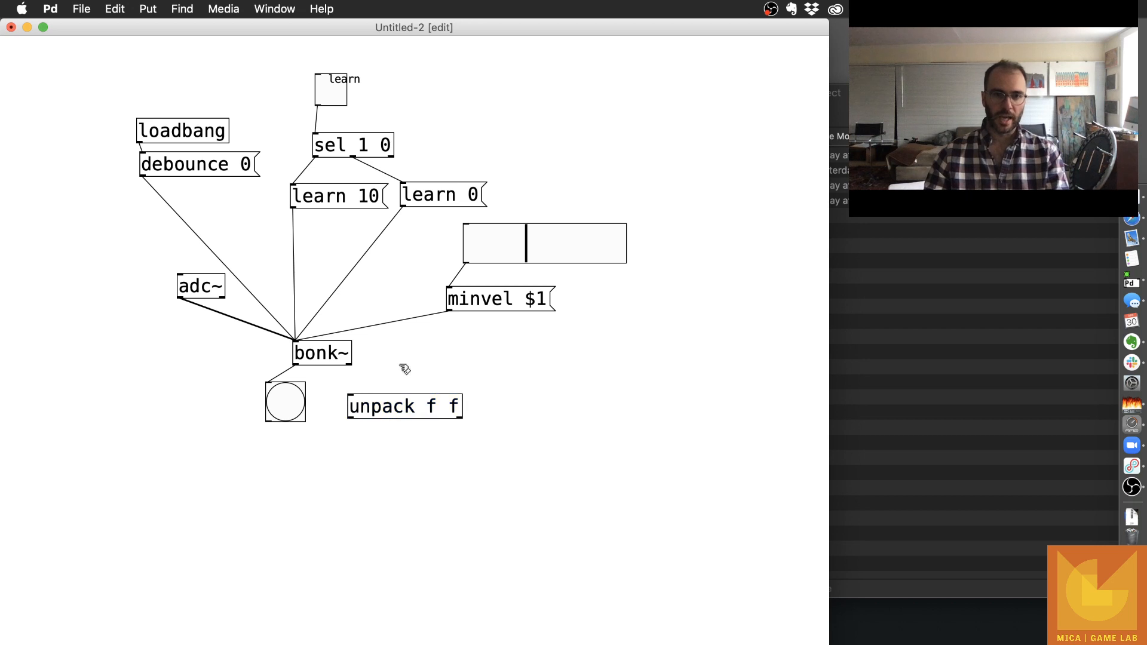
{"action": "left_click_drag", "start_coordinate": [350, 366], "coordinate": [351, 395]}
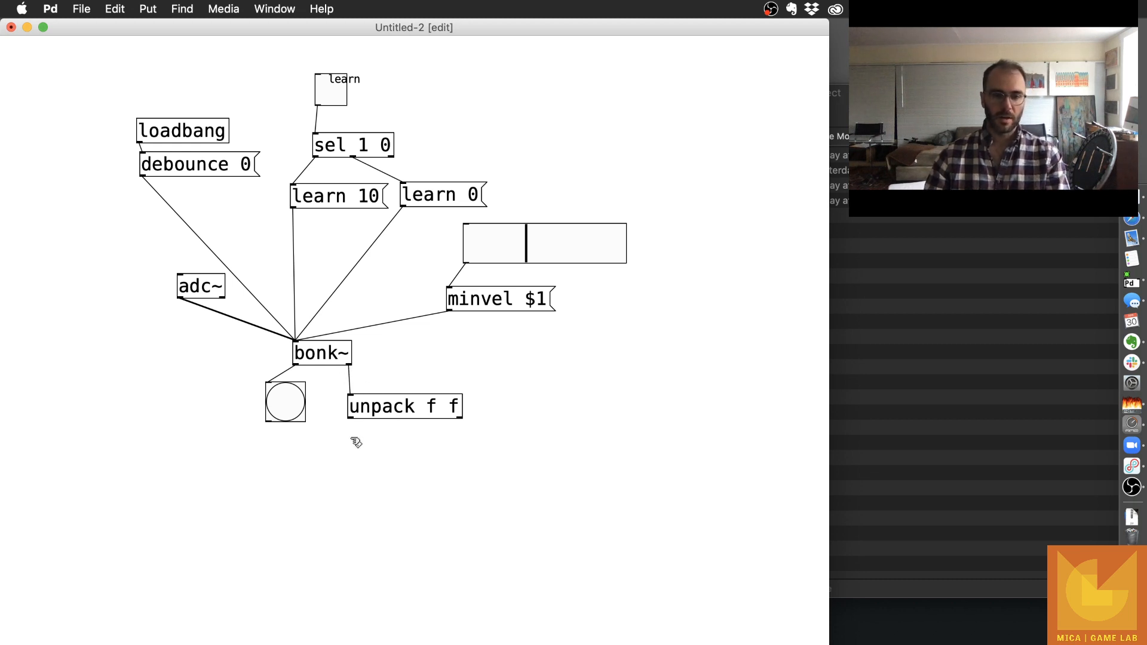
{"action": "left_click", "coordinate": [147, 9]}
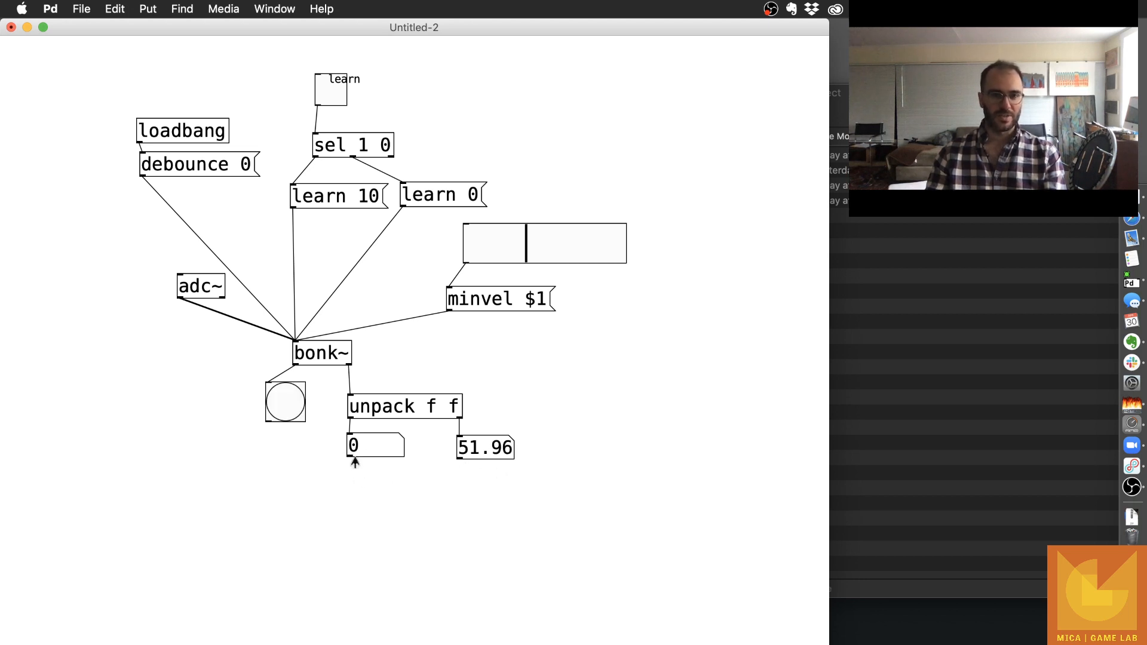
{"action": "mouse_move", "coordinate": [366, 420]}
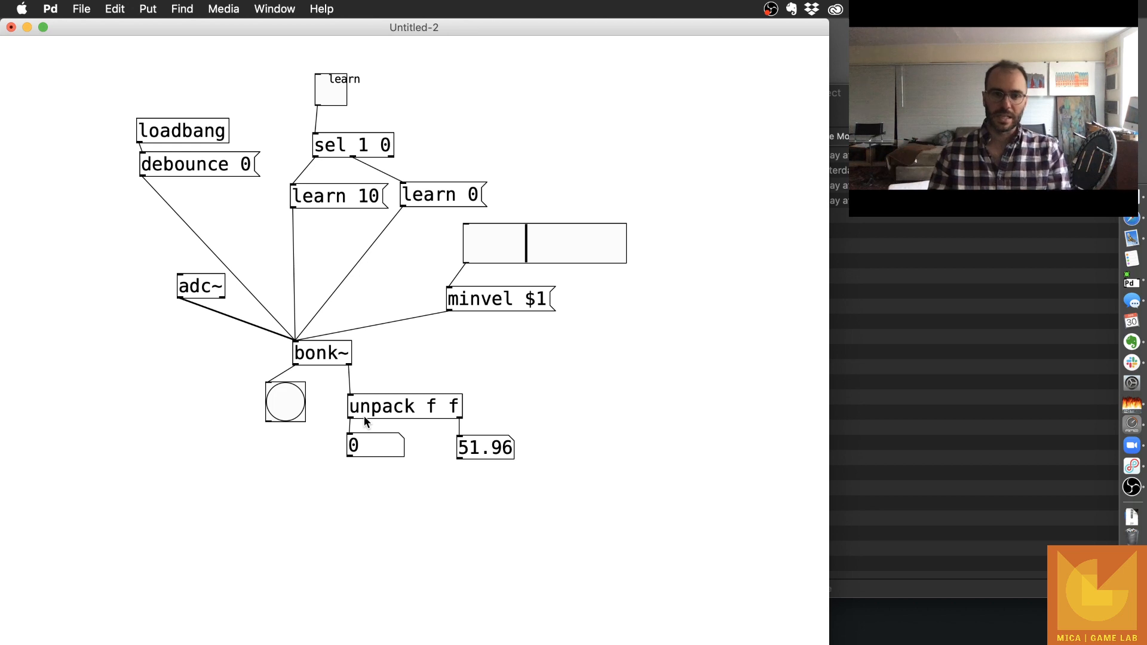
{"action": "mouse_move", "coordinate": [333, 456]}
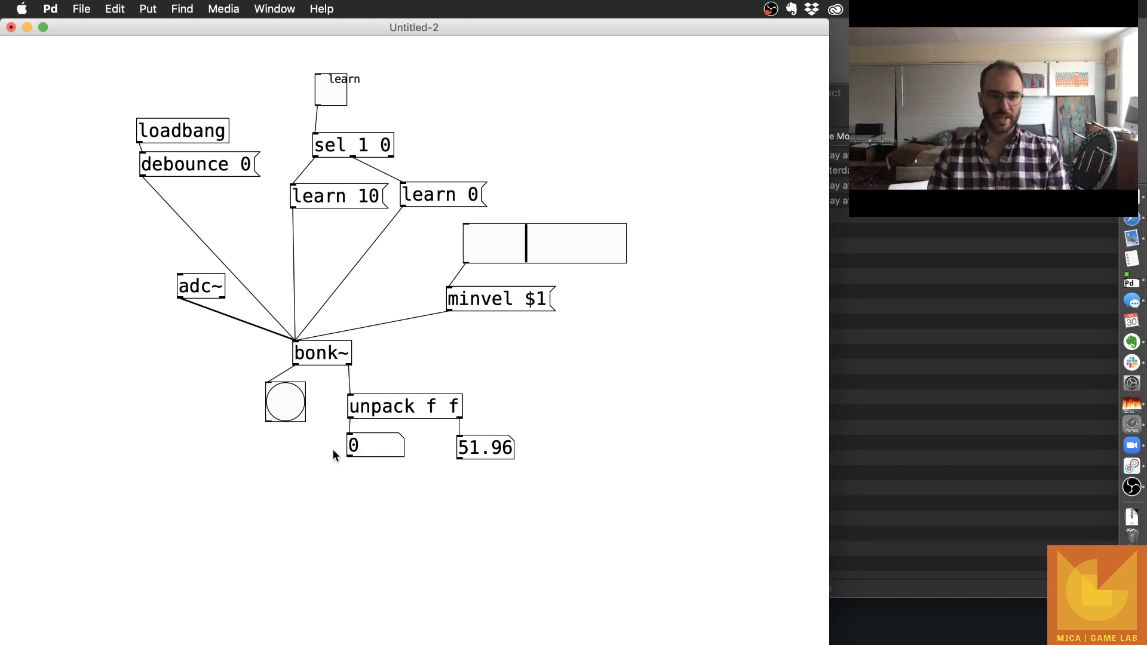
{"action": "mouse_move", "coordinate": [387, 428]}
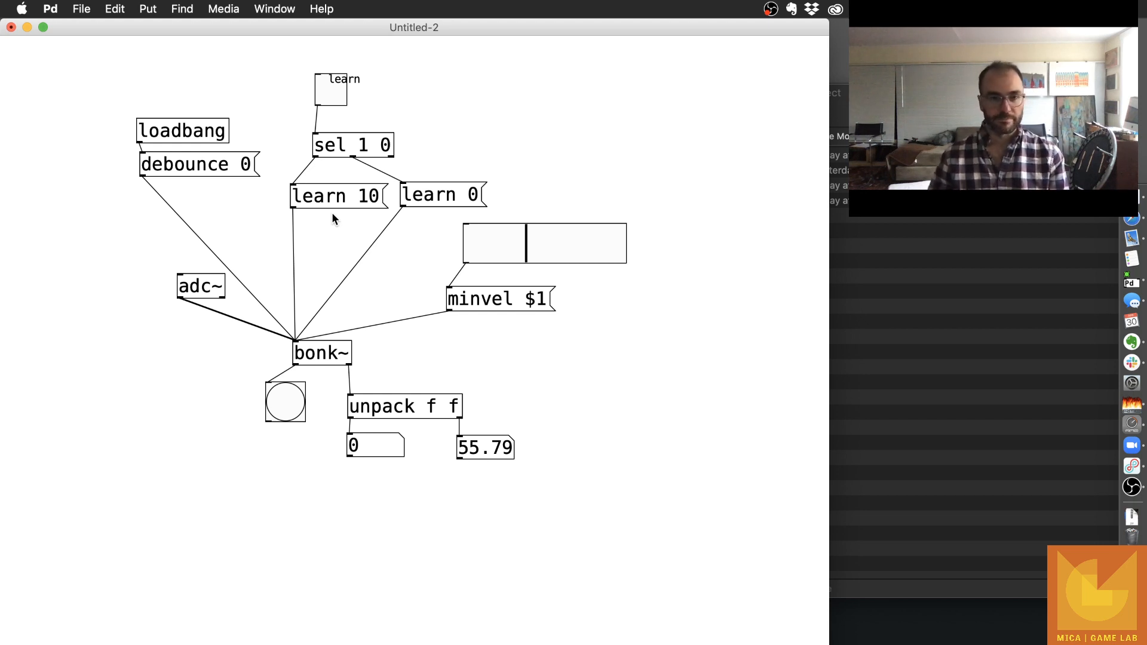
Switch on learning so bonk~ records templates from played sounds, then start typing a new sel object.
{"action": "left_click", "coordinate": [327, 90]}
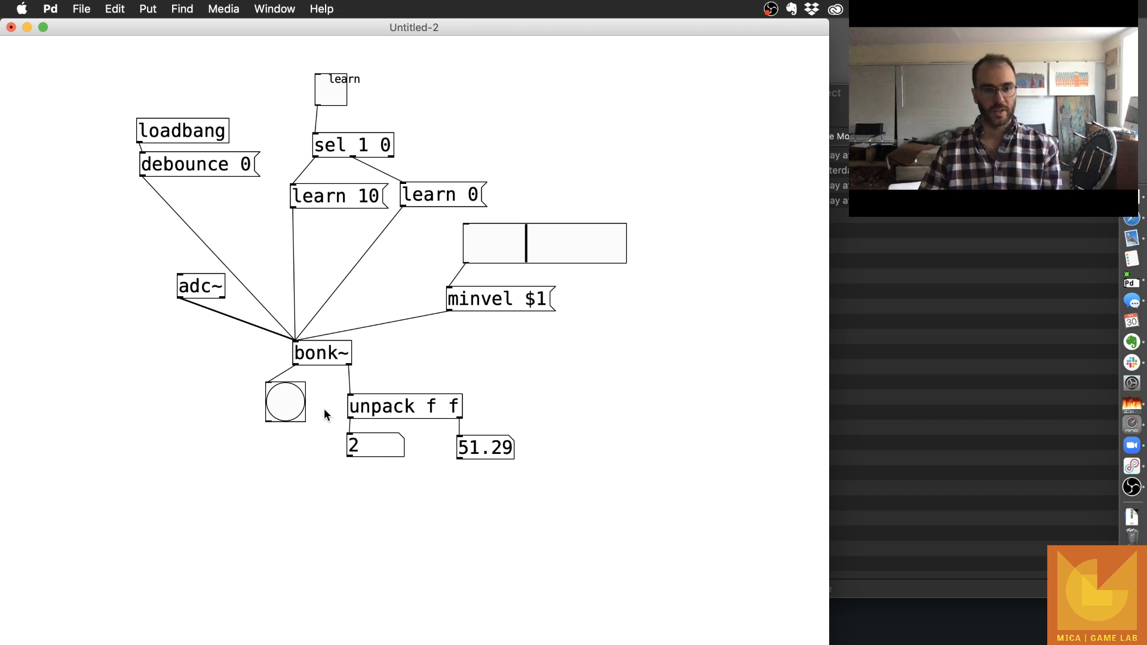
{"action": "left_click", "coordinate": [284, 403]}
{"action": "type", "text": "sel"}
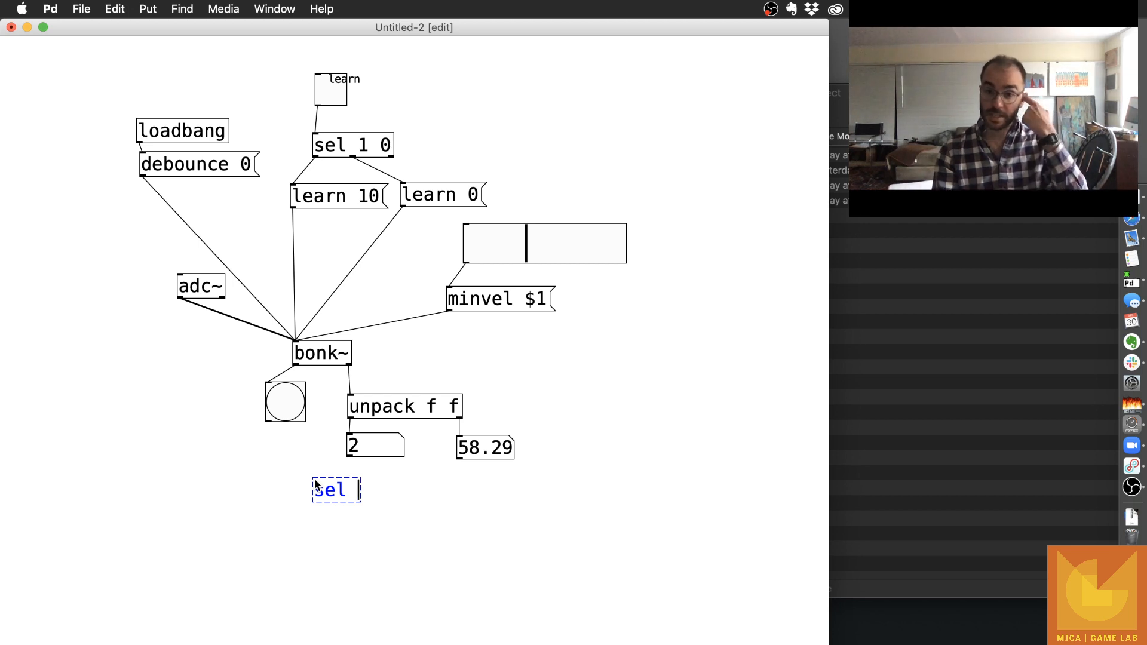
Complete the 'sel 0 1 2' object and move the selected group of objects up-left.
{"action": "type", "text": "0"}
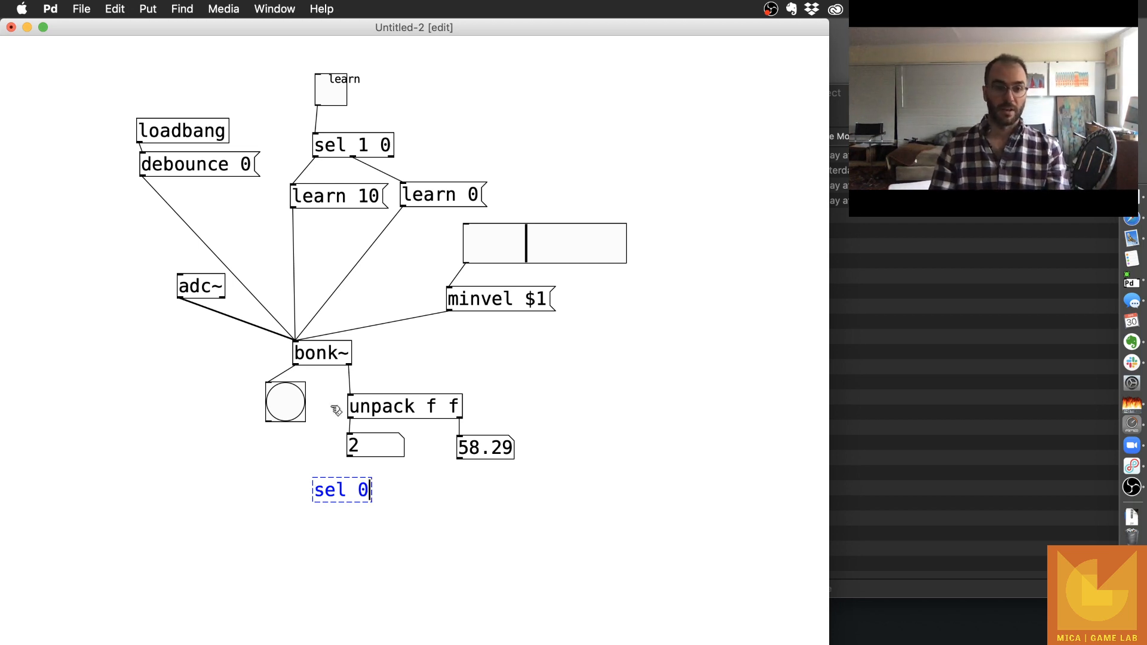
{"action": "type", "text": "1"}
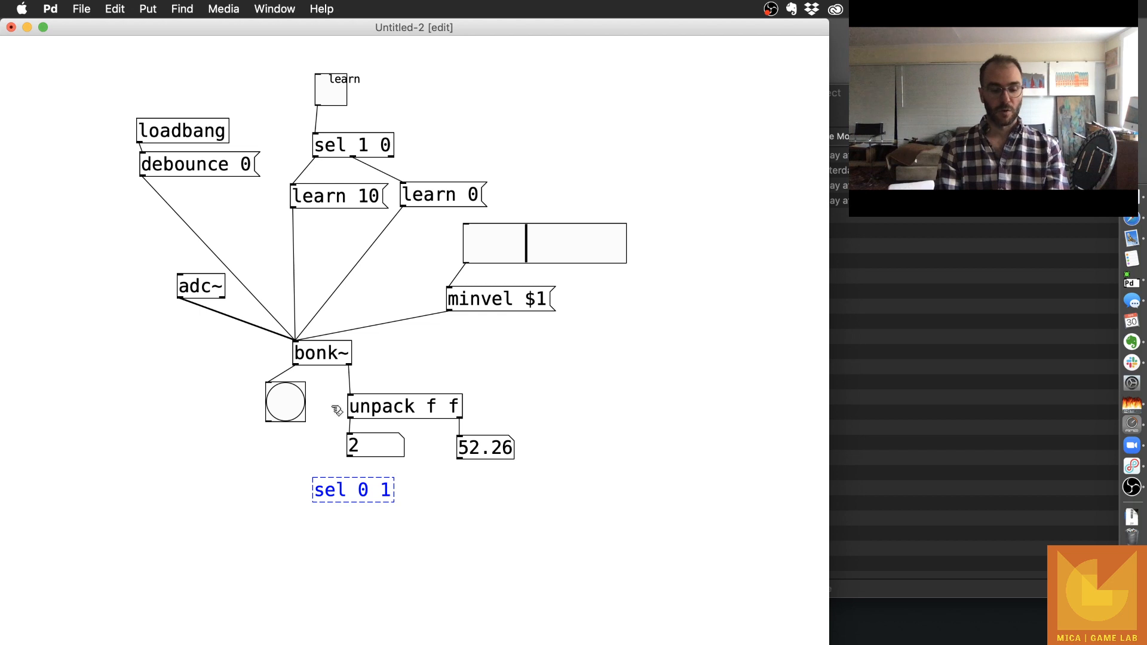
{"action": "type", "text": "2"}
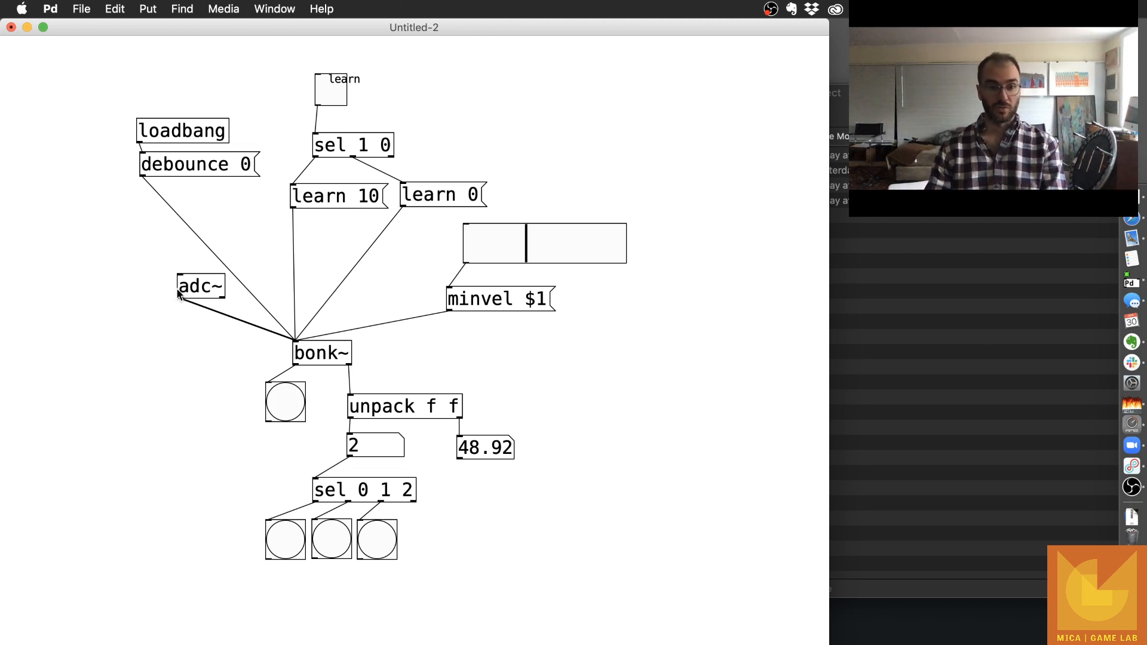
{"action": "mouse_move", "coordinate": [497, 555]}
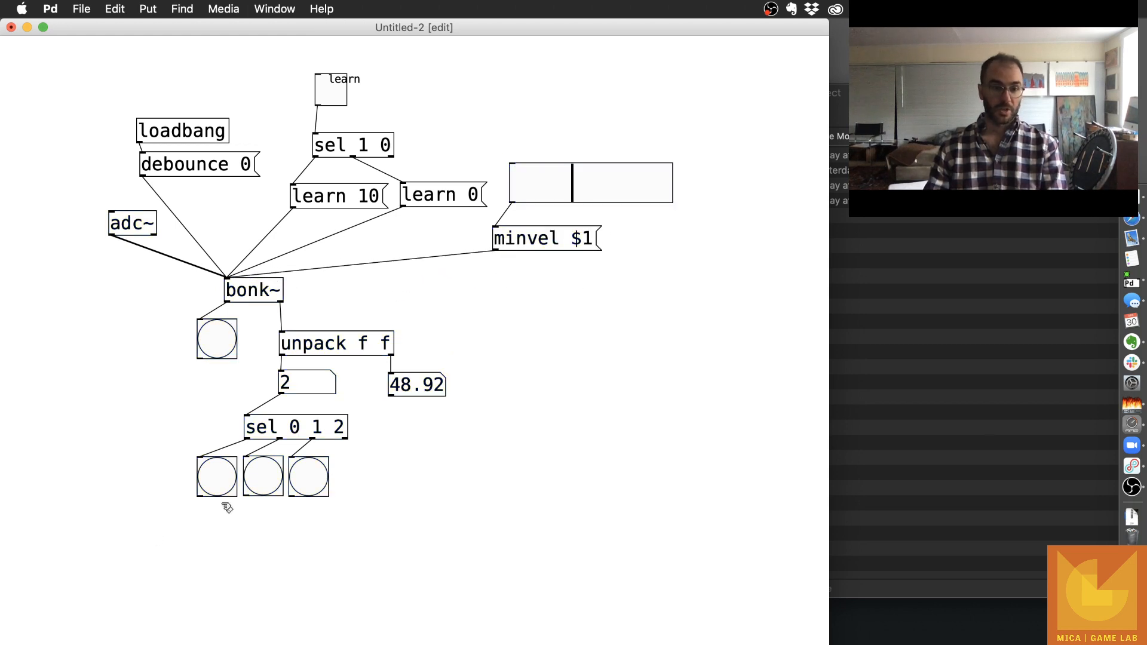
{"action": "left_click", "coordinate": [262, 475]}
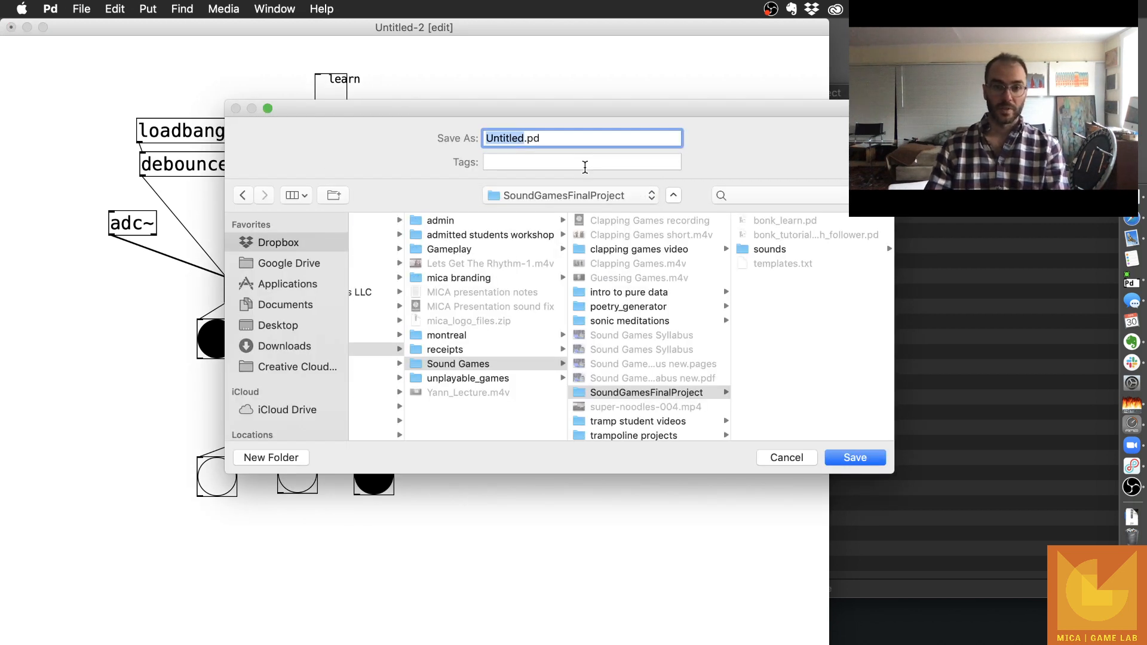
Save the patch as bonk_learn_.pd in the SoundGamesFinalProject folder.
{"action": "type", "text": "bonk_learn_"}
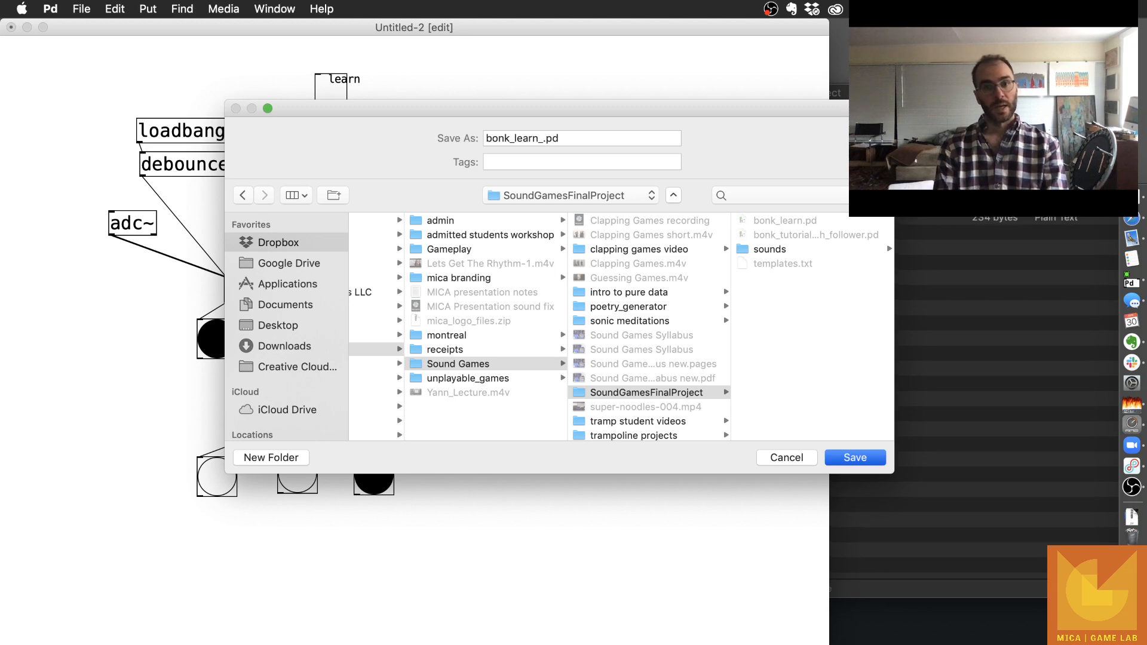
{"action": "left_click", "coordinate": [854, 457]}
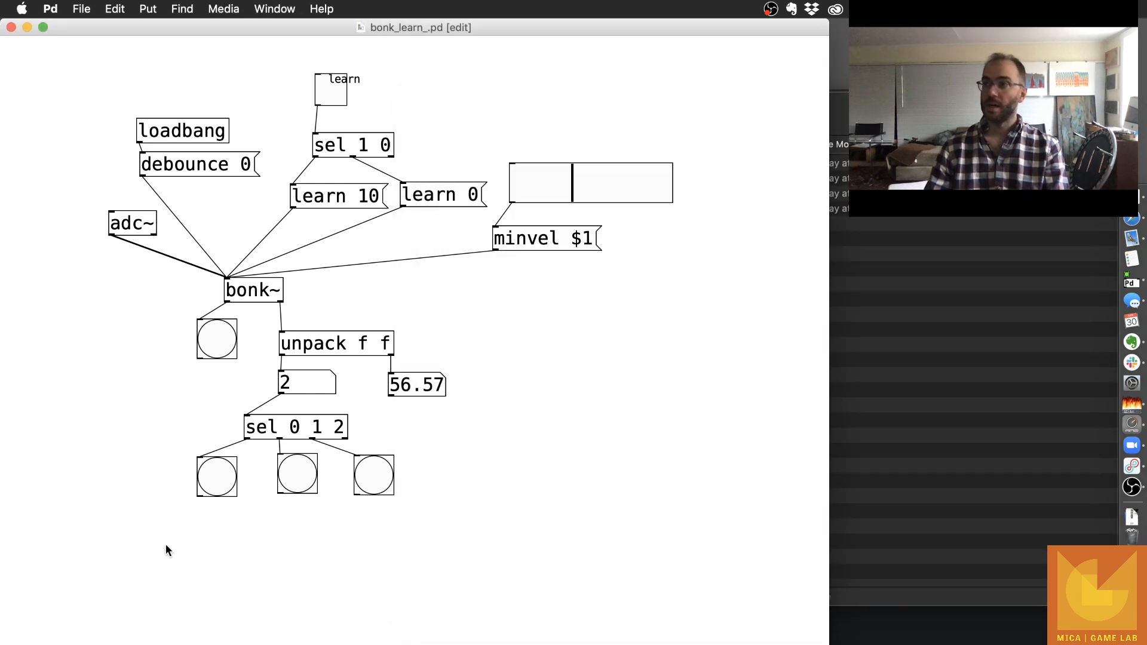
Place a 't b b' trigger object below the first template bang.
{"action": "left_click", "coordinate": [147, 8]}
{"action": "type", "text": "t b b"}
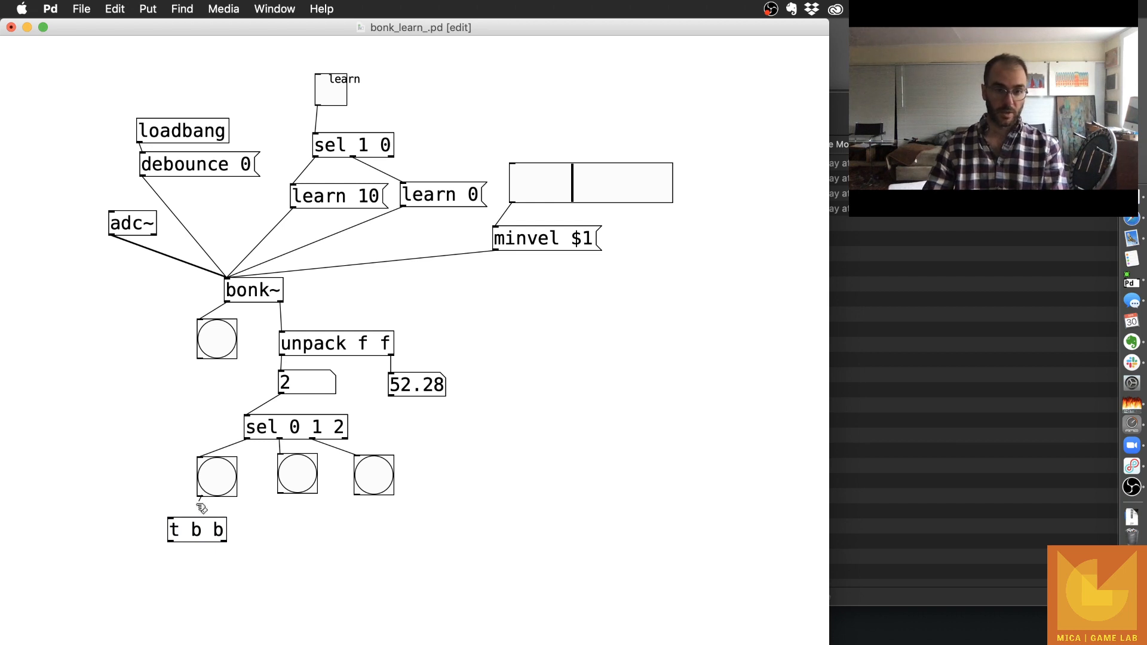
{"action": "left_click", "coordinate": [197, 529]}
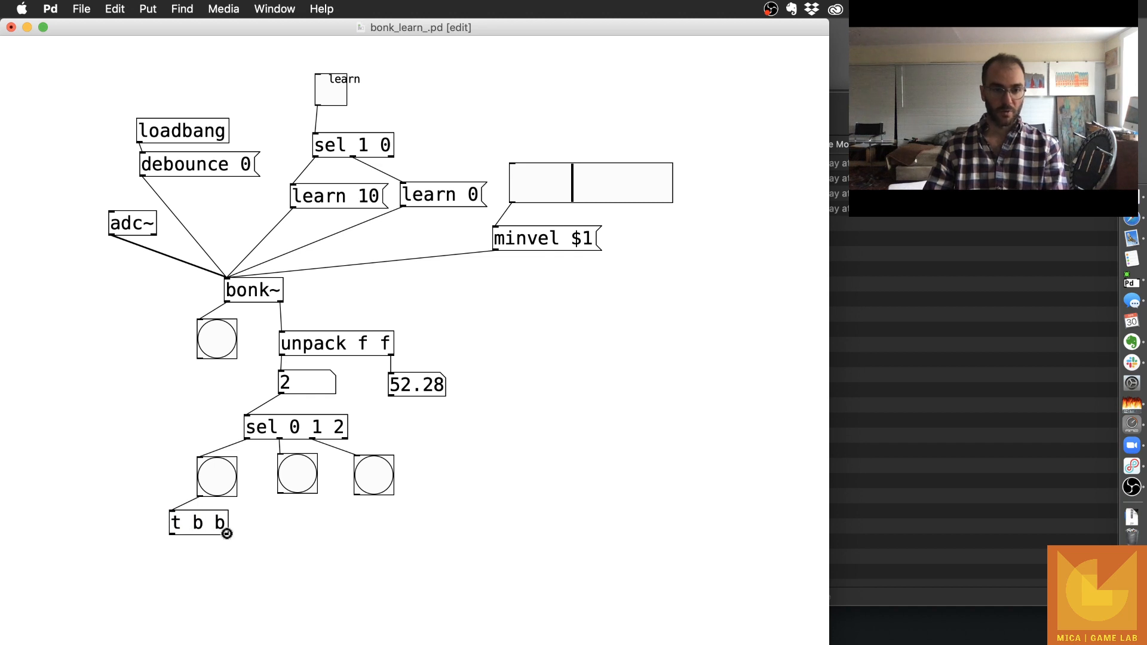
Add an 'open sounds/gun.wav' message and a readsf~ object for the first player chain.
{"action": "left_click", "coordinate": [241, 563]}
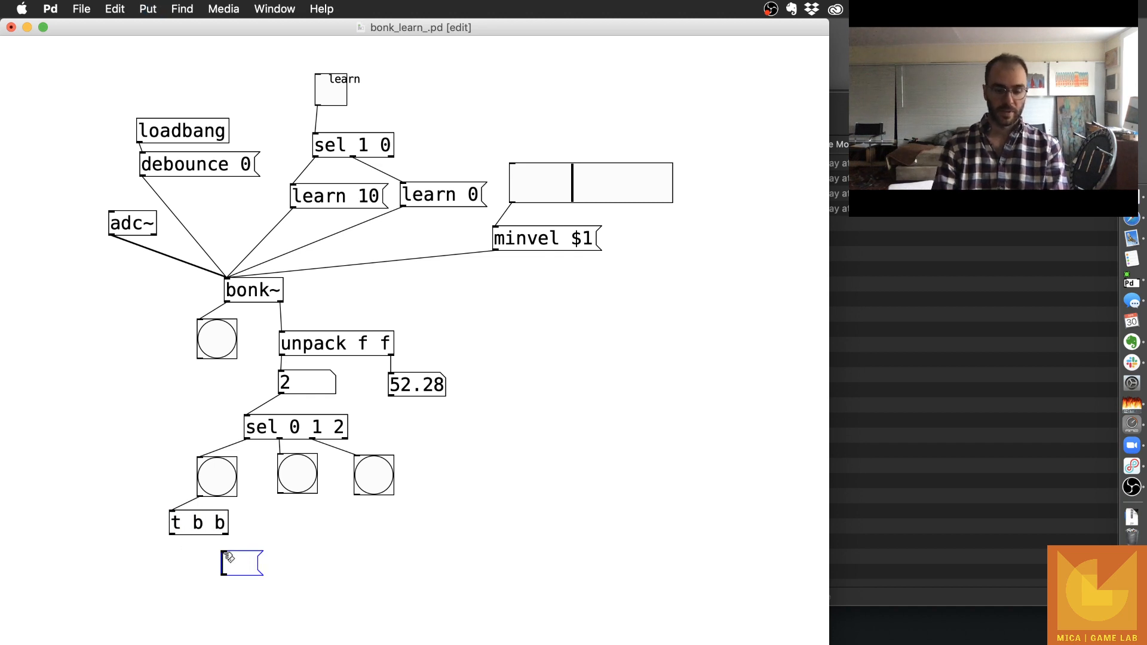
{"action": "type", "text": "open"}
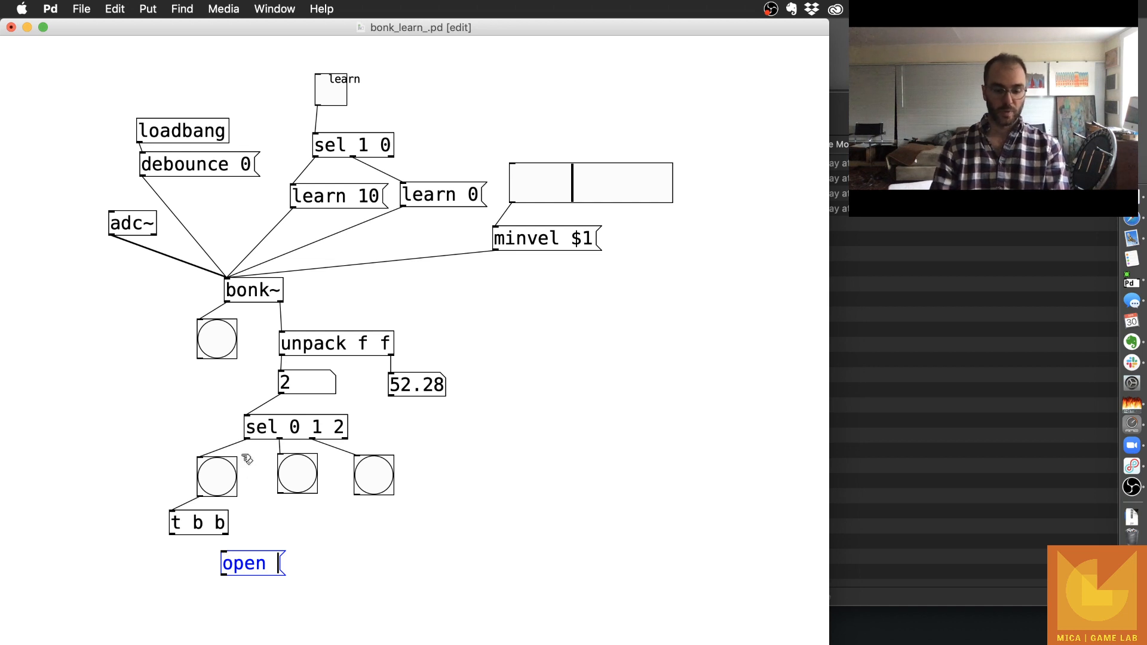
{"action": "type", "text": "sounds"}
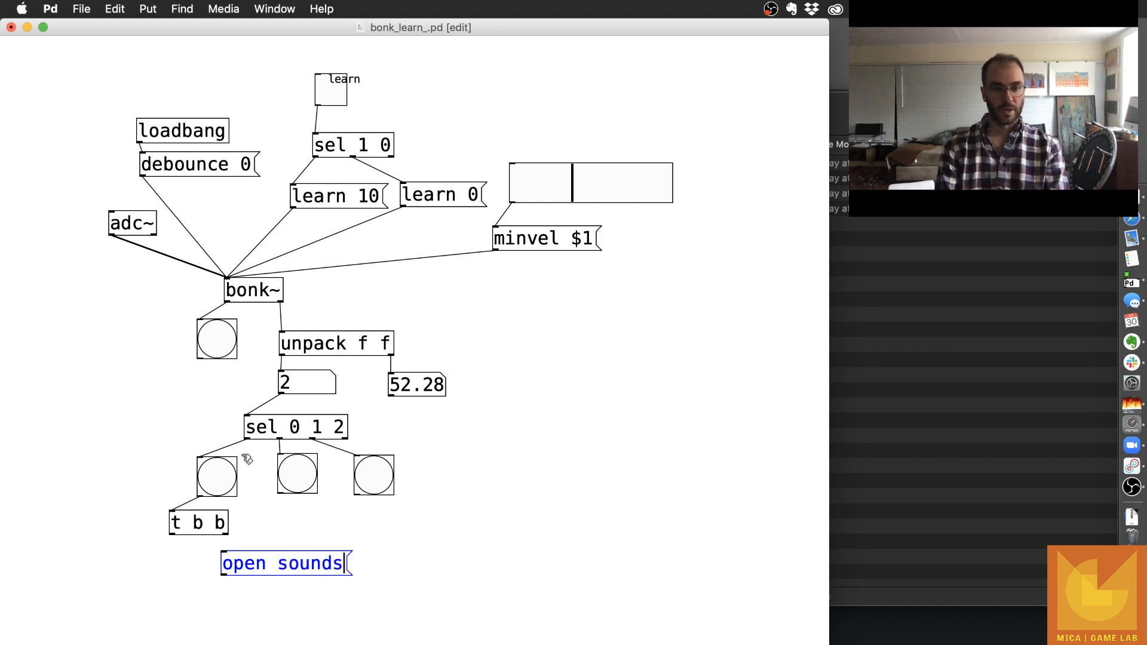
{"action": "type", "text": "/"}
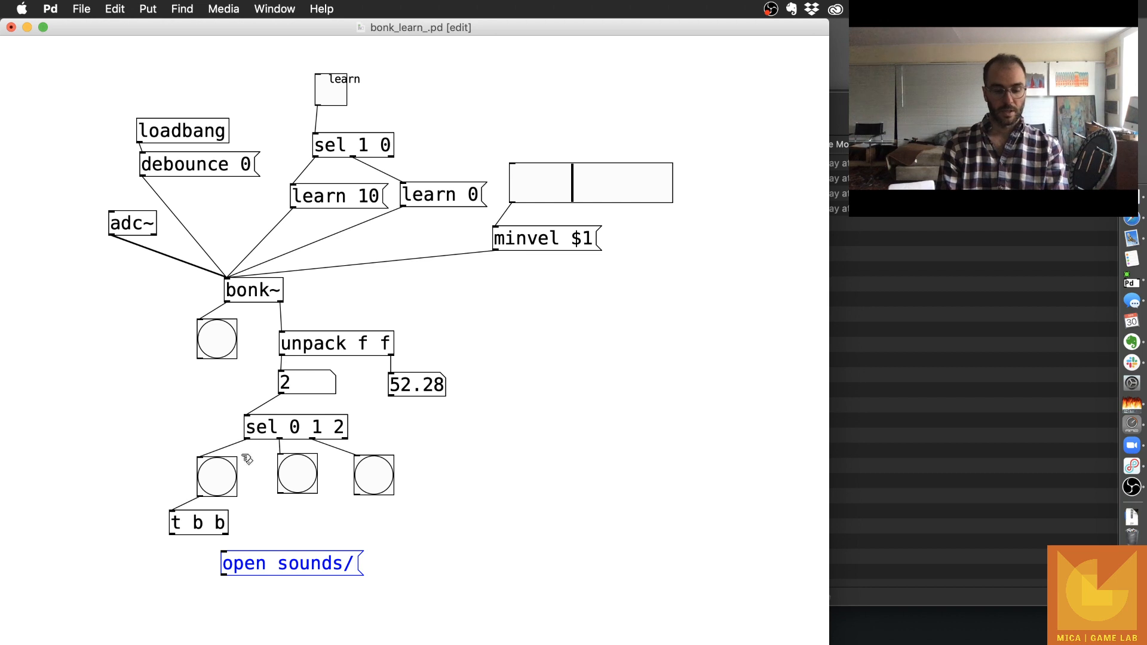
{"action": "type", "text": "gun.wav"}
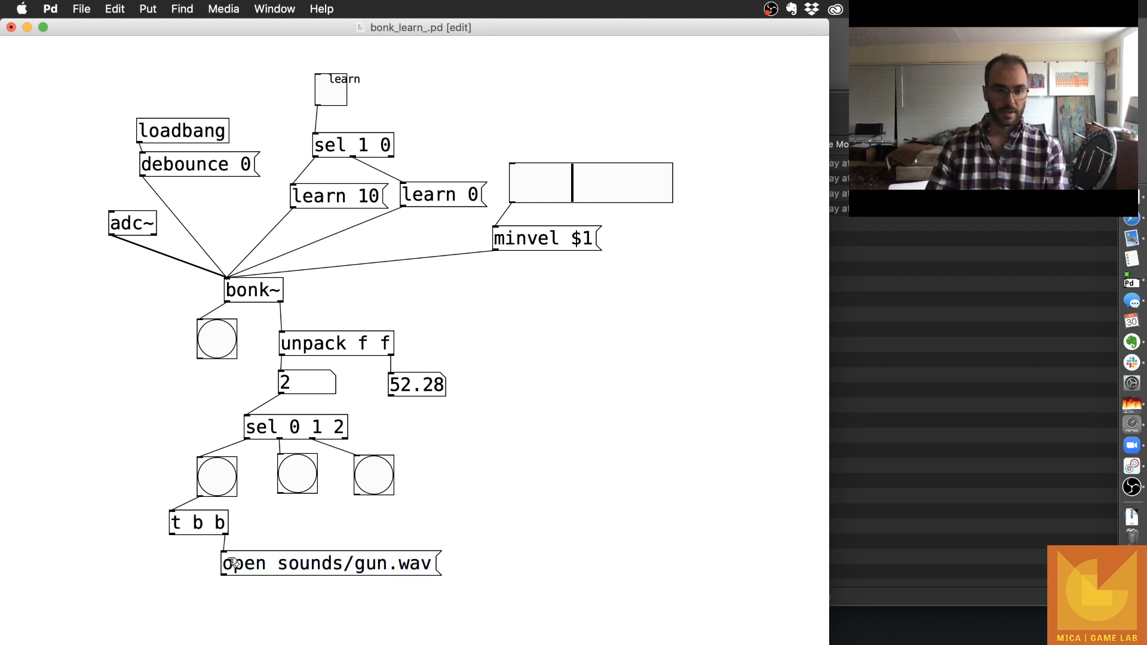
{"action": "mouse_move", "coordinate": [63, 562]}
{"action": "type", "text": "1"}
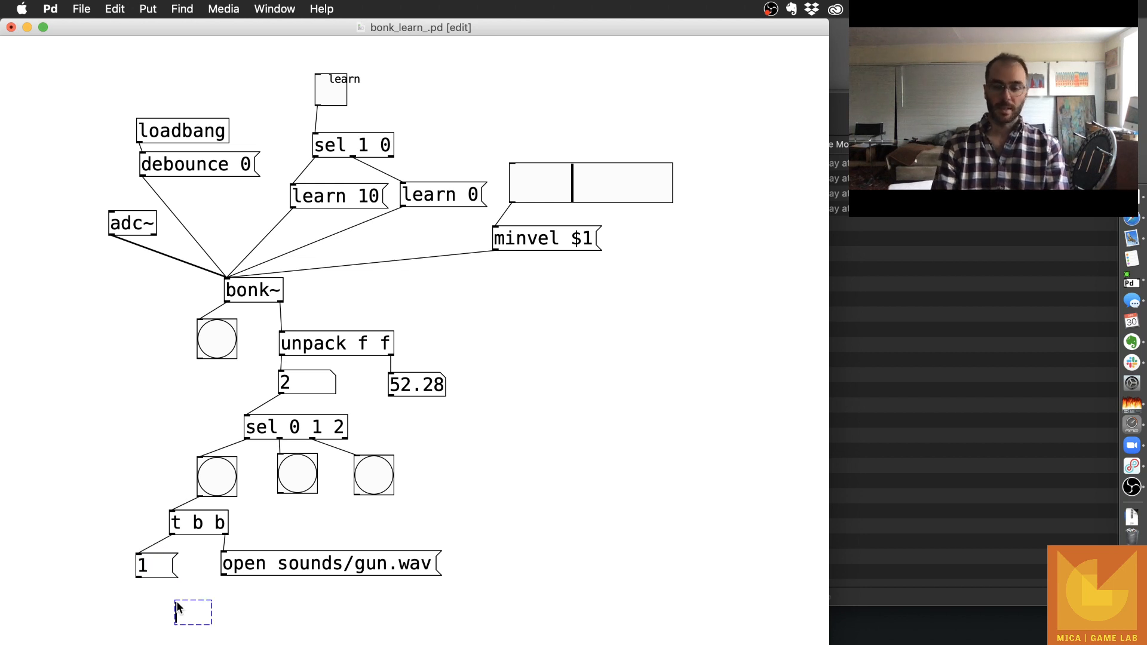
{"action": "type", "text": "readsf~"}
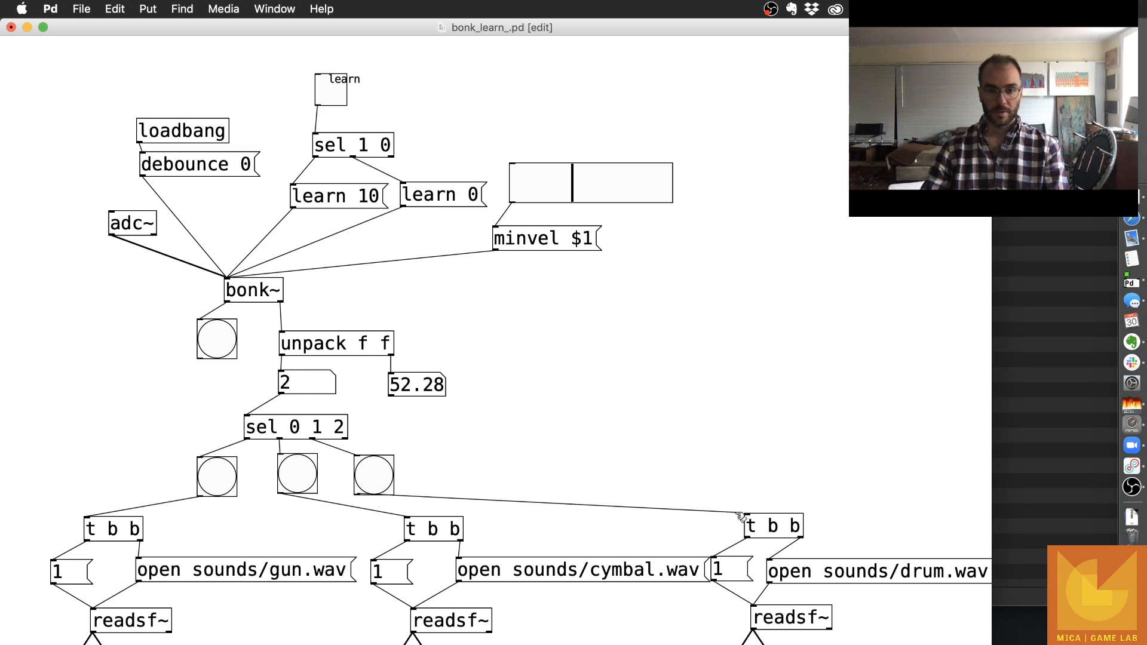
{"action": "left_click", "coordinate": [296, 475]}
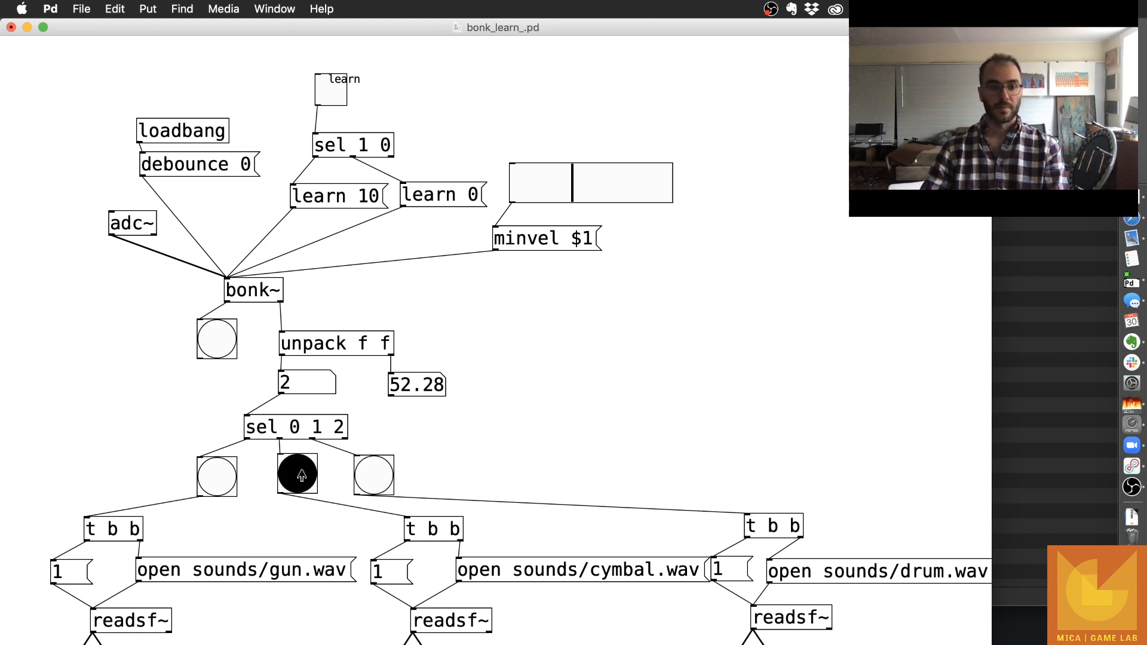
{"action": "left_click", "coordinate": [297, 474]}
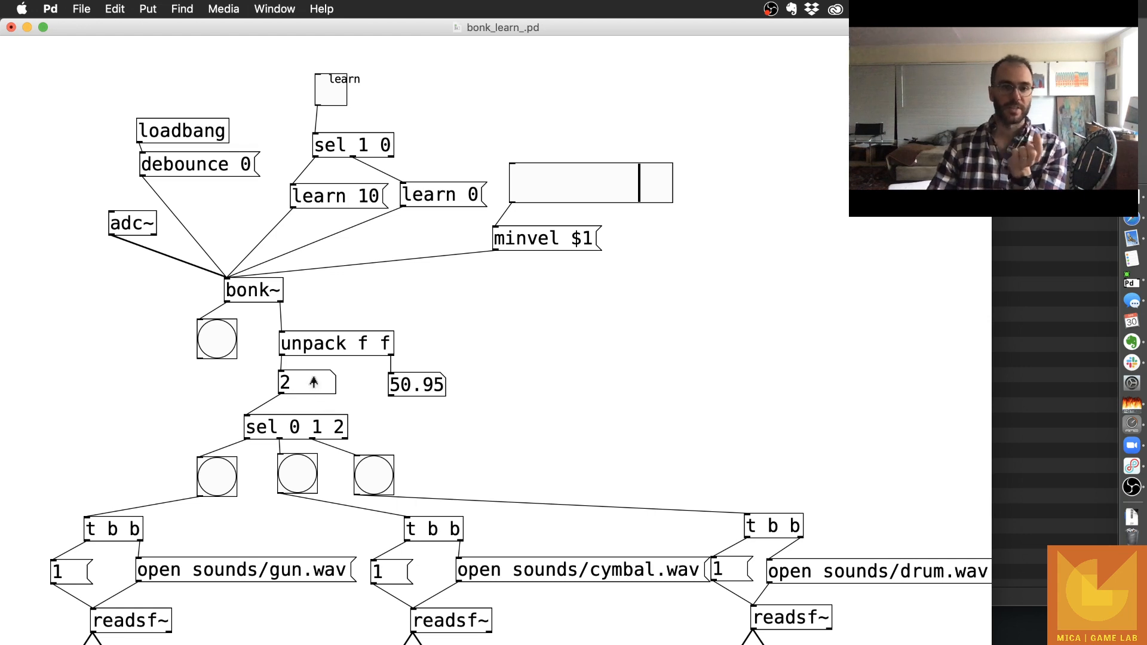
{"action": "mouse_move", "coordinate": [265, 392]}
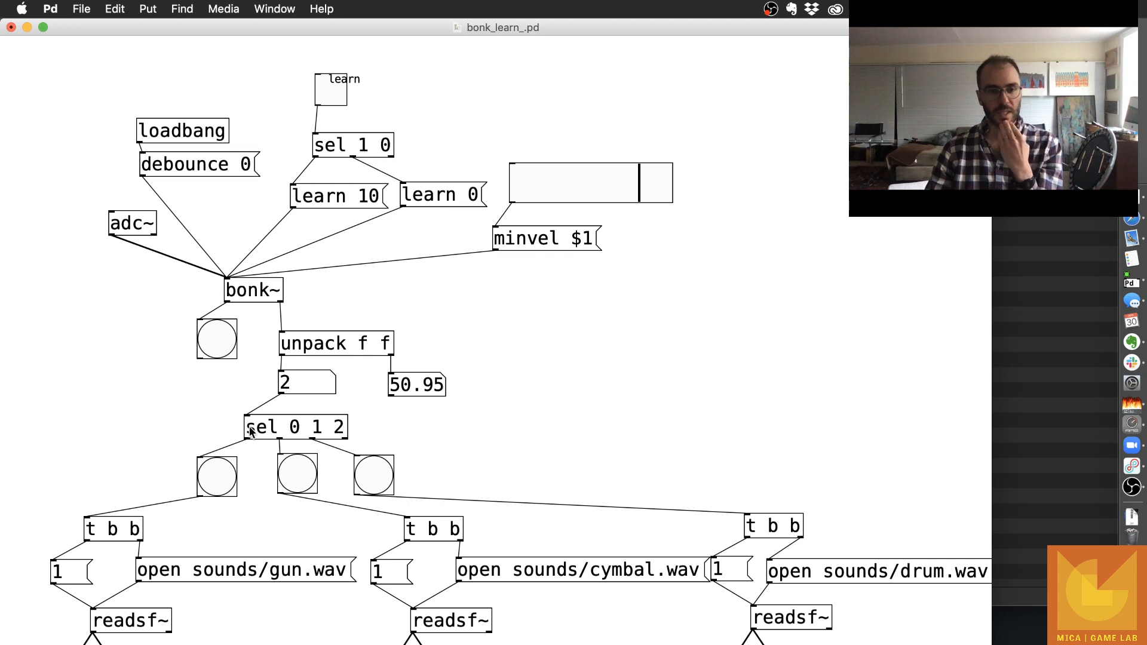
{"action": "mouse_move", "coordinate": [331, 431]}
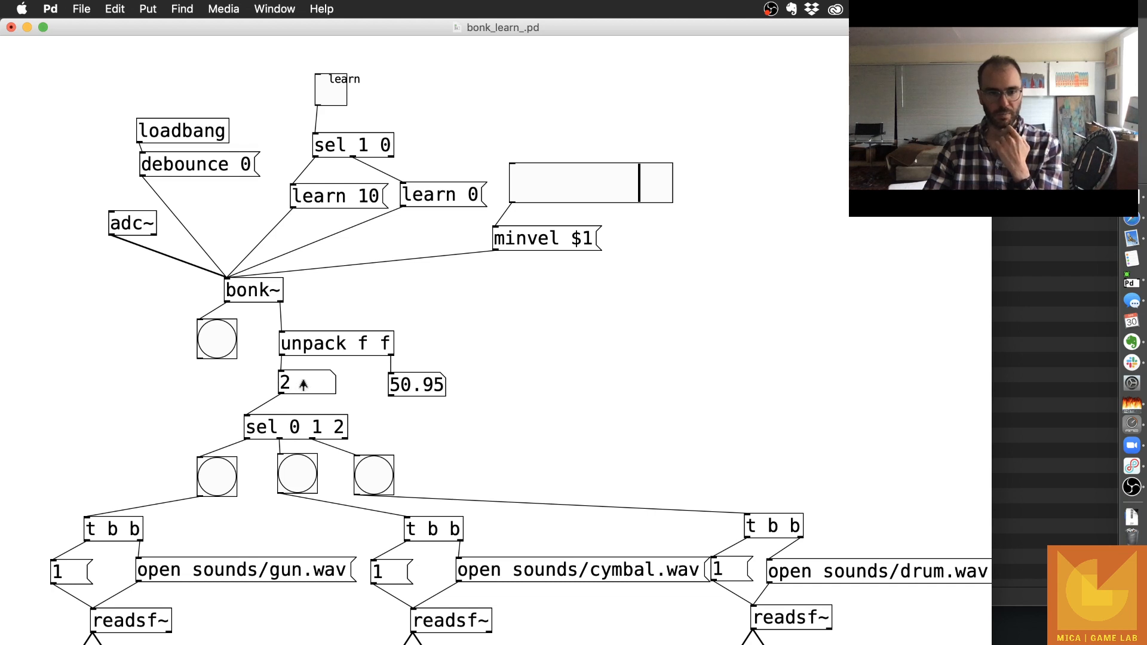
{"action": "mouse_move", "coordinate": [333, 430]}
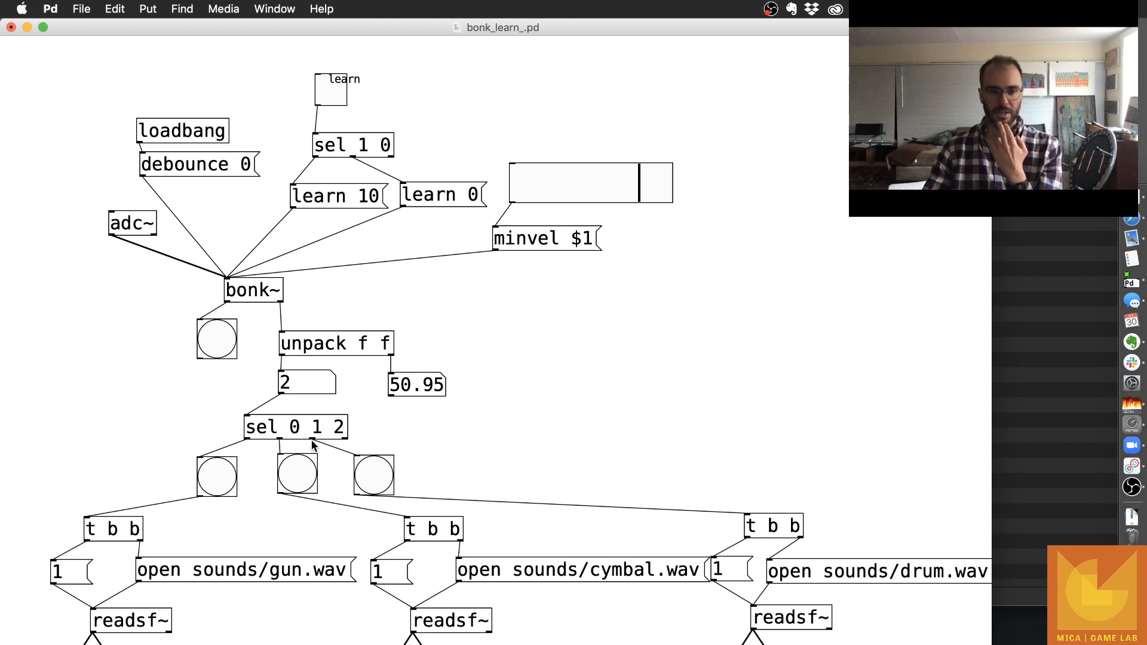
{"action": "mouse_move", "coordinate": [373, 476]}
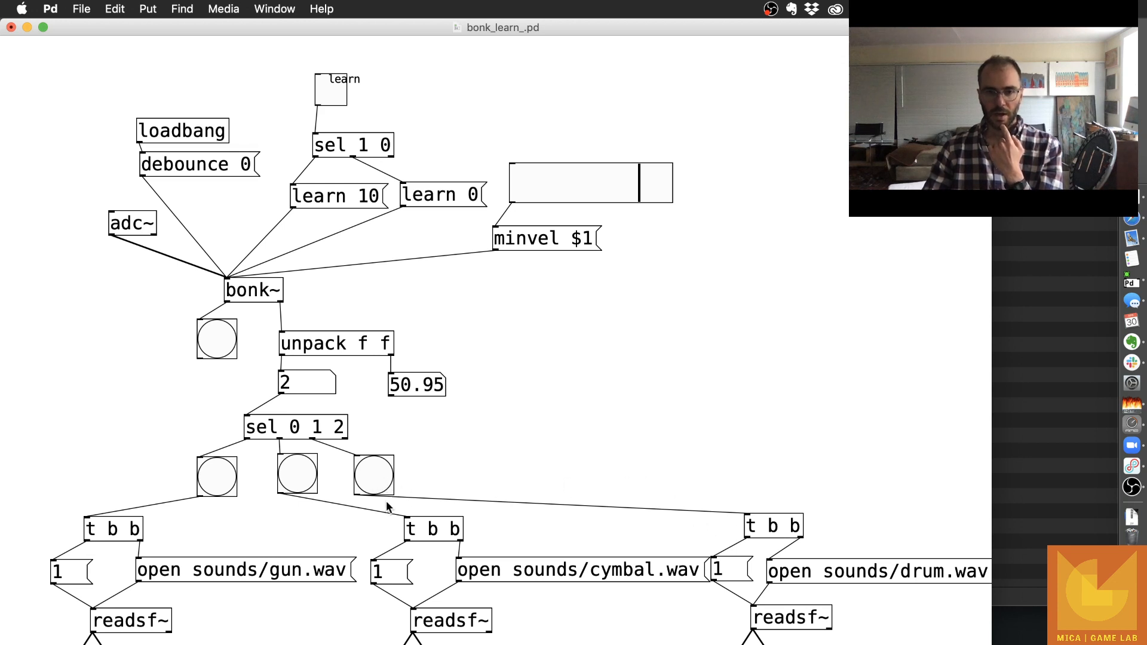
{"action": "mouse_move", "coordinate": [783, 520]}
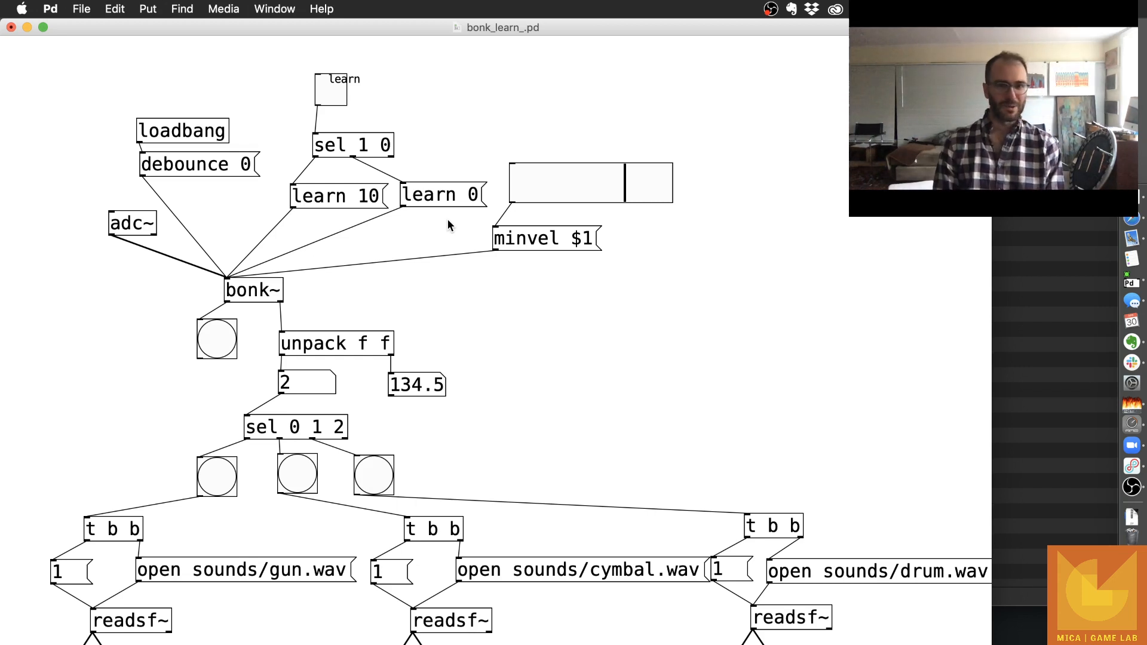
{"action": "mouse_move", "coordinate": [437, 196]}
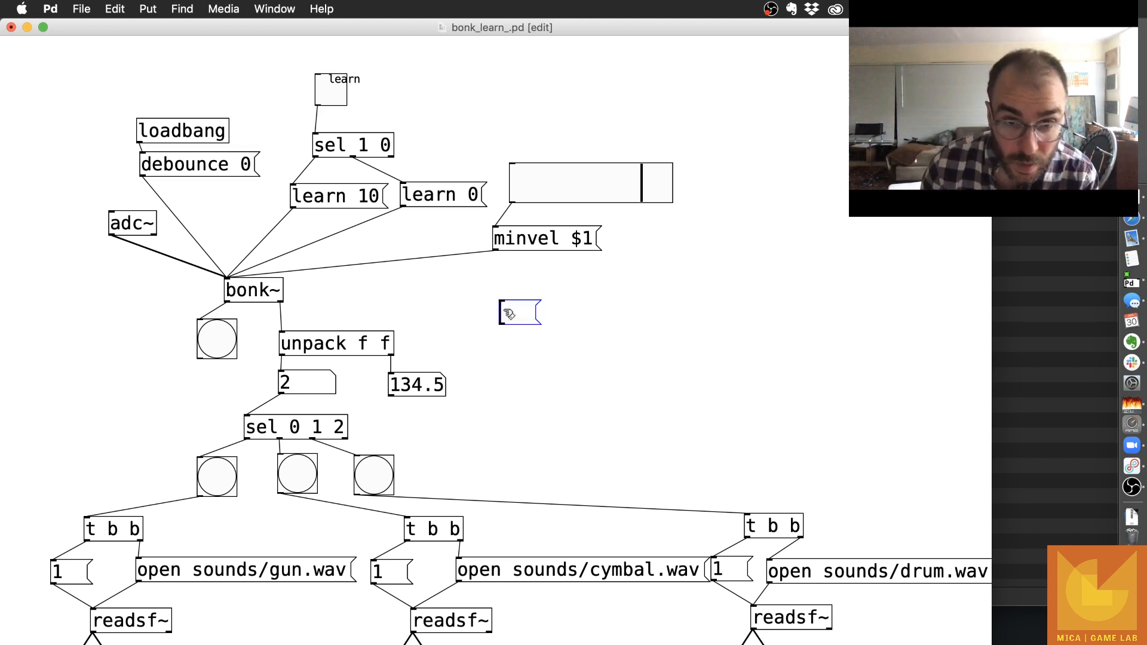
Create a 'write clap_mug_box.txt' message beside bonk~ to save the learned templates.
{"action": "left_click_drag", "start_coordinate": [516, 313], "coordinate": [540, 315]}
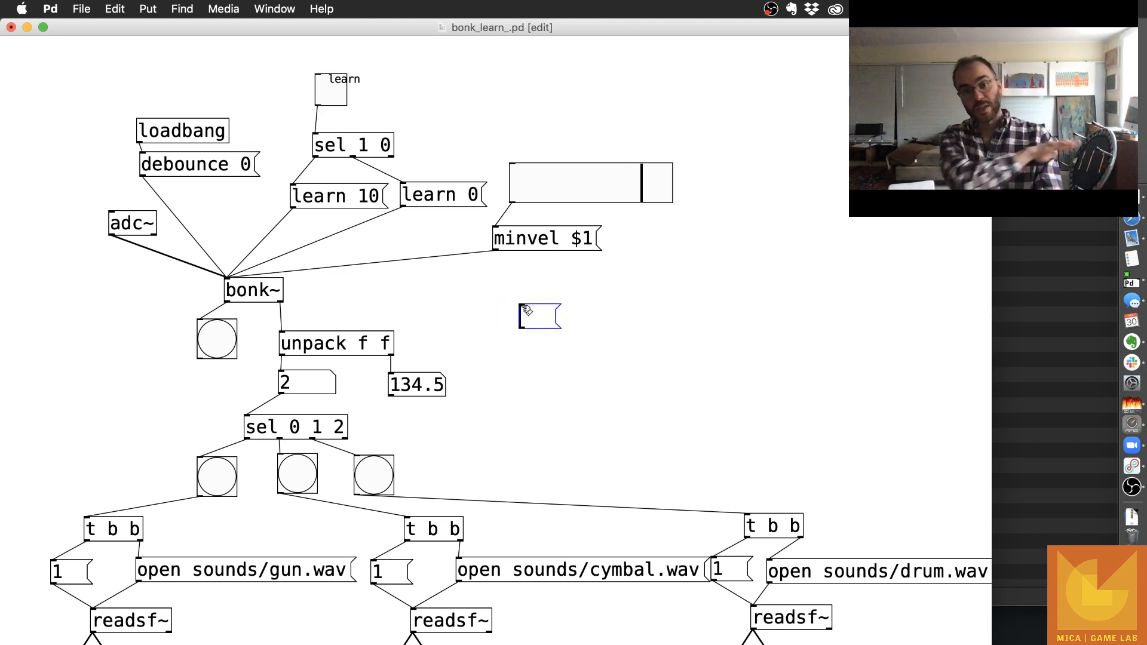
{"action": "type", "text": "wri"}
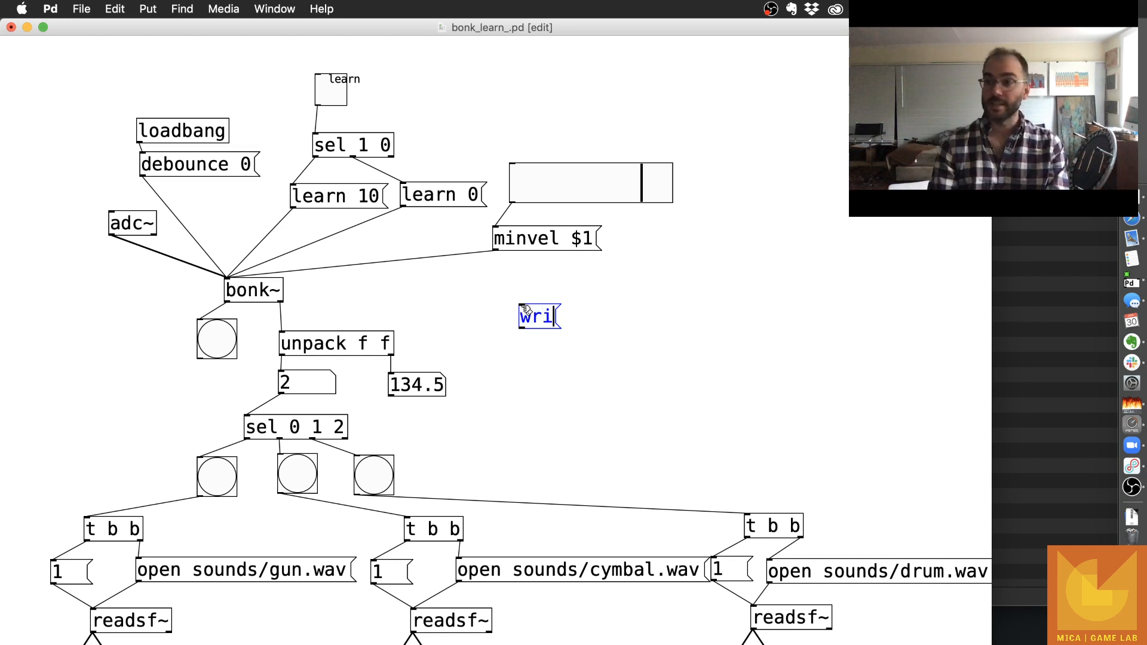
{"action": "type", "text": "te"}
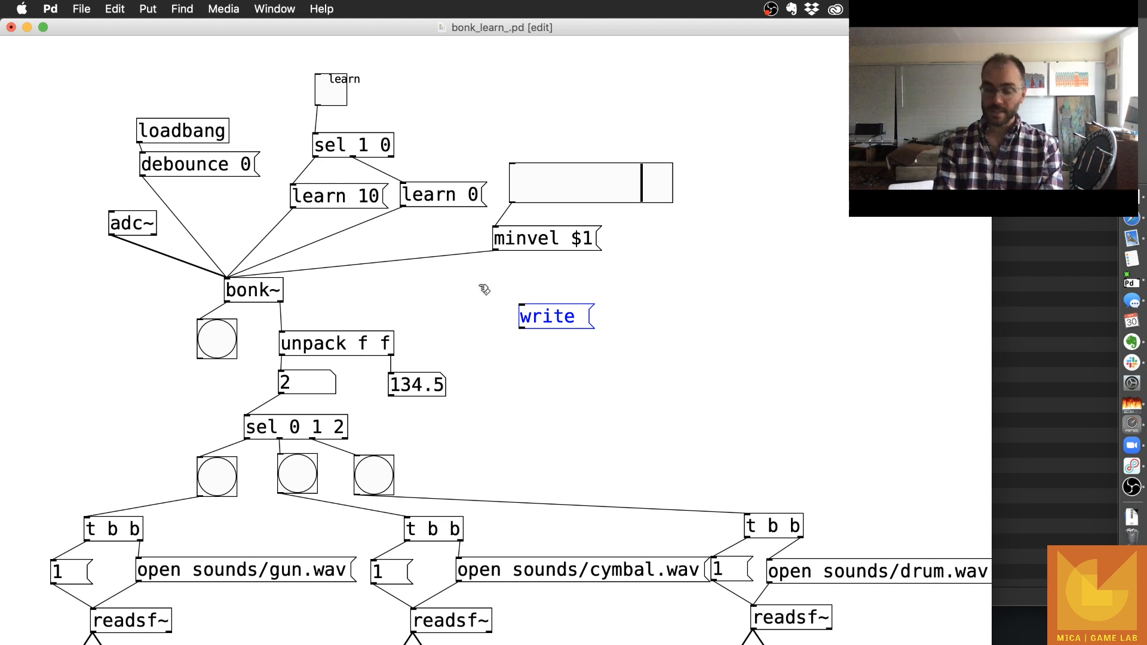
{"action": "type", "text": "temp"}
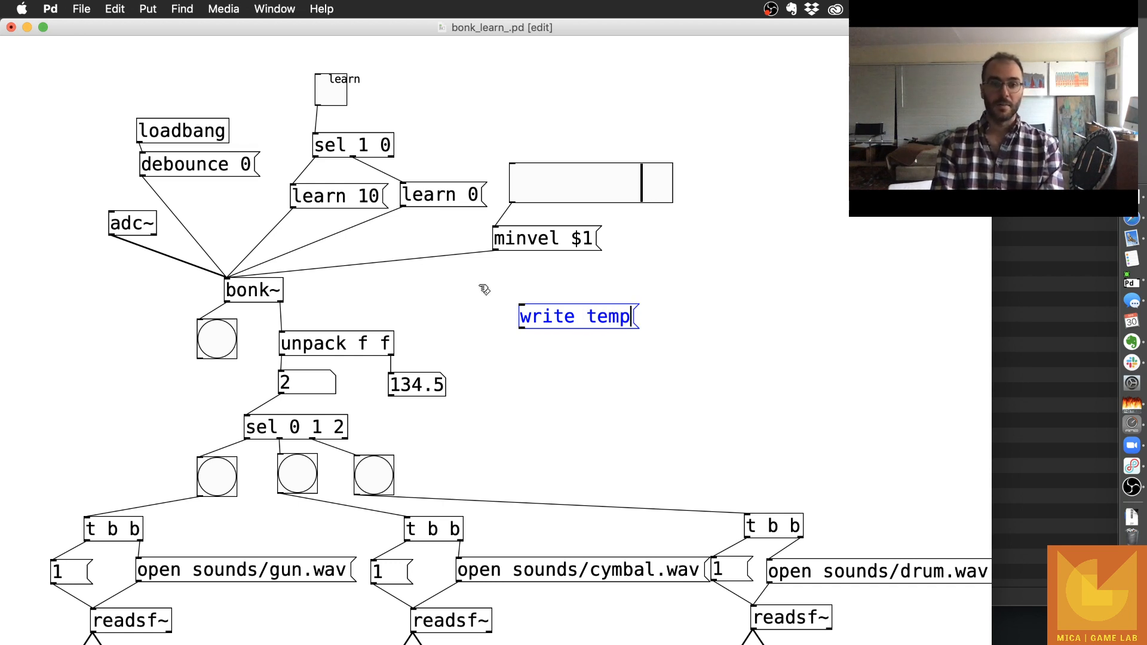
{"action": "type", "text": "late"}
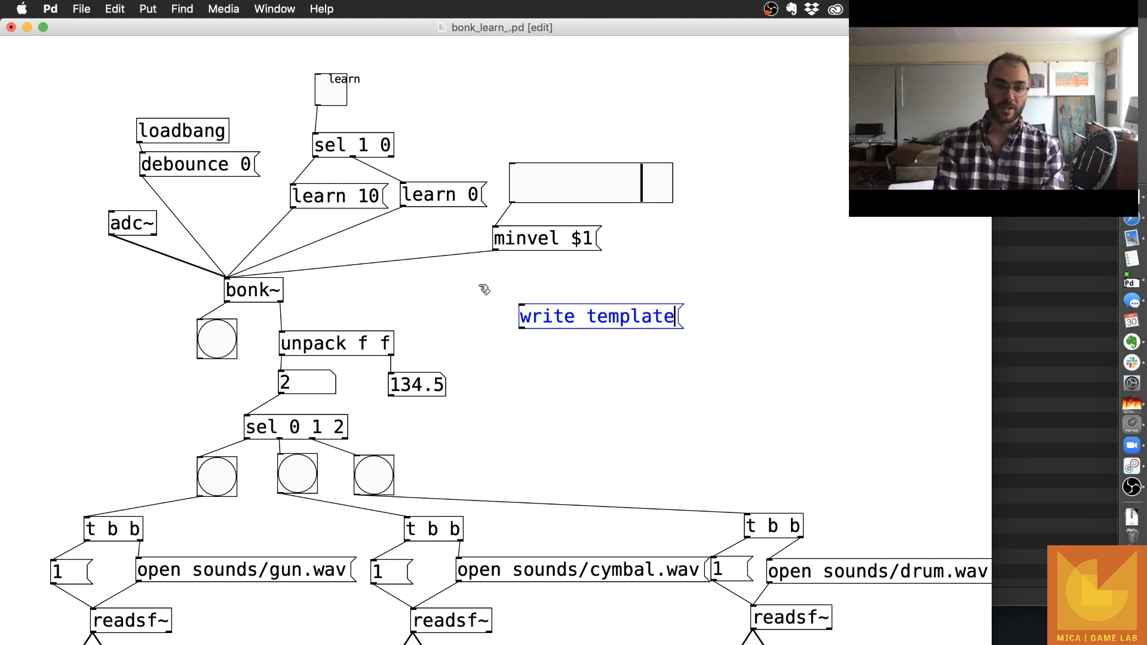
{"action": "key", "text": "Backspace"}
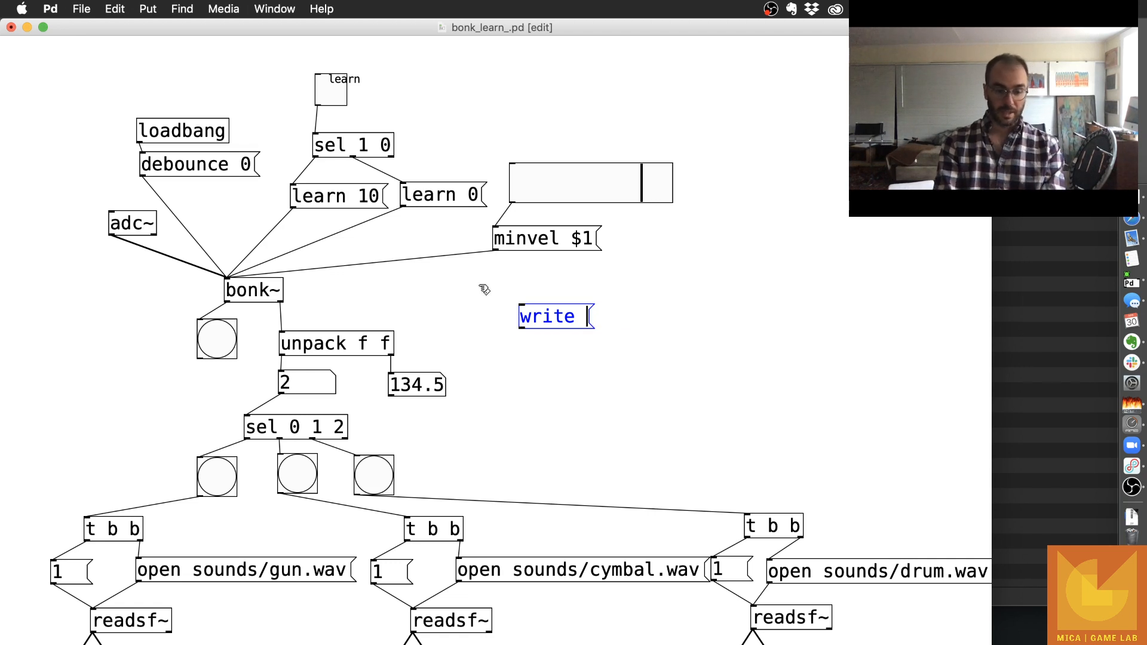
{"action": "type", "text": "li"}
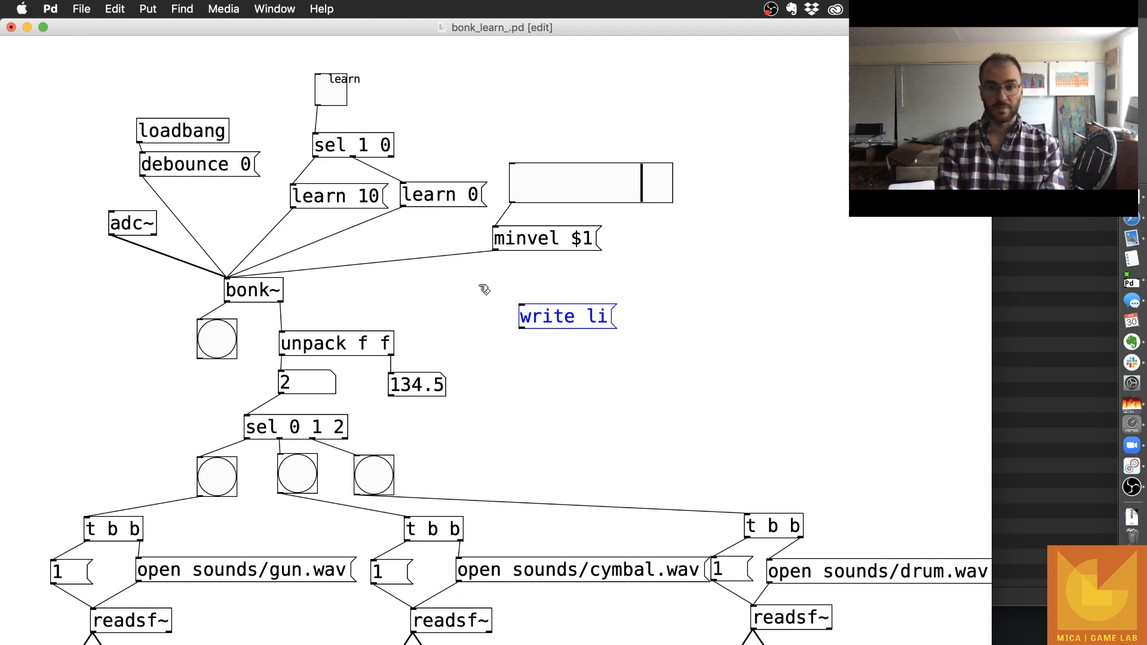
{"action": "type", "text": "clap+_"}
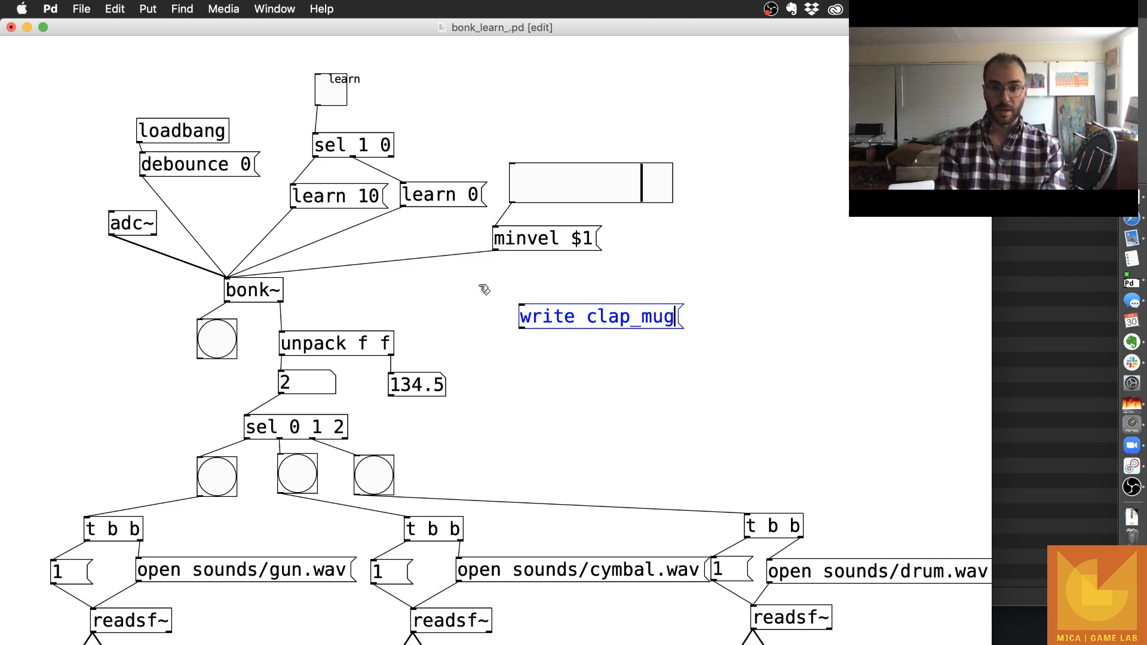
{"action": "type", "text": "_box.tx"}
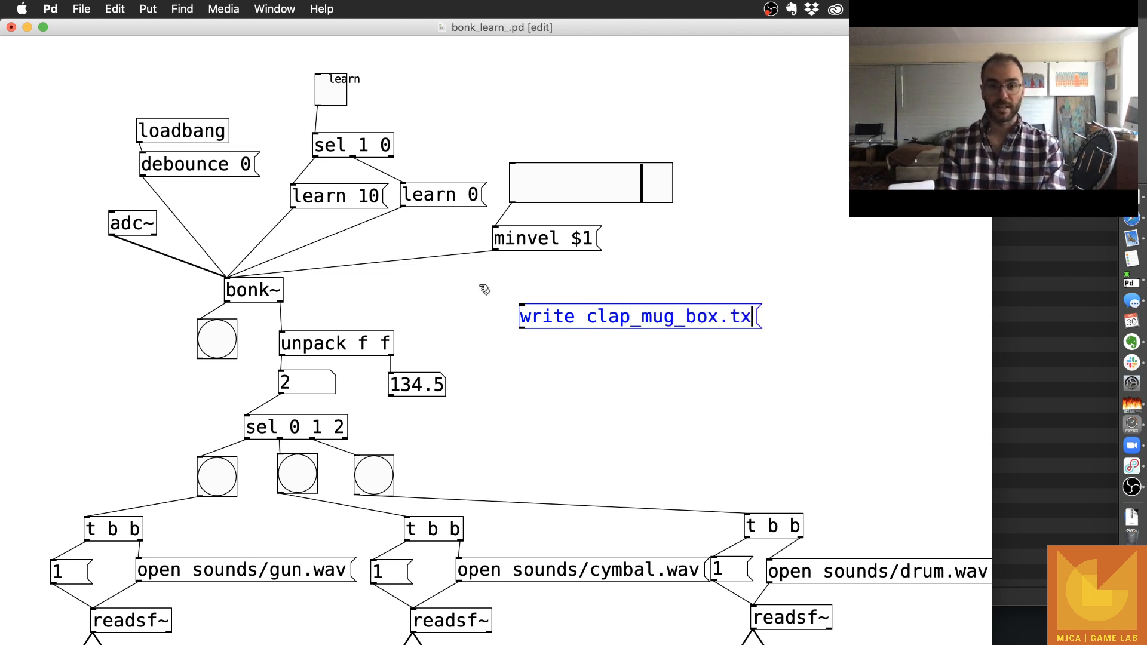
{"action": "type", "text": "t"}
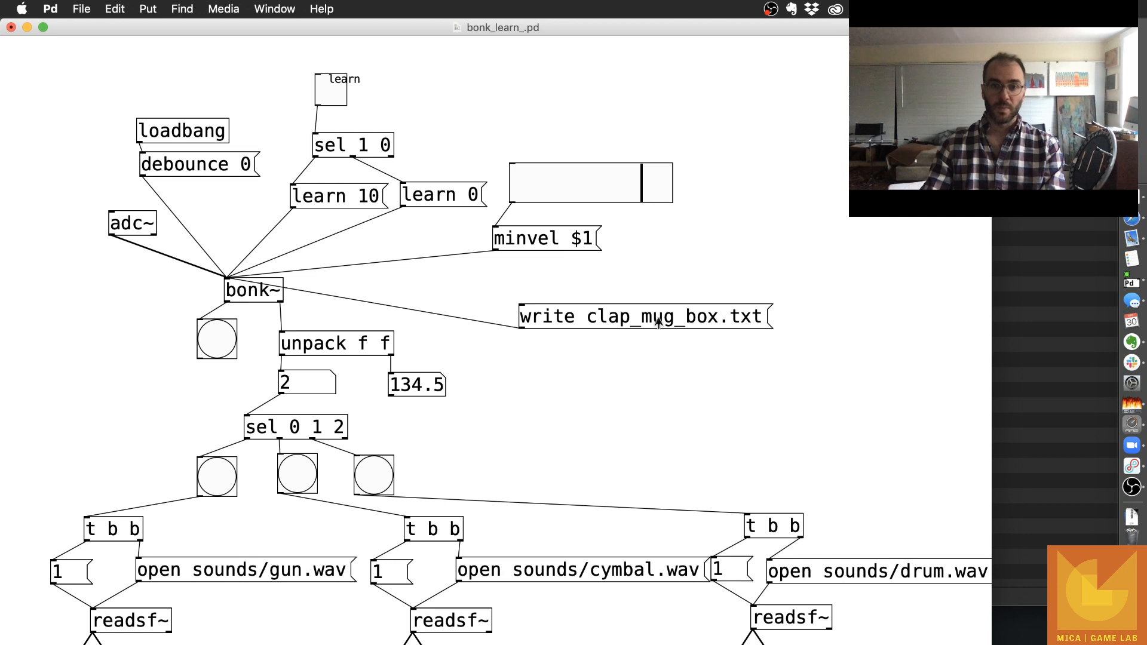
{"action": "mouse_move", "coordinate": [686, 278]}
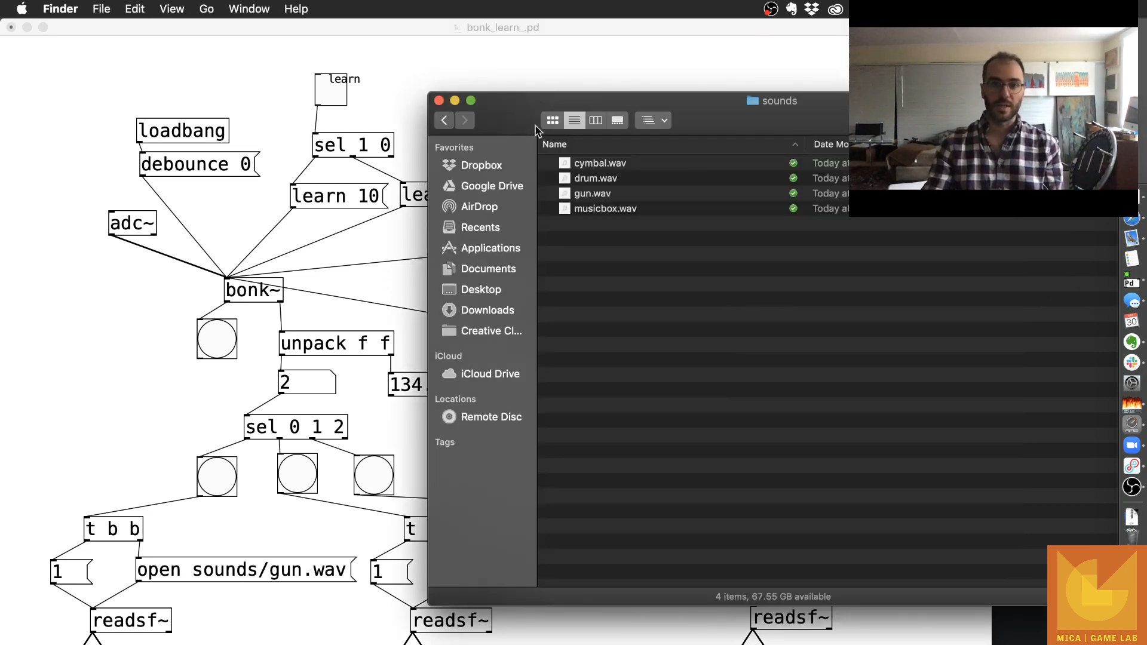
Quick Look clap_mug_box.txt in the project folder to confirm the saved template rows.
{"action": "left_click", "coordinate": [443, 119]}
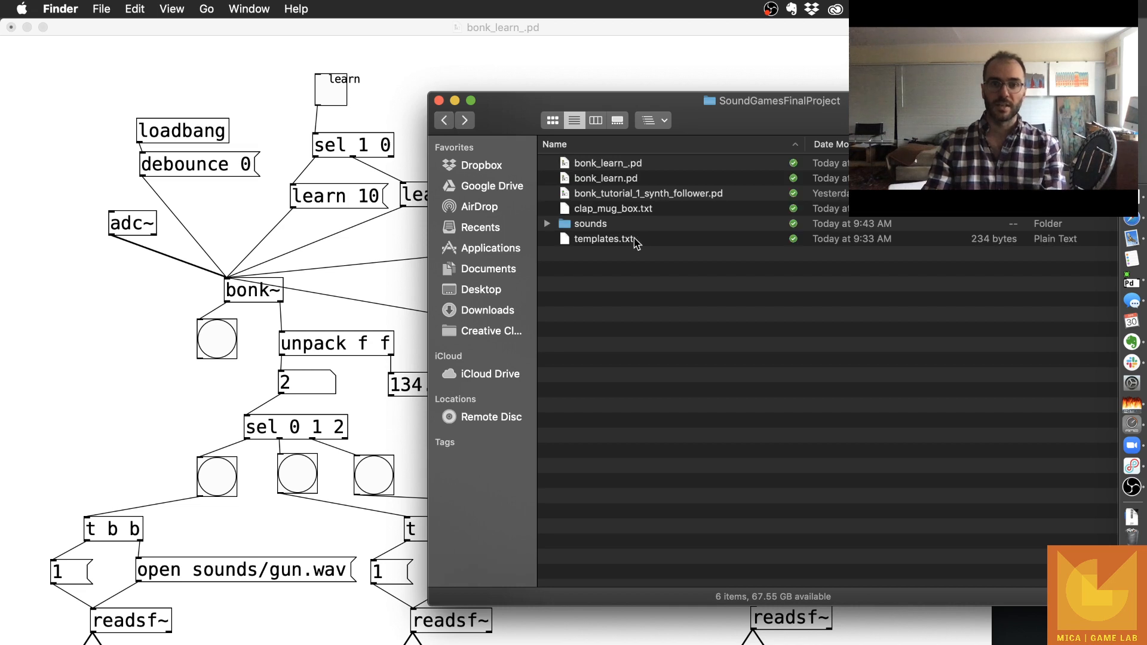
{"action": "left_click", "coordinate": [613, 208]}
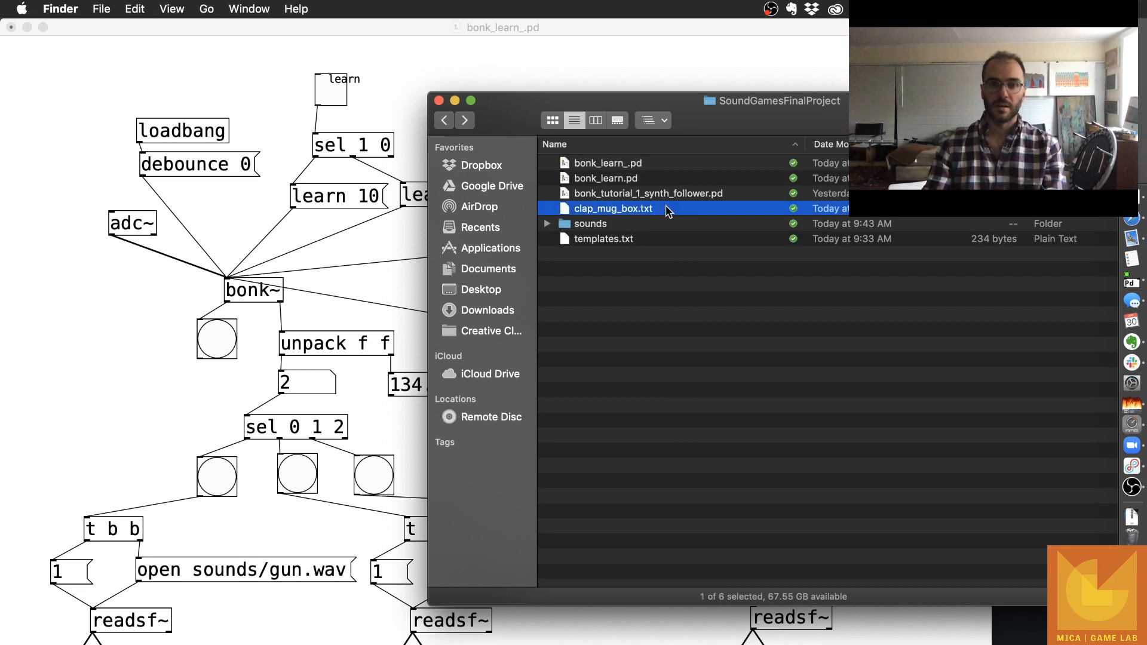
{"action": "double_click", "coordinate": [612, 207]}
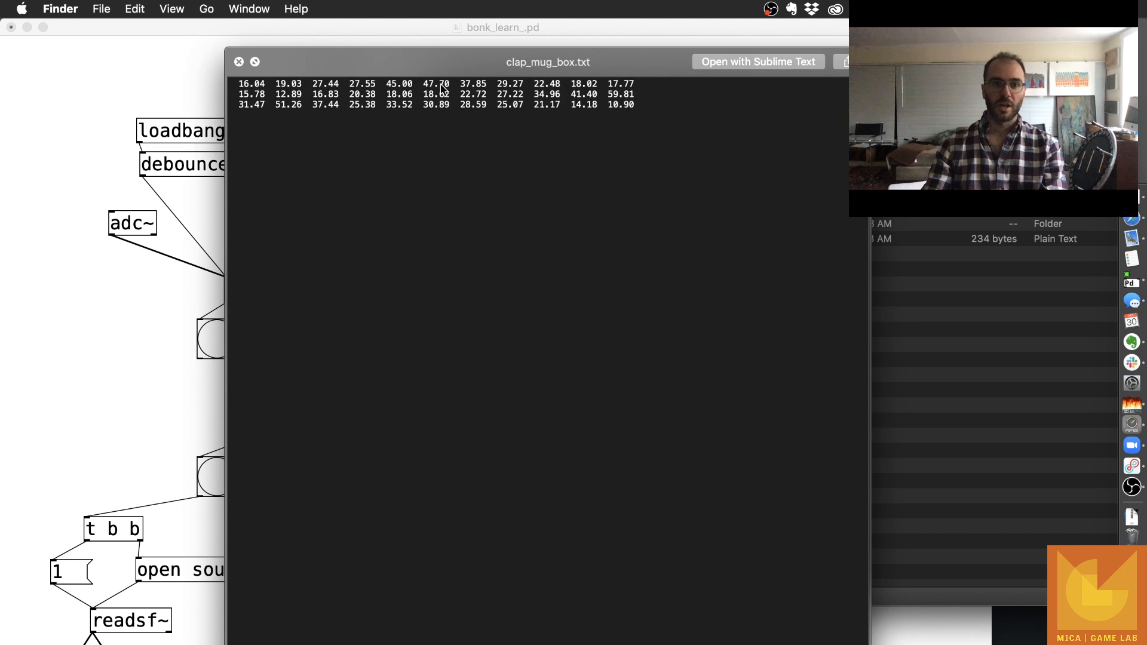
{"action": "left_click_drag", "start_coordinate": [547, 61], "coordinate": [563, 69]}
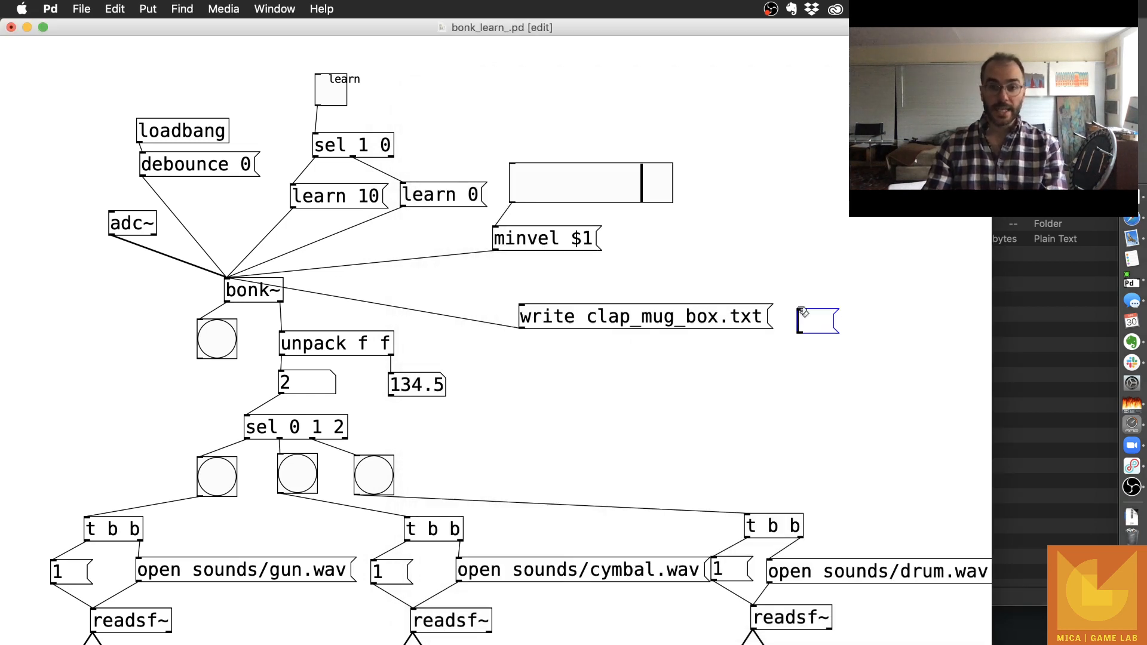
Add a loadbang 'read clap_mug_box.txt' message into bonk~ and a 70 preset for the minvel slider.
{"action": "type", "text": "read clap"}
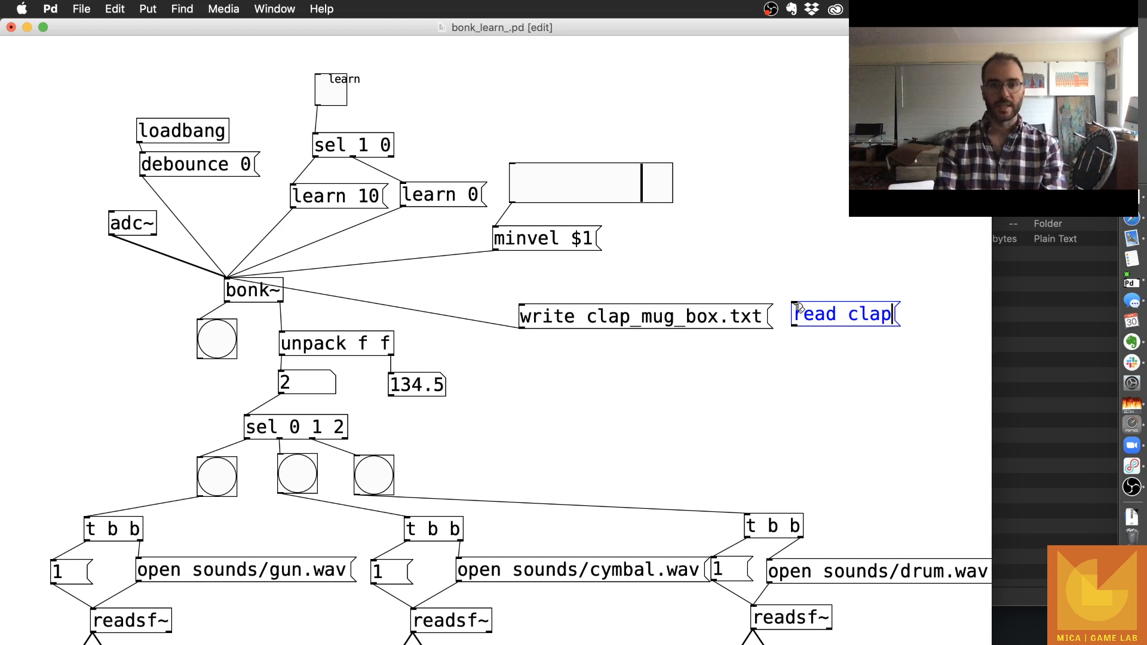
{"action": "type", "text": "_mug_box."}
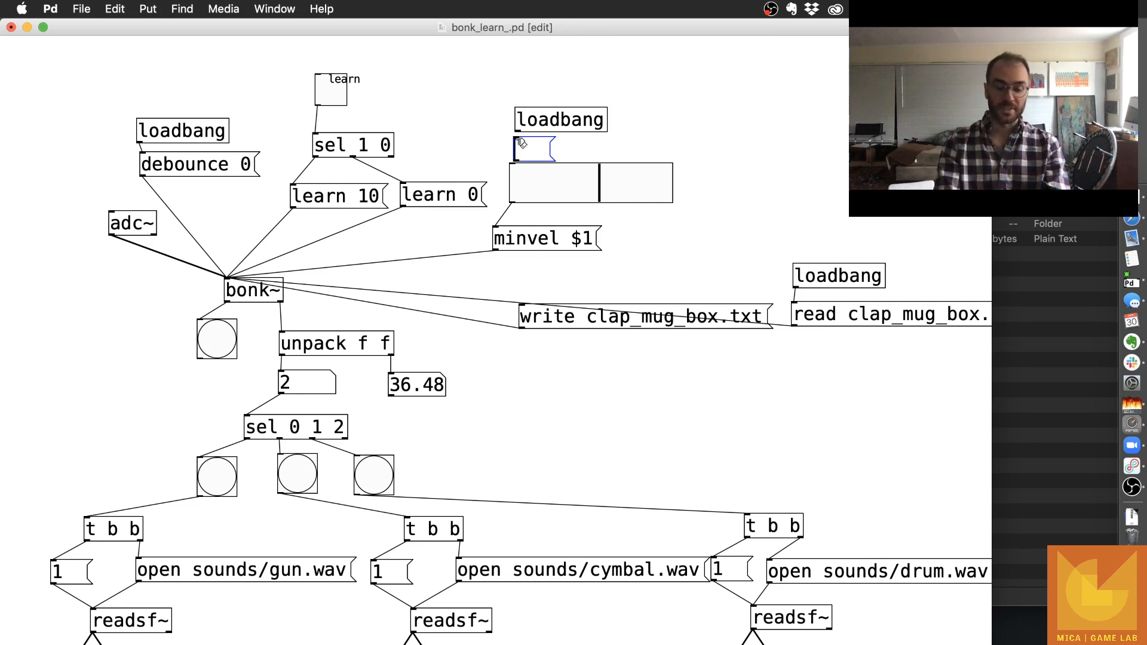
{"action": "type", "text": "70"}
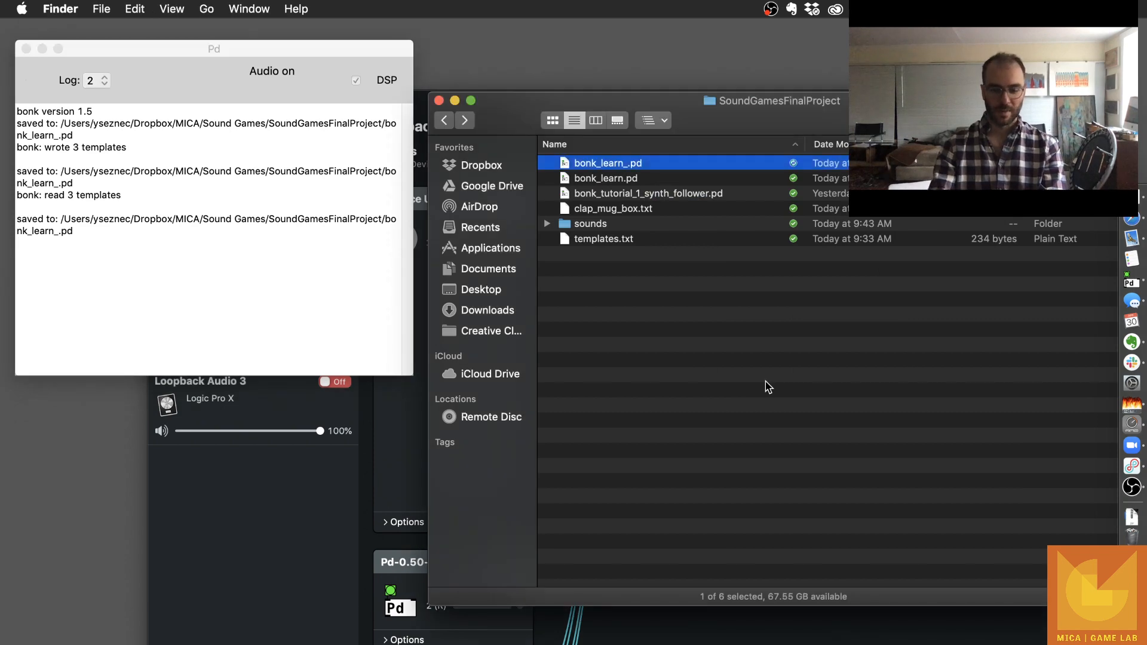
Reopen bonk_learn_.pd from the project folder in Finder.
{"action": "double_click", "coordinate": [607, 163]}
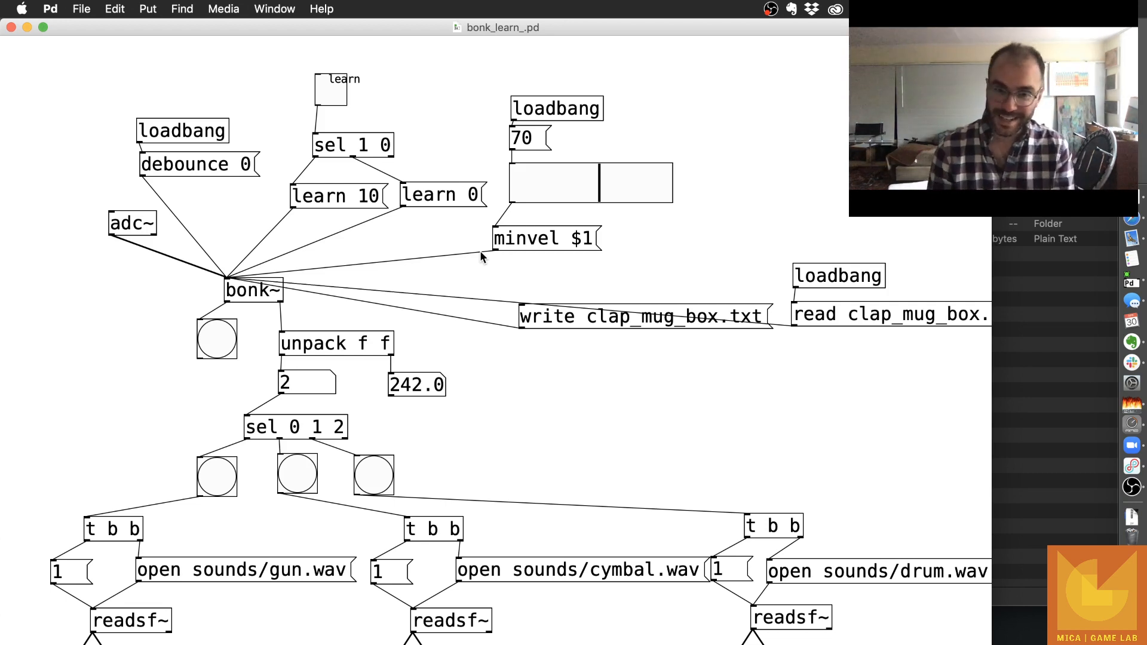
{"action": "mouse_move", "coordinate": [323, 207]}
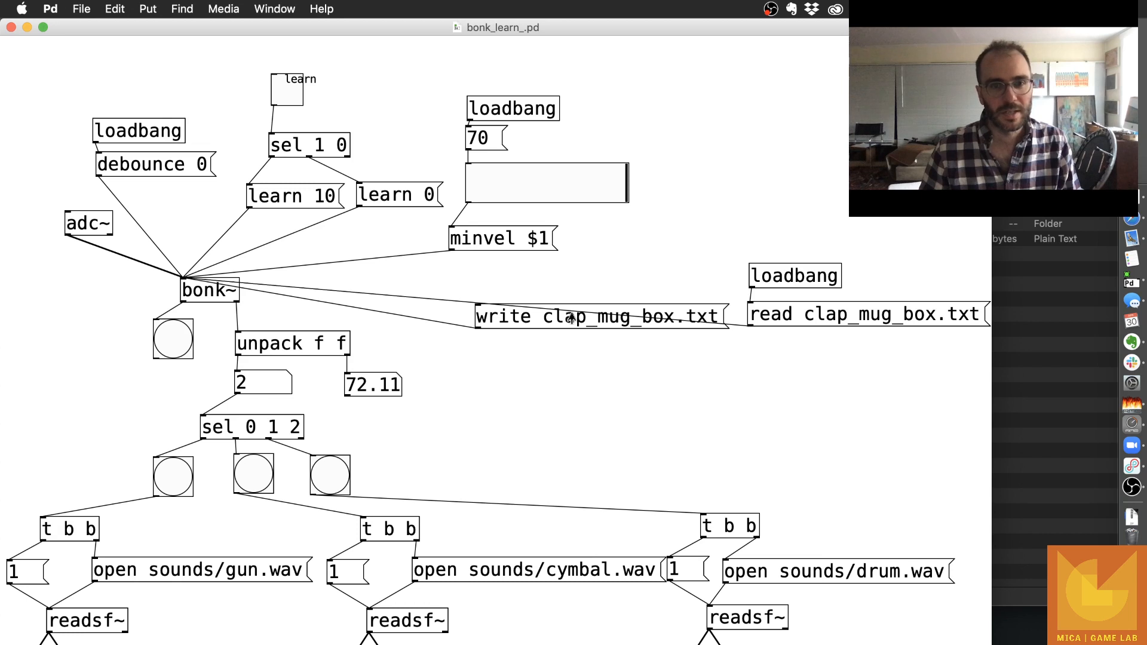
{"action": "mouse_move", "coordinate": [578, 279]}
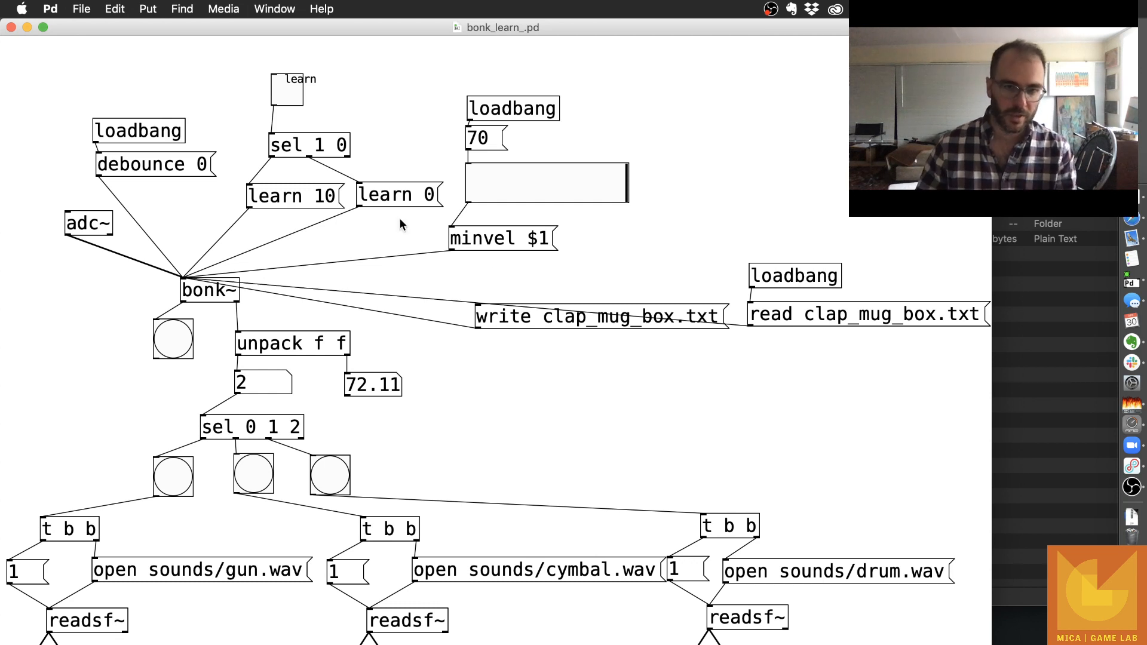
{"action": "mouse_move", "coordinate": [311, 161]}
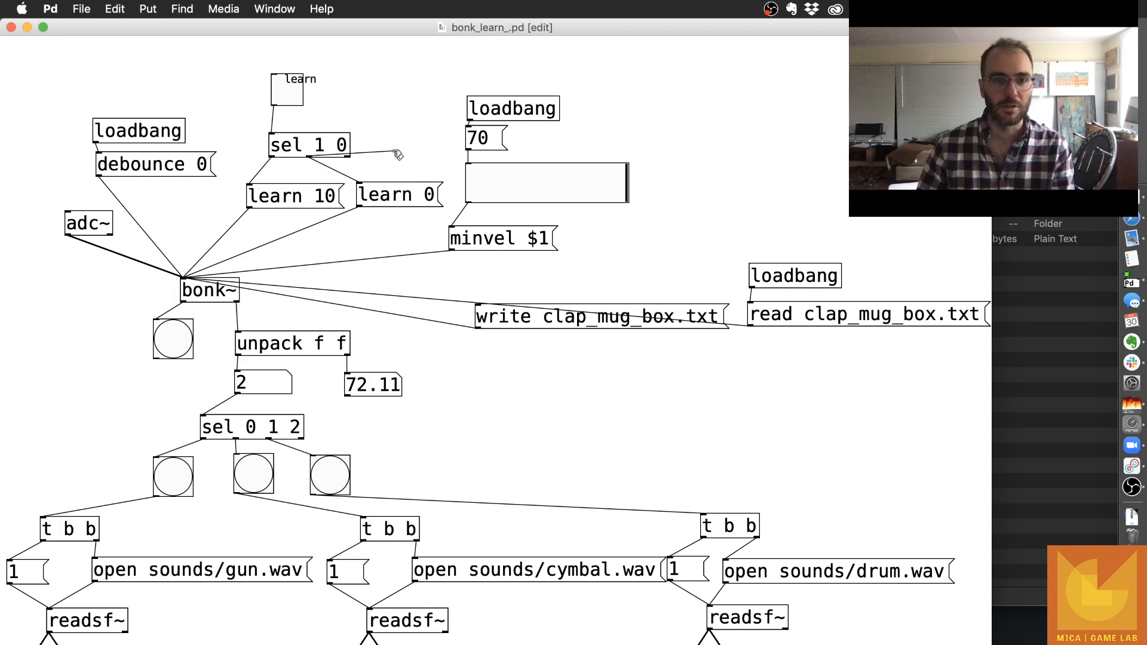
{"action": "mouse_move", "coordinate": [699, 267]}
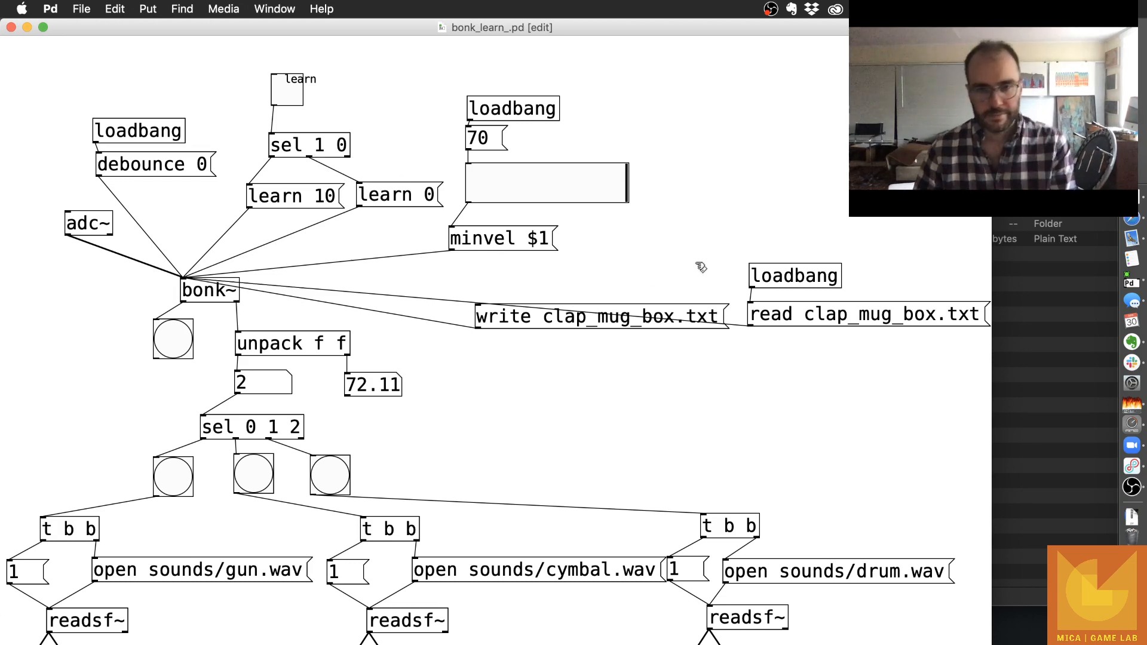